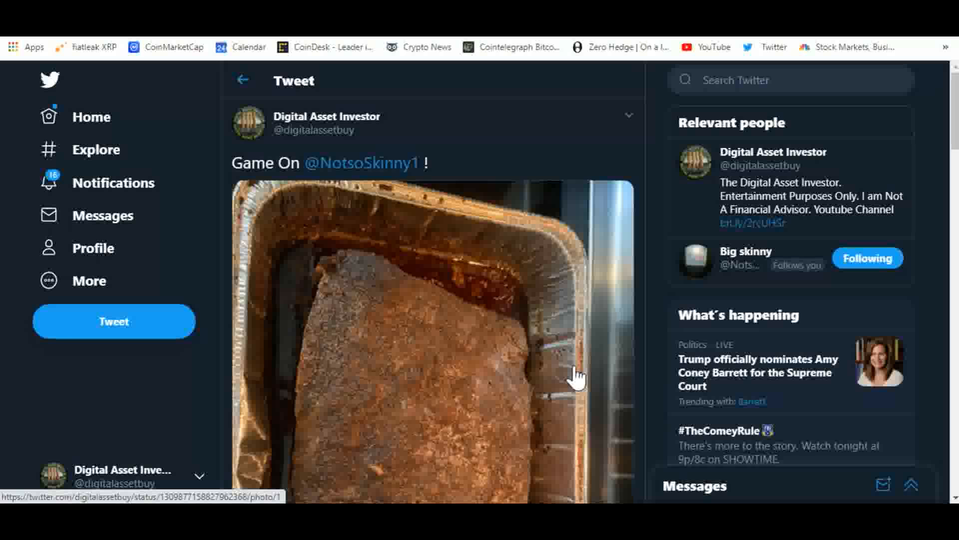
pyautogui.moveTo(362, 164)
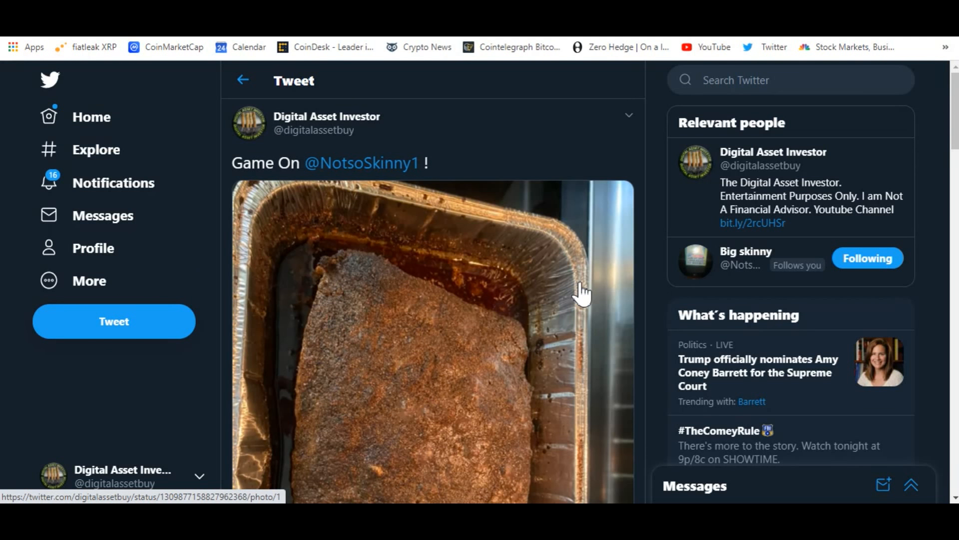
# - Scroll through the replies, view a reply's second photo full-size, then close it
pyautogui.scroll(-3)
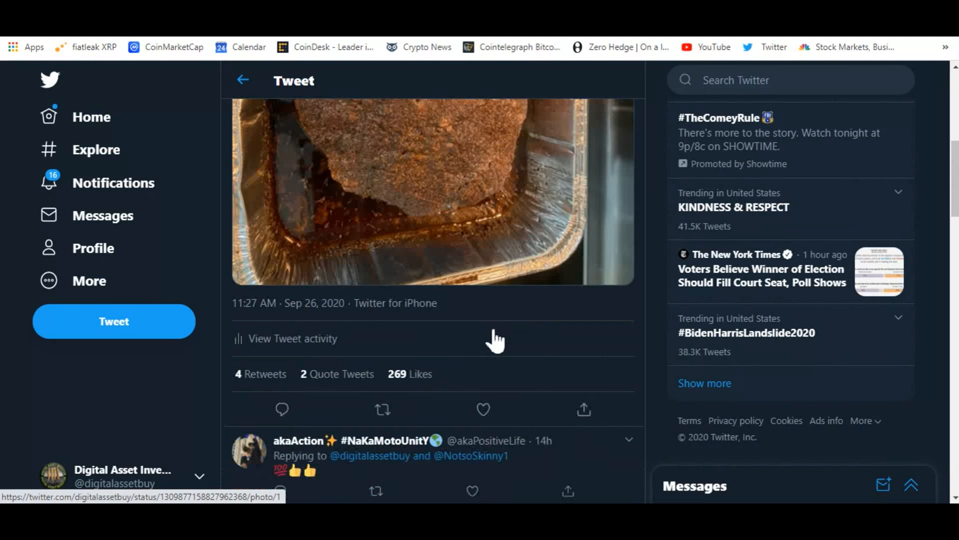
pyautogui.scroll(-3)
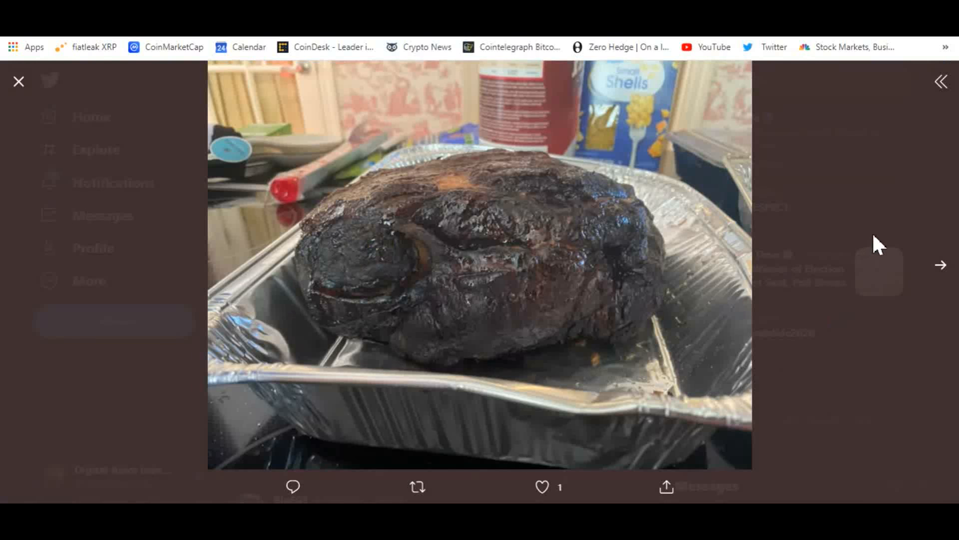
pyautogui.click(940, 265)
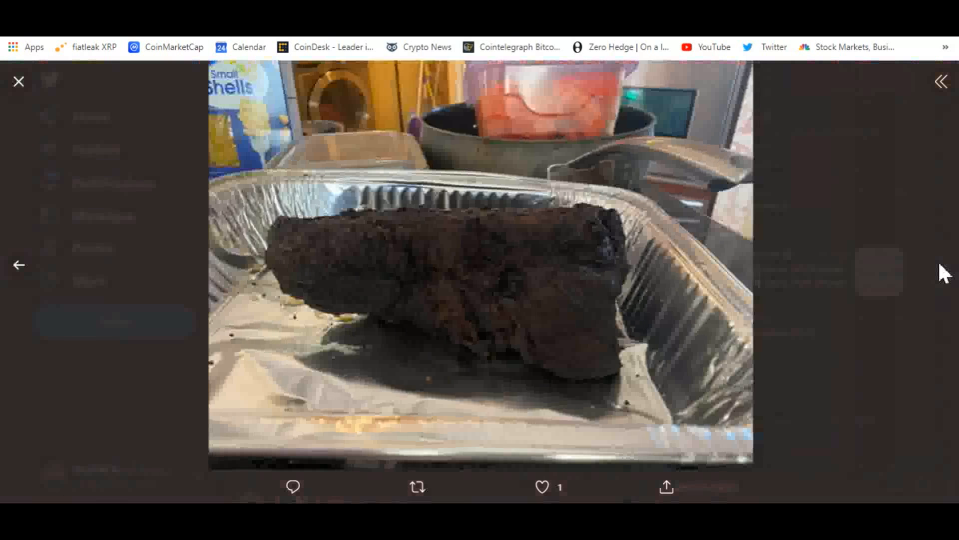
pyautogui.click(18, 81)
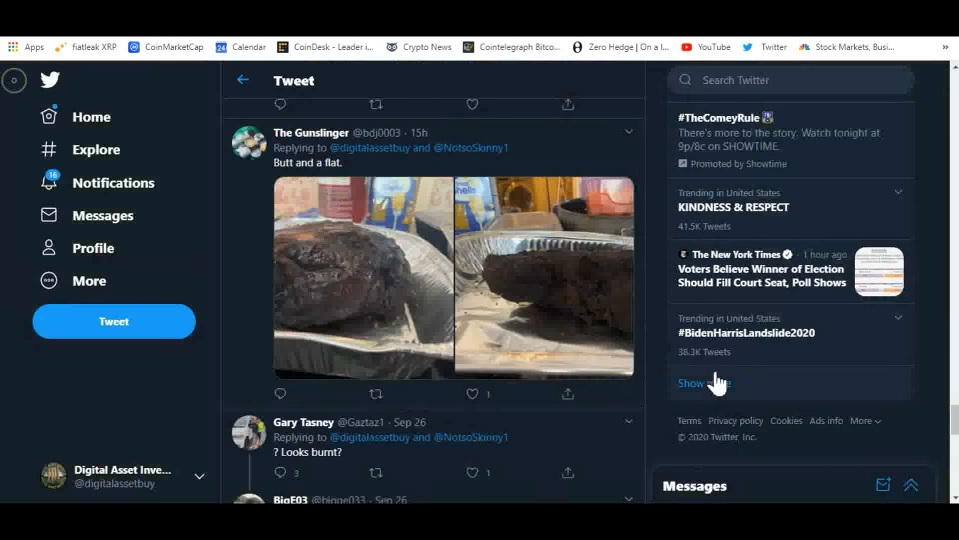
# - Visit the clevelandfed.org speech page, return to the tweet, and enlarge the speech cover image
pyautogui.scroll(-3)
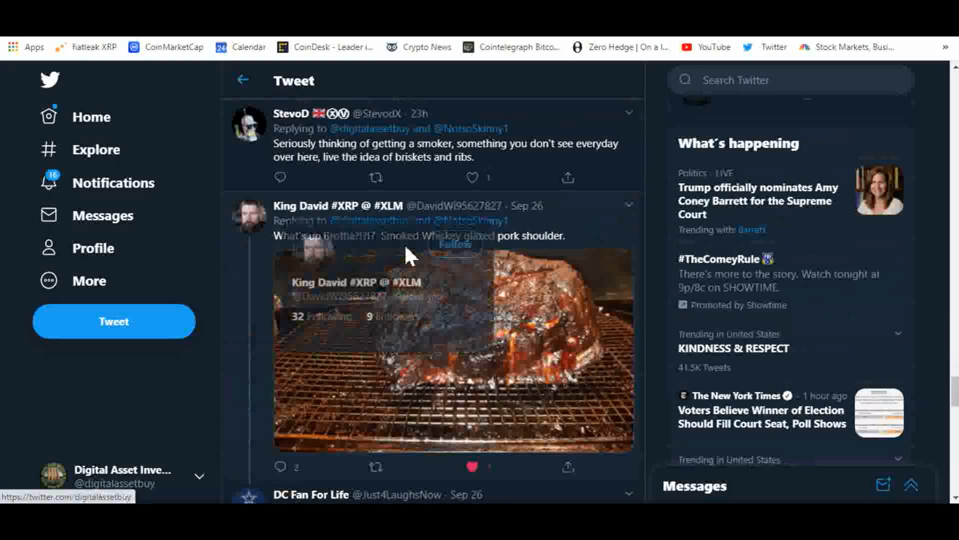
pyautogui.click(453, 345)
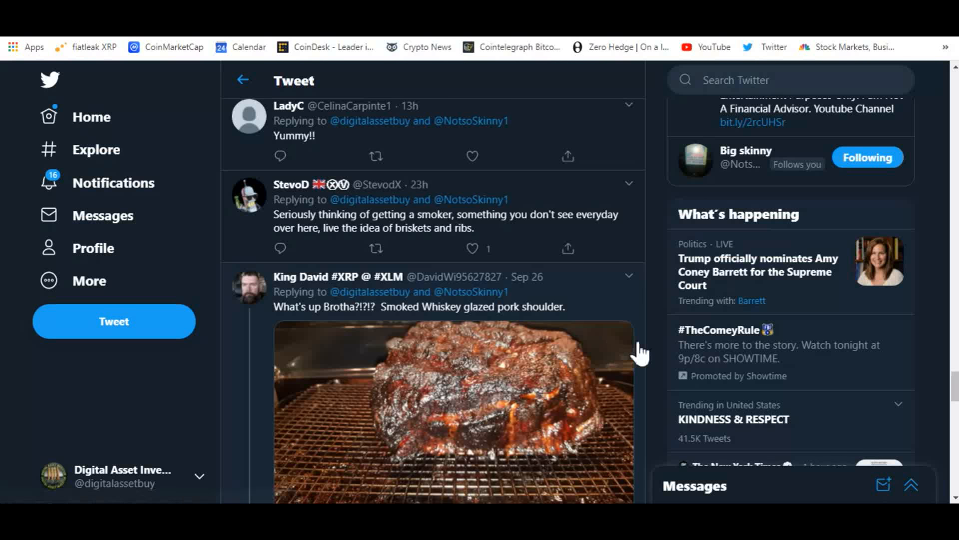
pyautogui.scroll(-3)
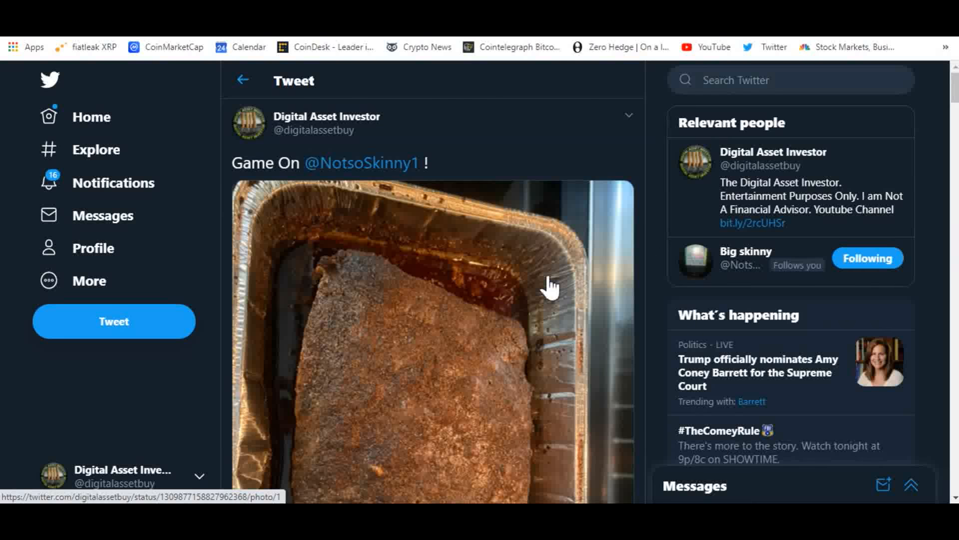
pyautogui.moveTo(726, 320)
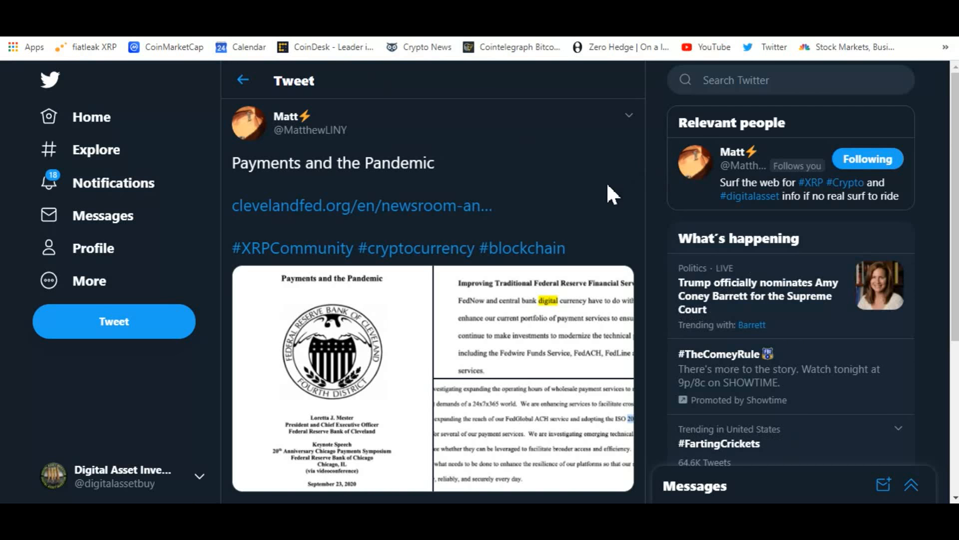
pyautogui.moveTo(588, 211)
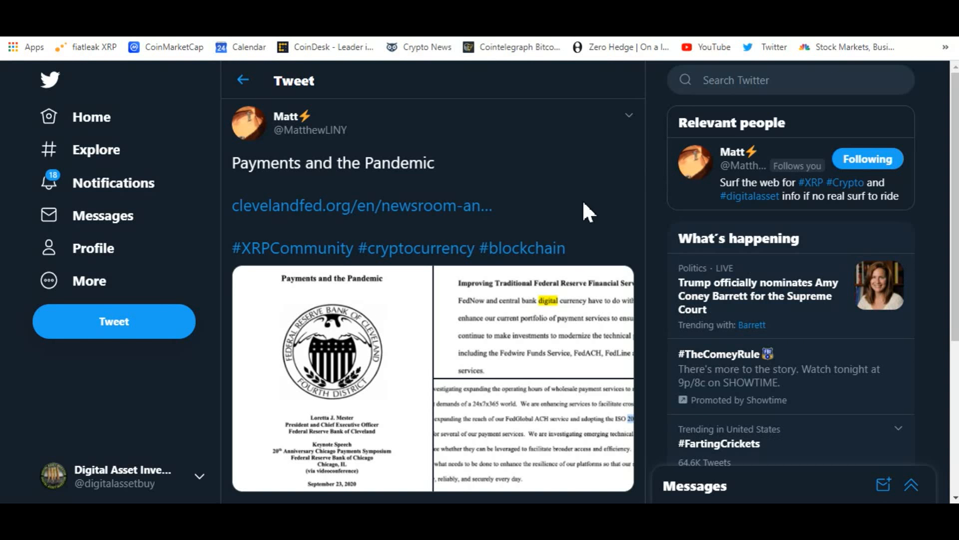
pyautogui.moveTo(545, 325)
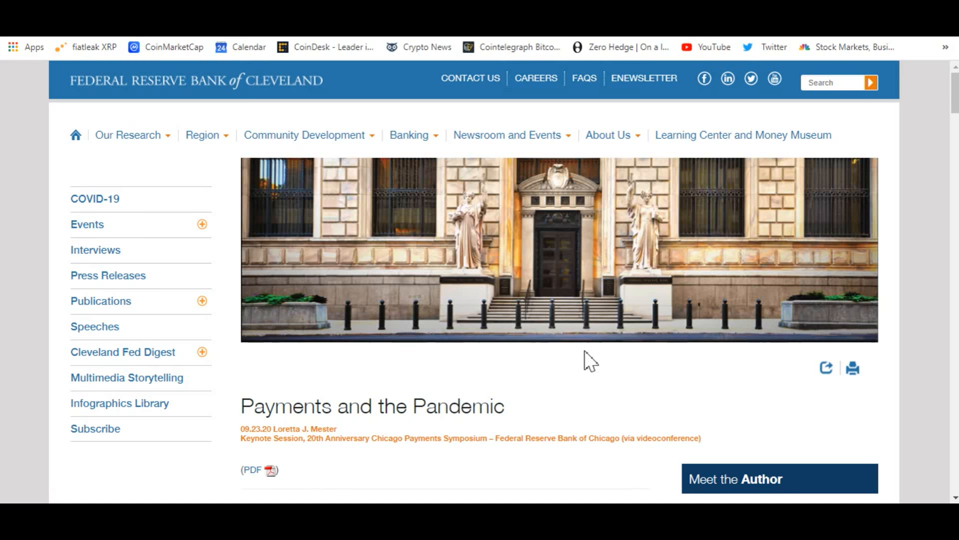
pyautogui.click(773, 47)
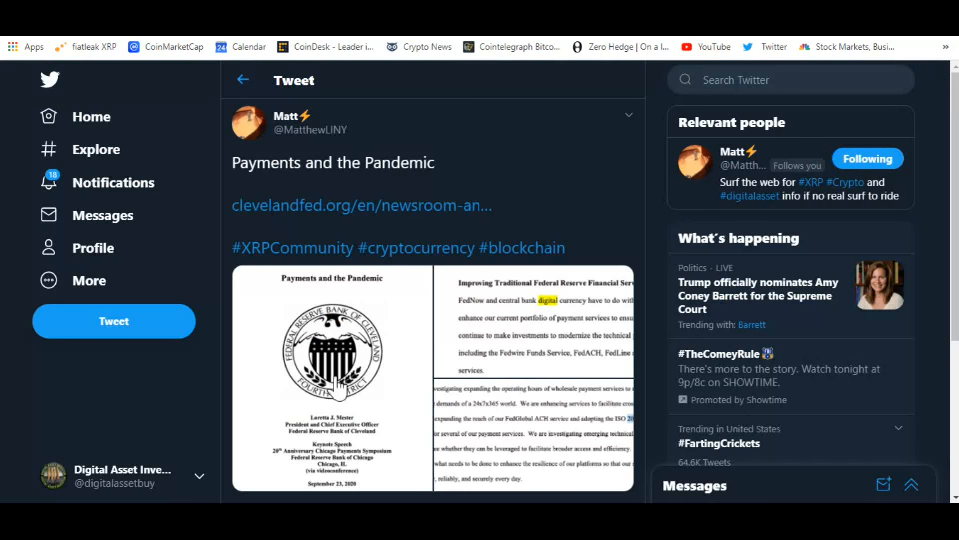
pyautogui.click(332, 355)
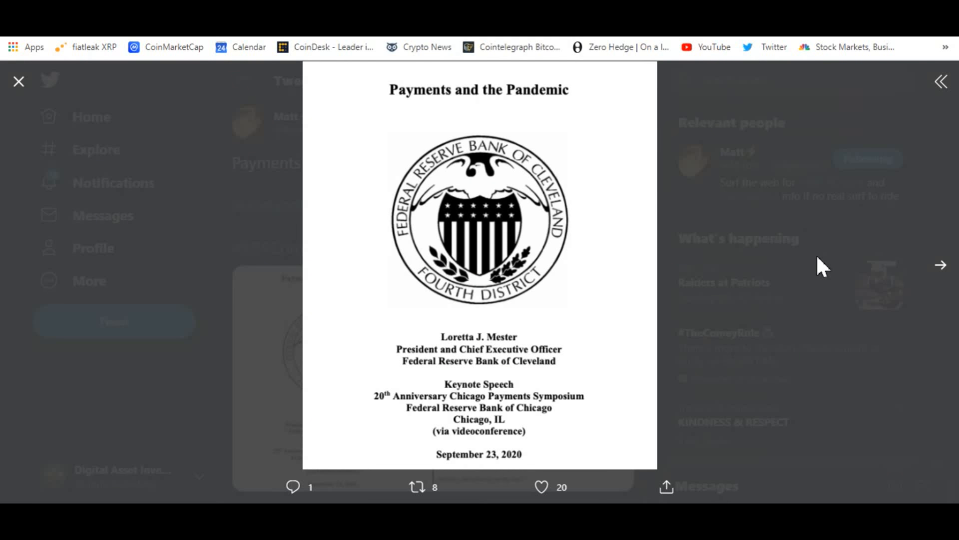
# - Page through the FedNow, digital currency and payment services excerpt images, then close the viewer
pyautogui.click(941, 264)
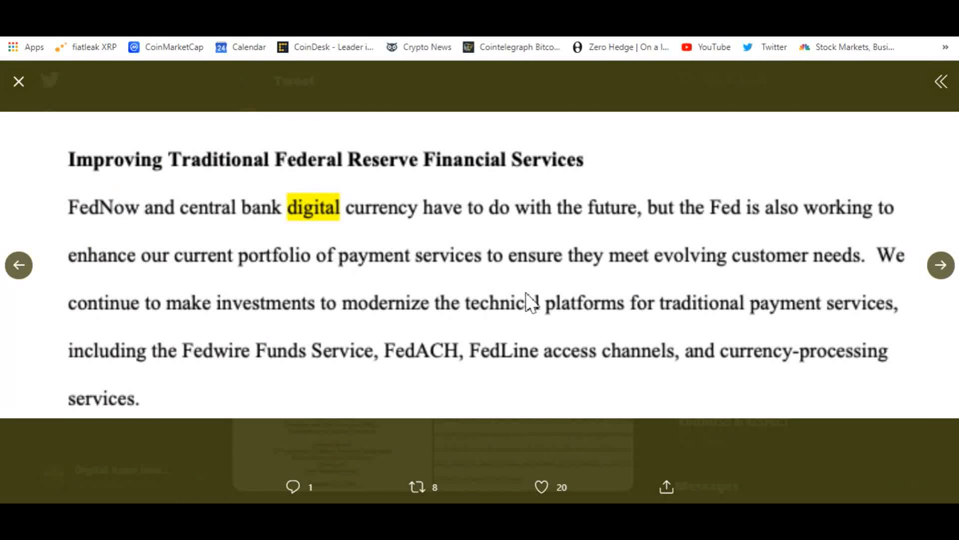
pyautogui.moveTo(410, 327)
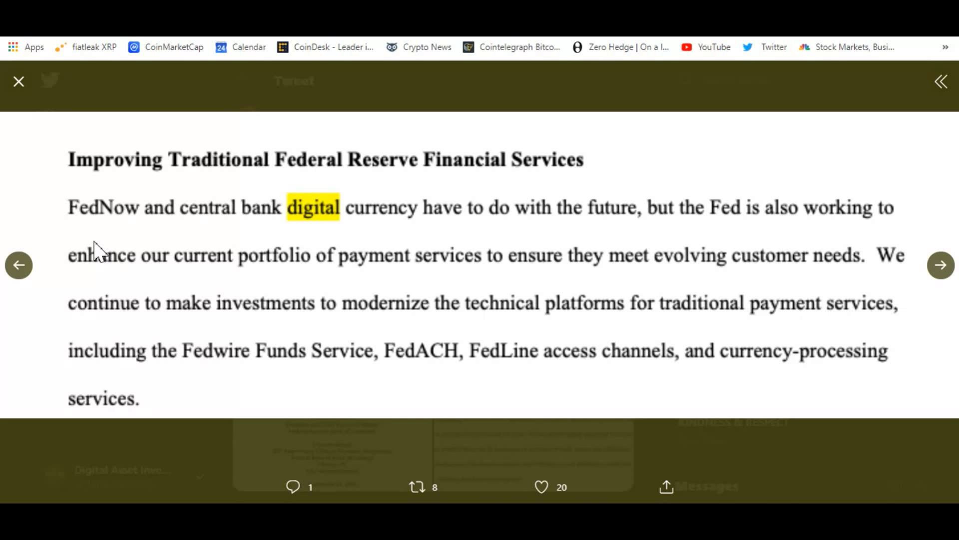
pyautogui.moveTo(553, 309)
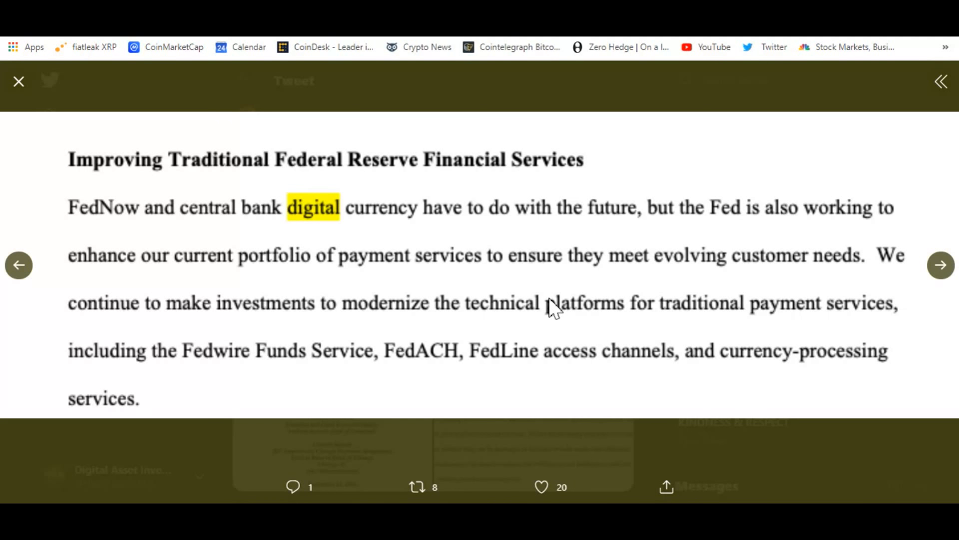
pyautogui.moveTo(786, 284)
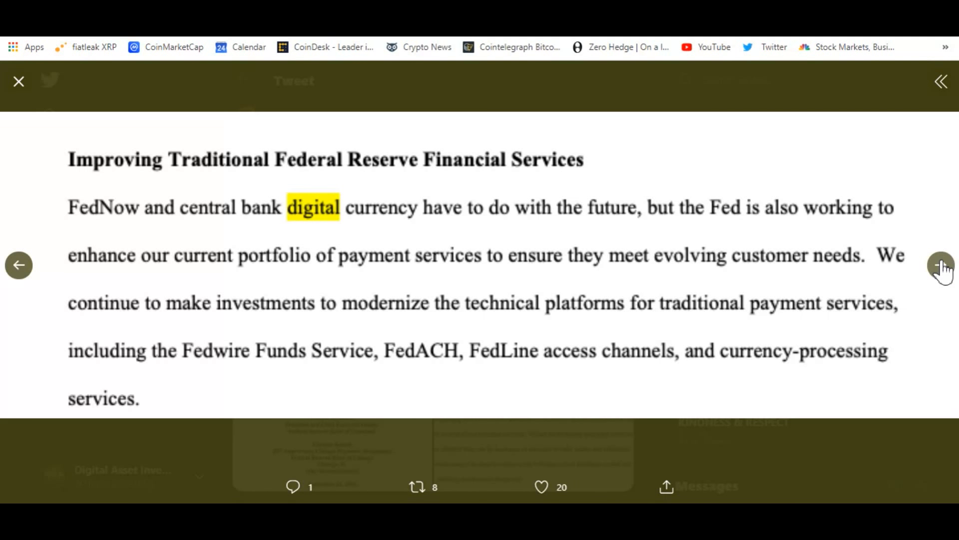
pyautogui.click(941, 264)
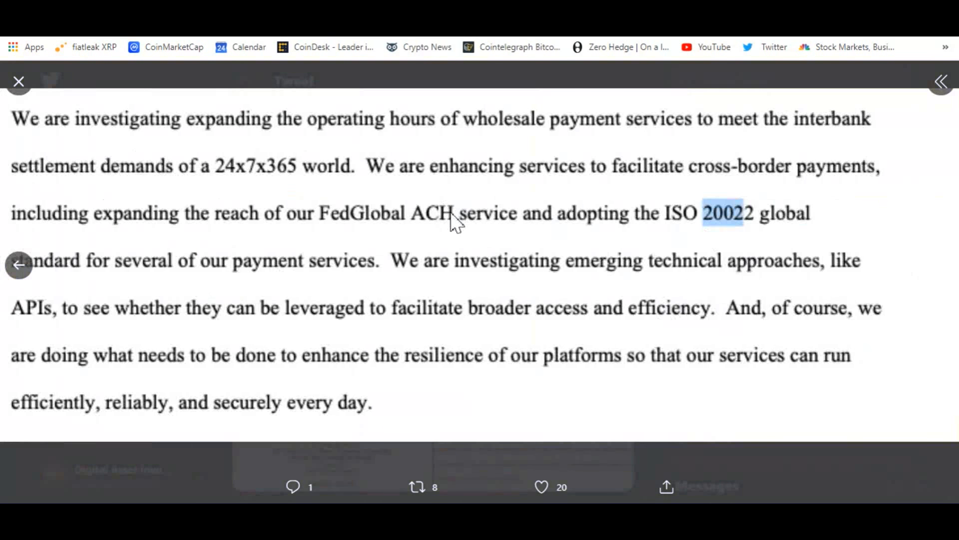
pyautogui.moveTo(750, 253)
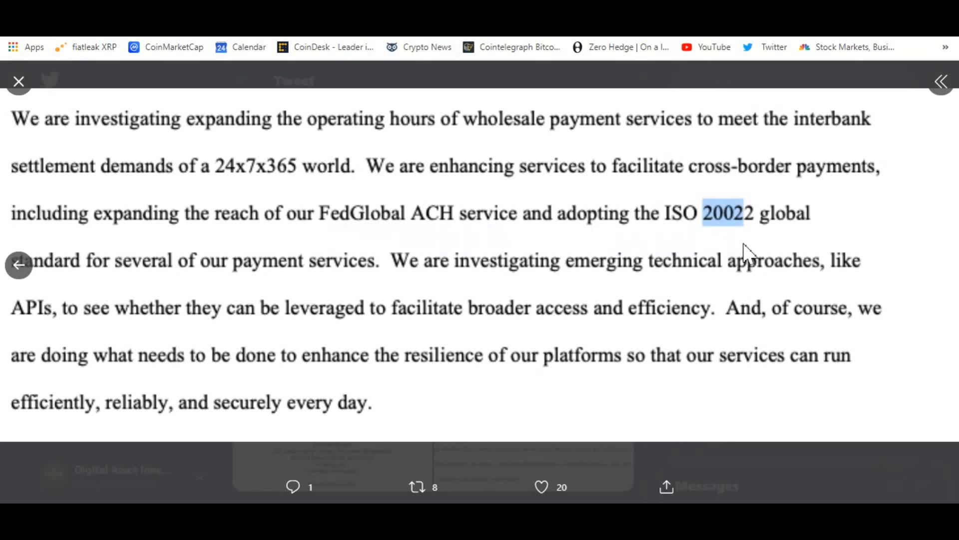
pyautogui.moveTo(749, 259)
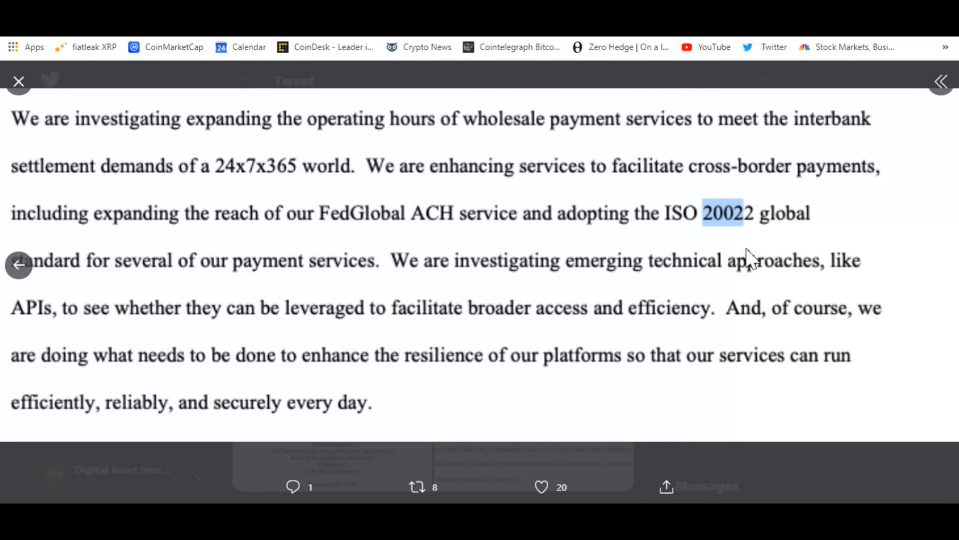
pyautogui.moveTo(434, 306)
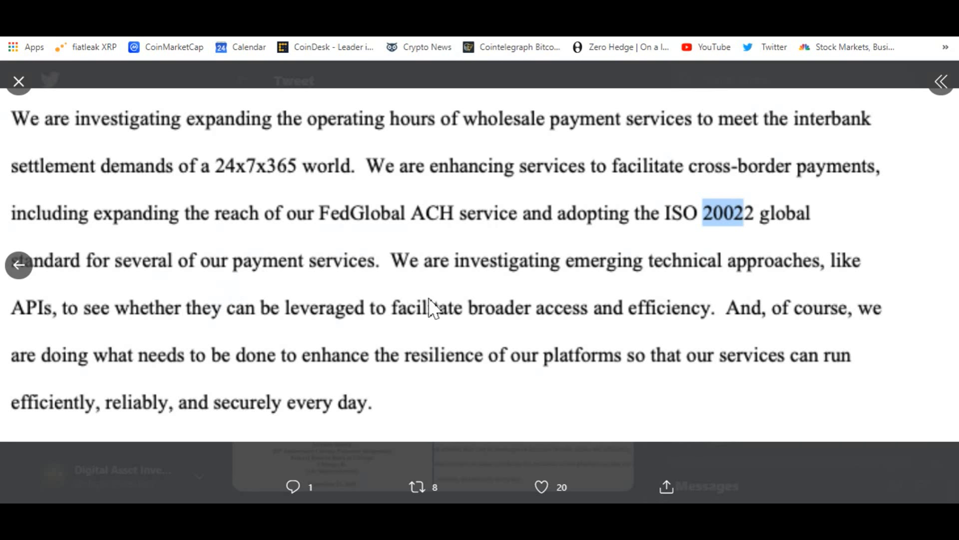
pyautogui.click(19, 81)
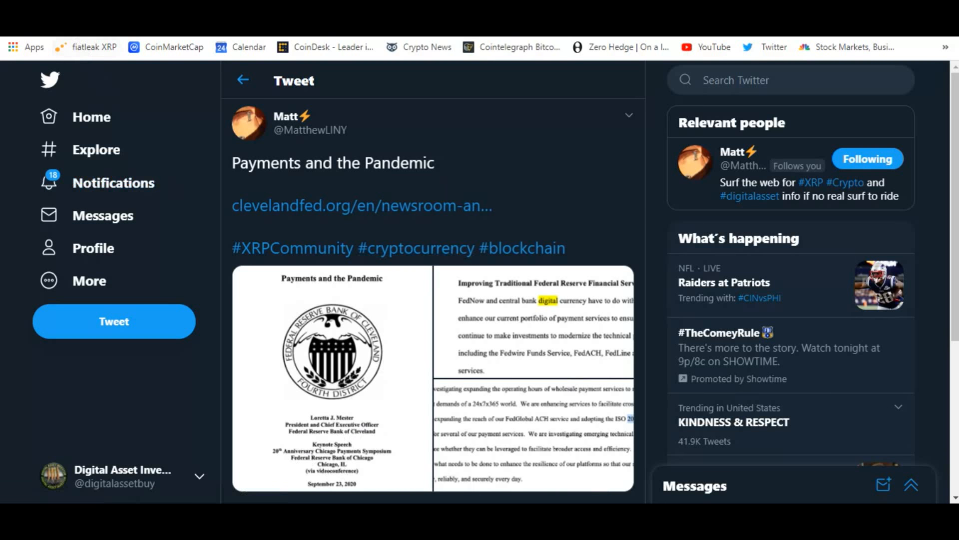
# - Leave the Payments and the Pandemic tweet for XRPcryptowolf's Exodus Spark airdrop tweet
pyautogui.click(361, 205)
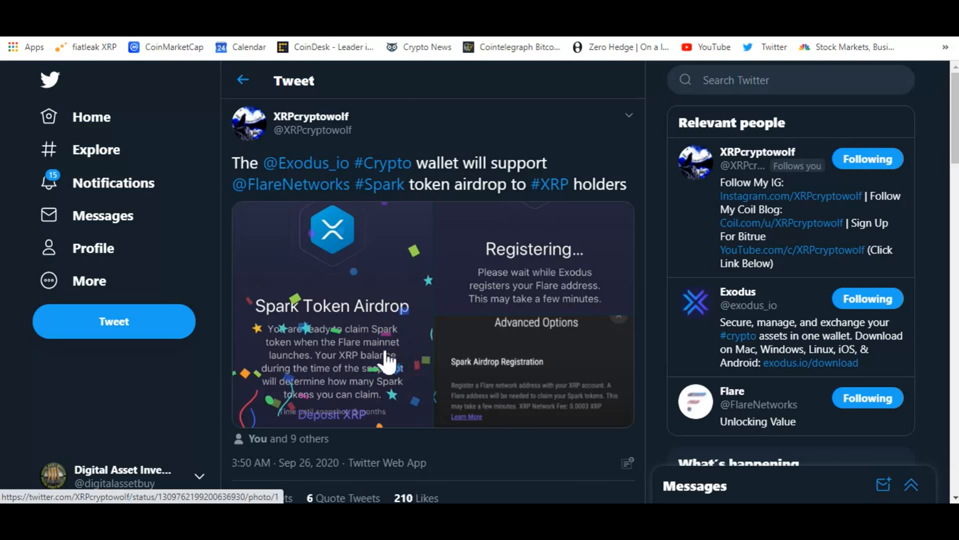
pyautogui.moveTo(306, 162)
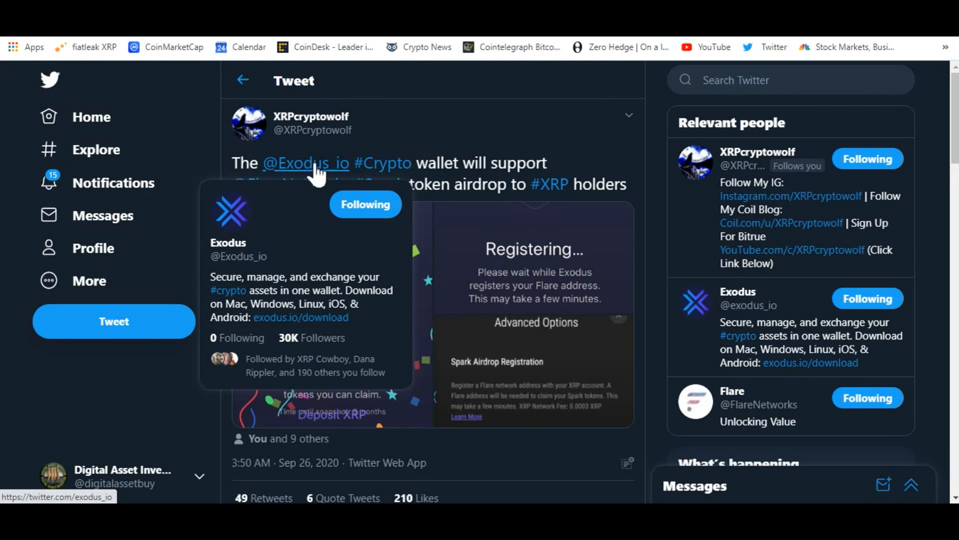
pyautogui.moveTo(602, 147)
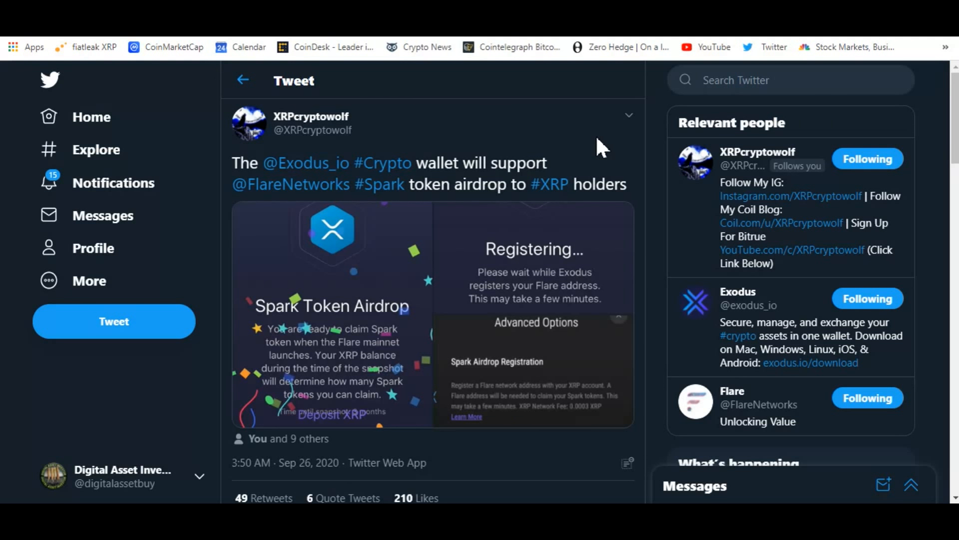
pyautogui.moveTo(387, 324)
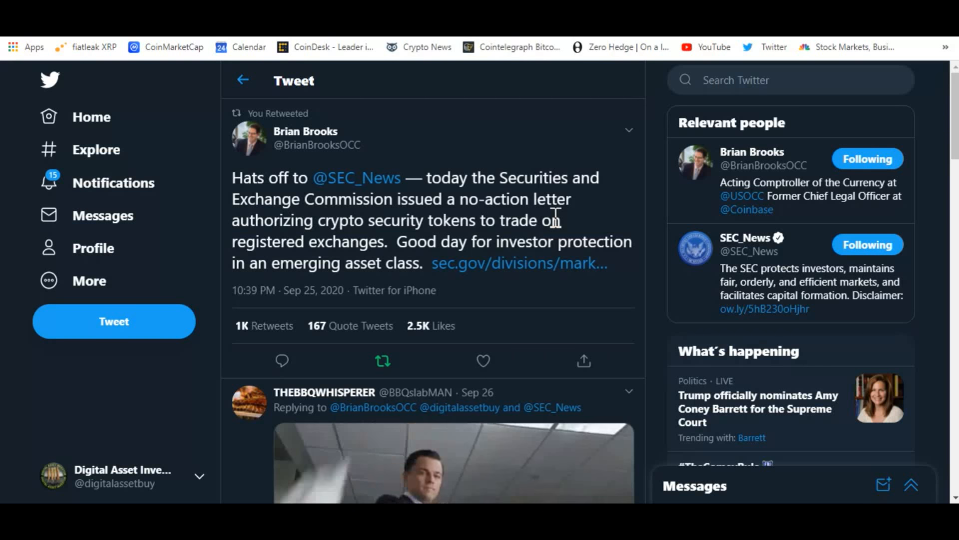
pyautogui.moveTo(417, 285)
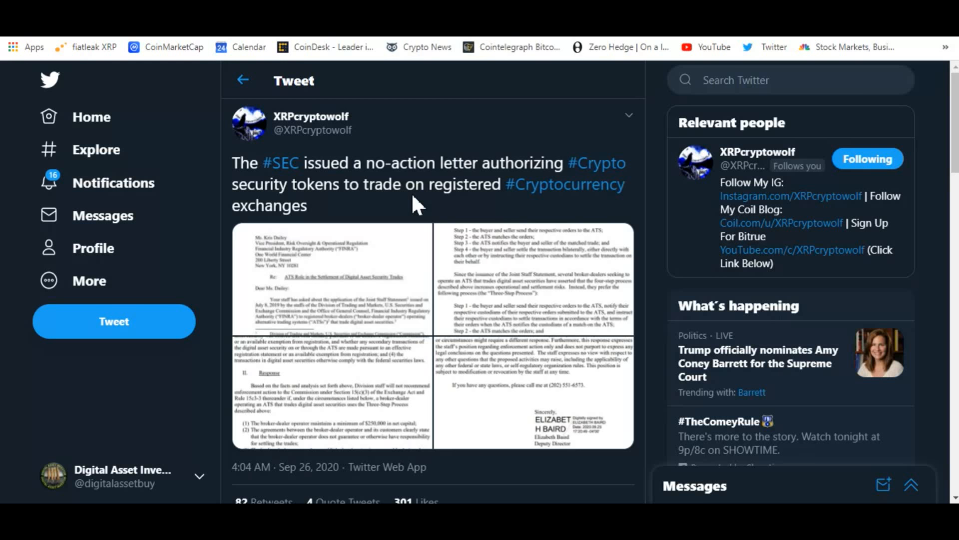
pyautogui.moveTo(413, 211)
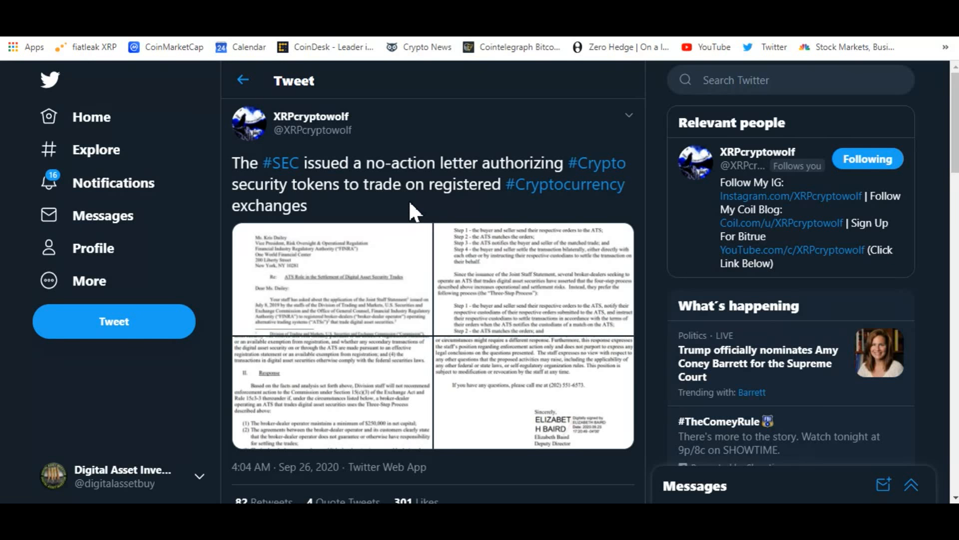
pyautogui.moveTo(407, 220)
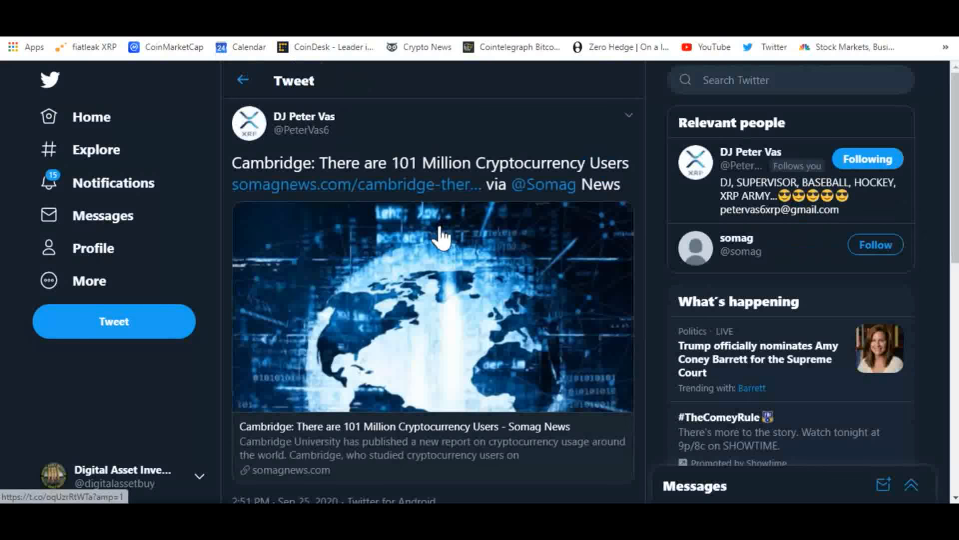
pyautogui.moveTo(465, 306)
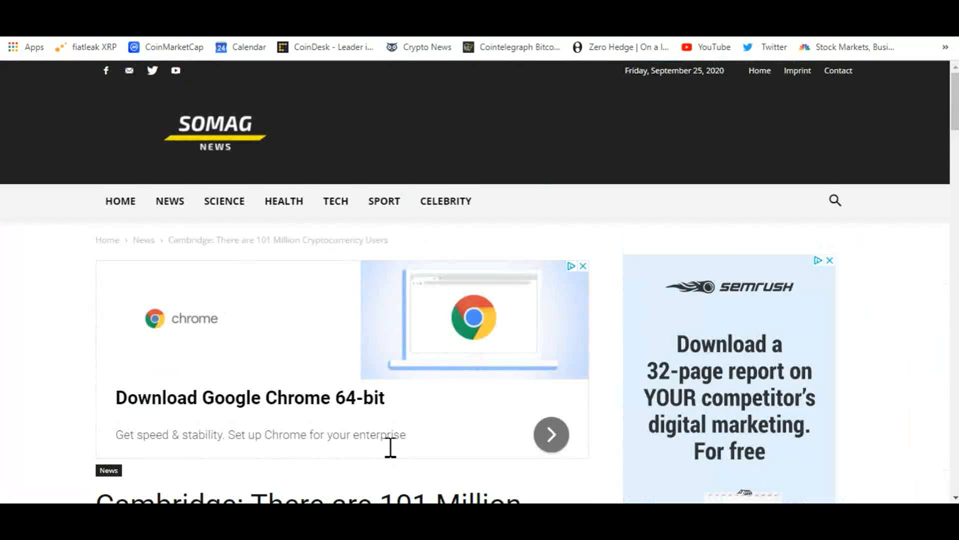
# - Scroll through the SOMAG News article's crypto user-growth statistics, then return to the top
pyautogui.scroll(-3)
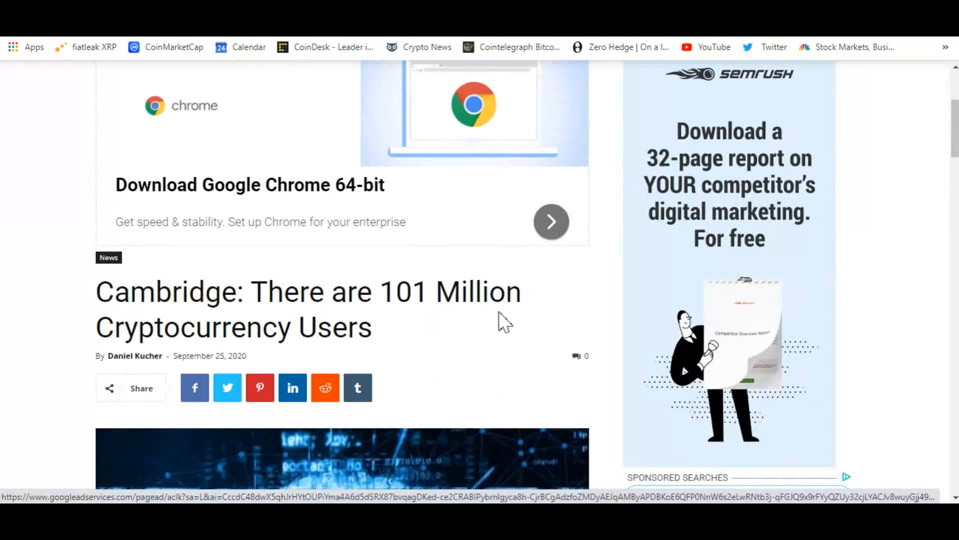
pyautogui.scroll(-3)
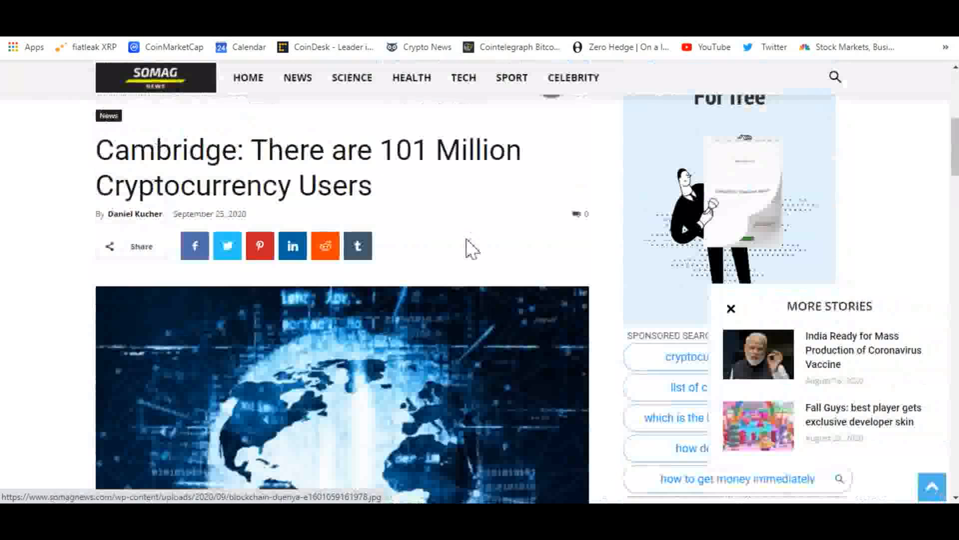
pyautogui.scroll(-3)
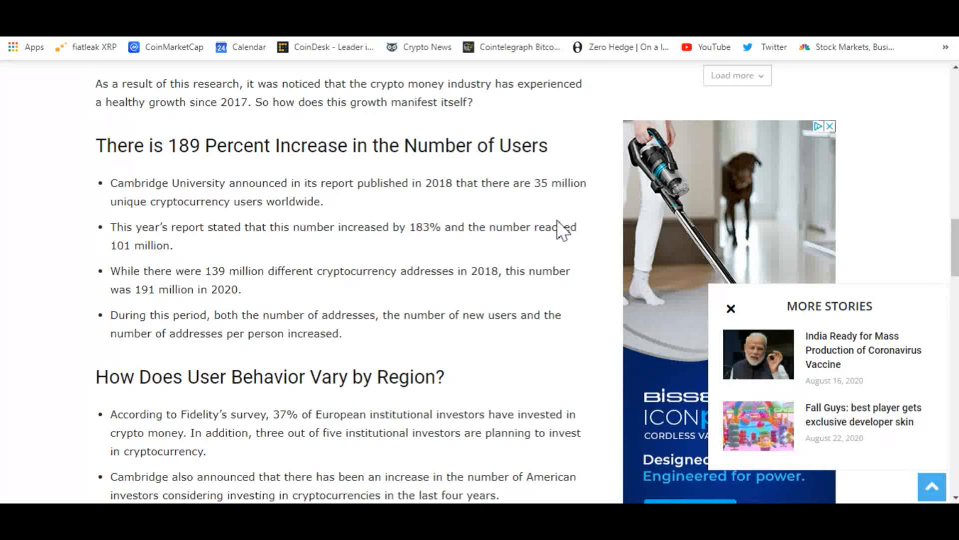
pyautogui.moveTo(346, 253)
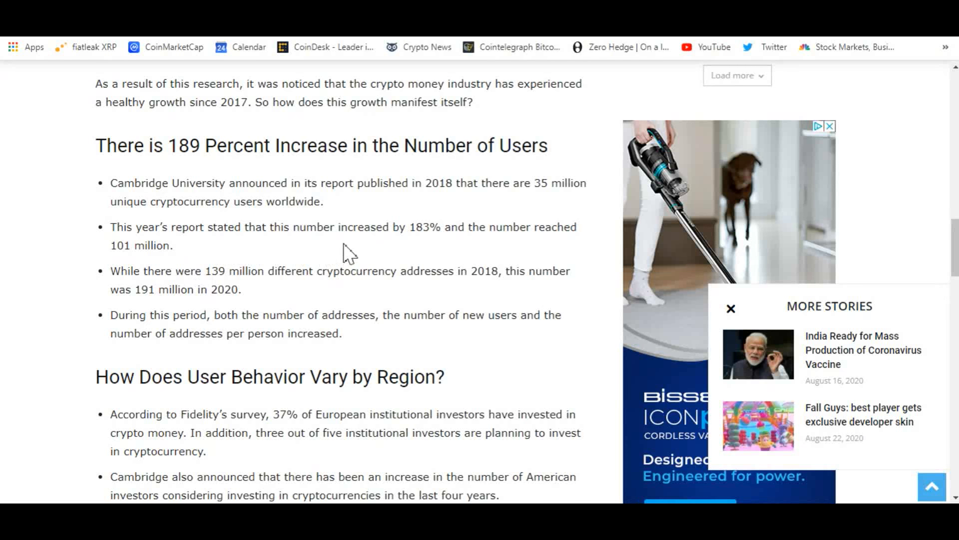
pyautogui.moveTo(438, 256)
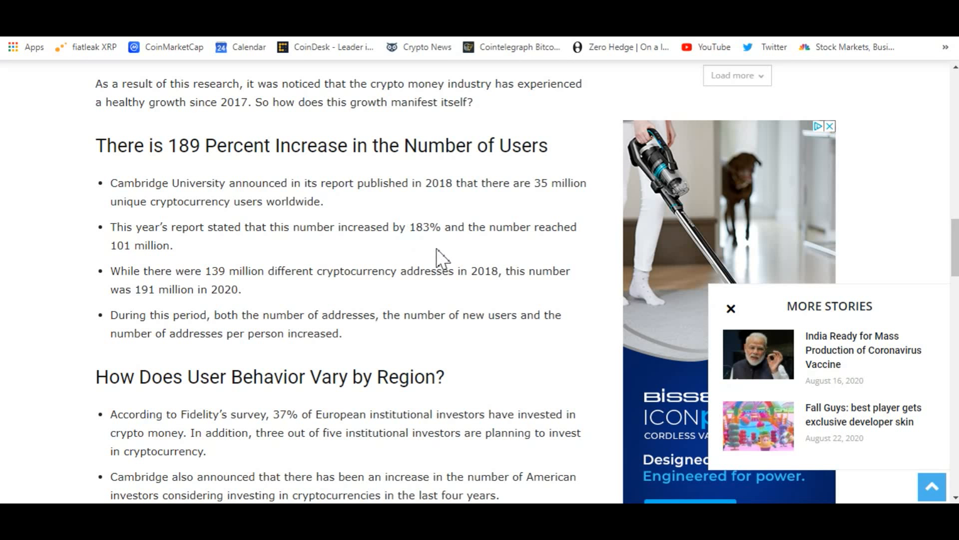
pyautogui.moveTo(480, 256)
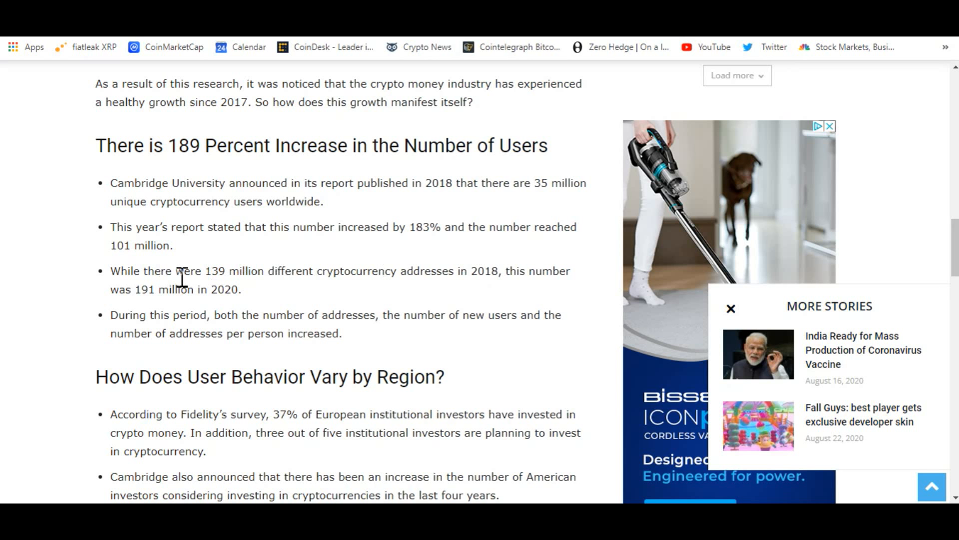
pyautogui.moveTo(281, 304)
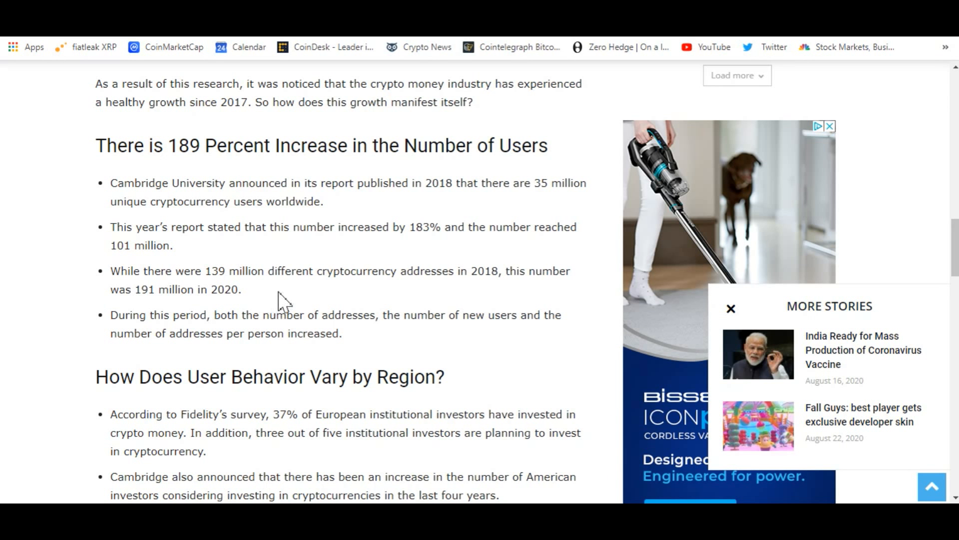
pyautogui.moveTo(496, 309)
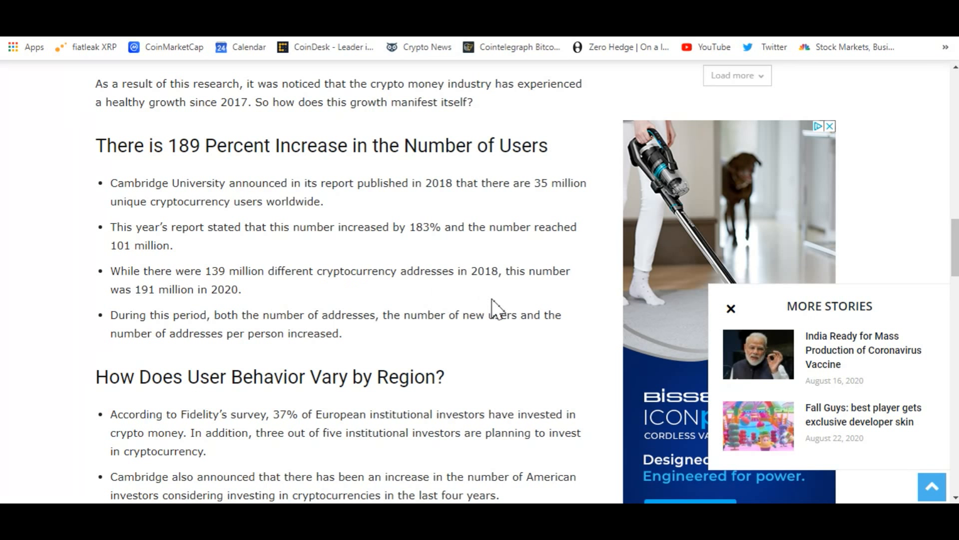
pyautogui.moveTo(392, 302)
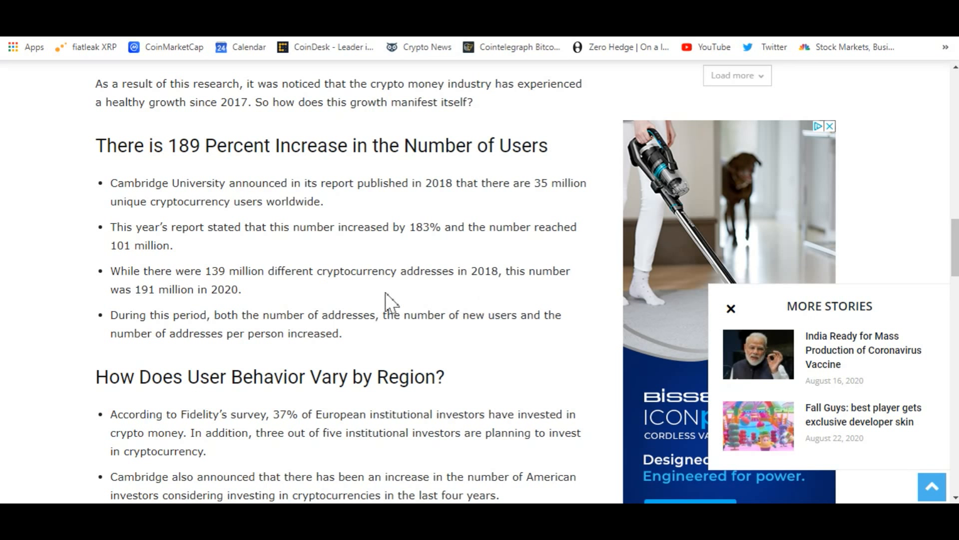
pyautogui.moveTo(251, 317)
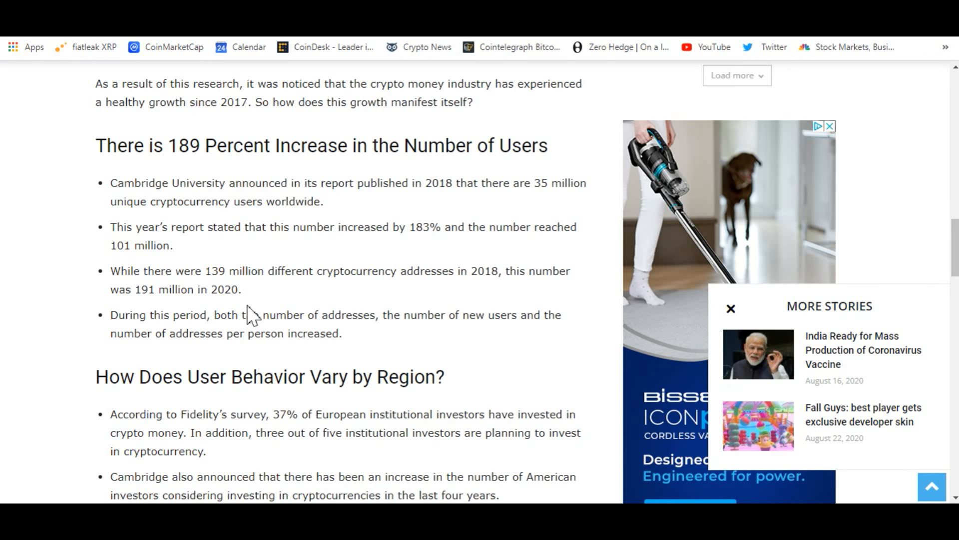
pyautogui.moveTo(380, 367)
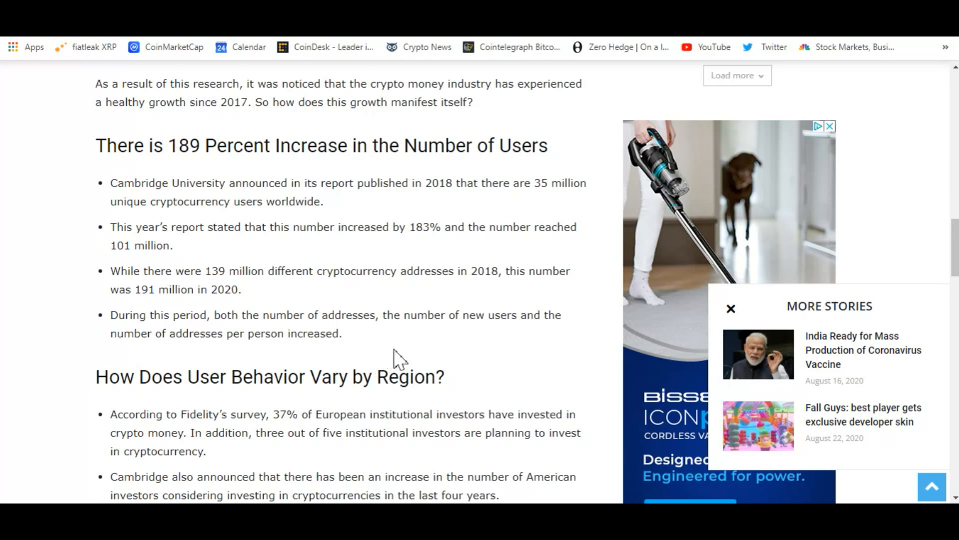
pyautogui.moveTo(510, 364)
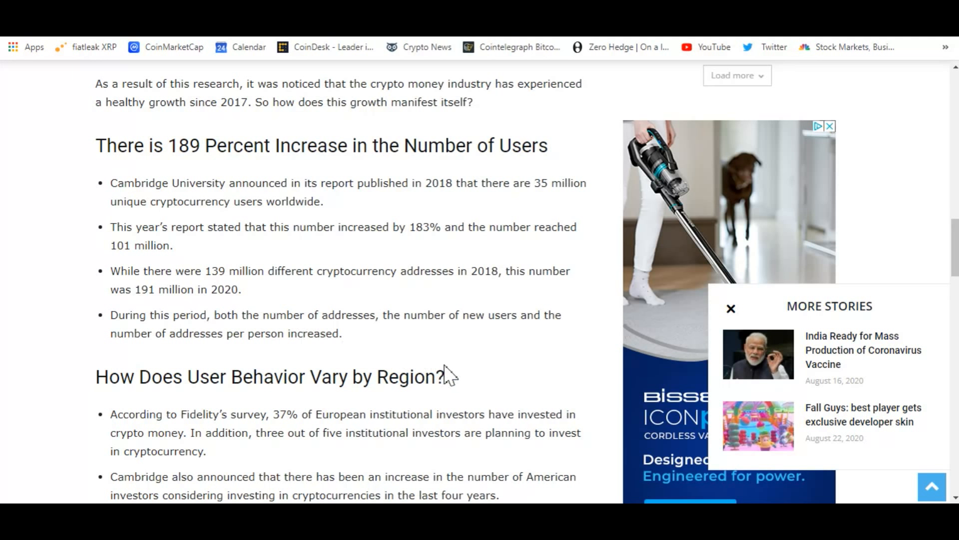
pyautogui.moveTo(226, 73)
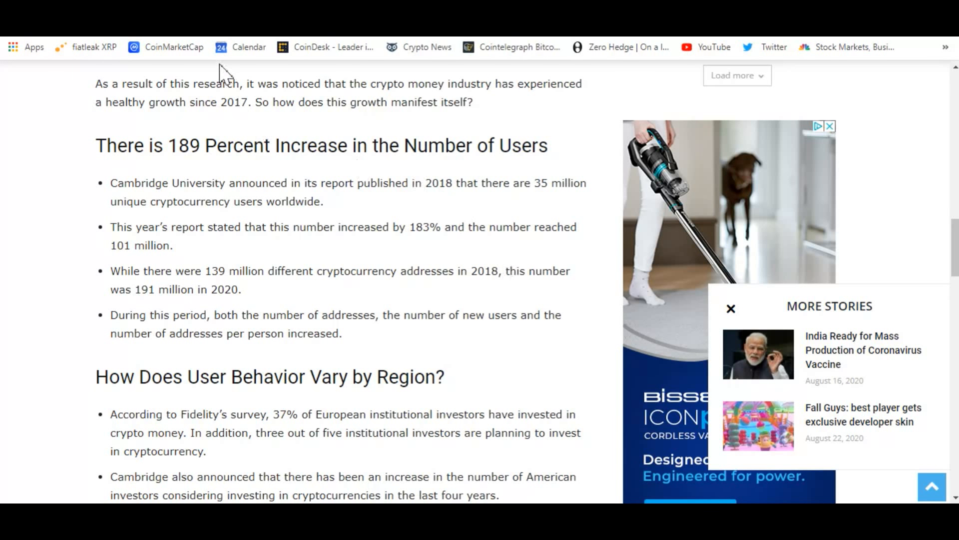
pyautogui.scroll(3)
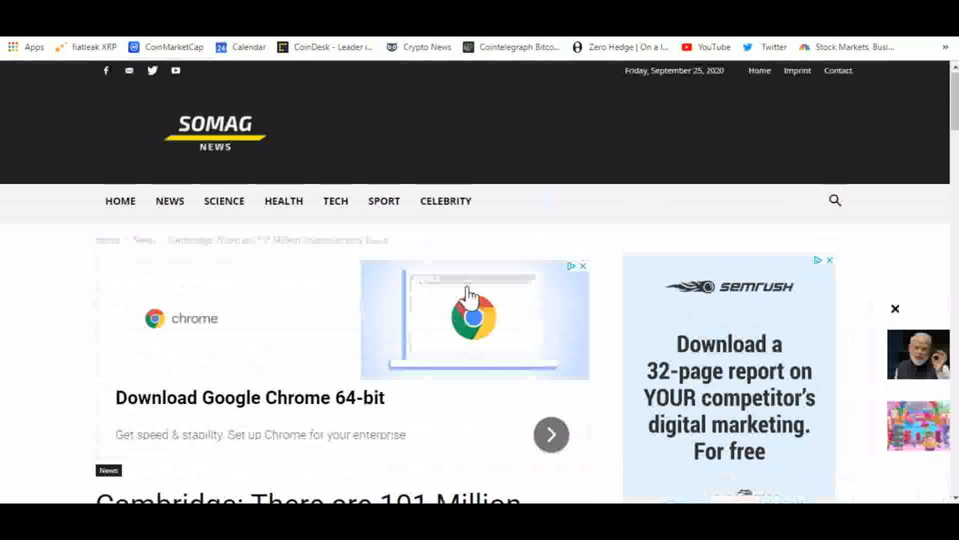
# - View the Google 'world population' results showing Worldometer's 7.8 billion answer
pyautogui.scroll(-3)
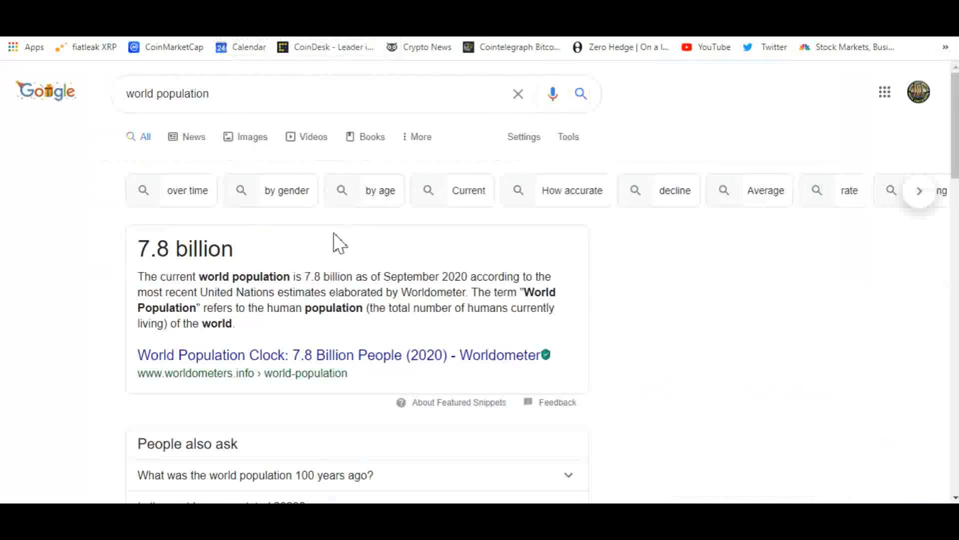
pyautogui.moveTo(100, 288)
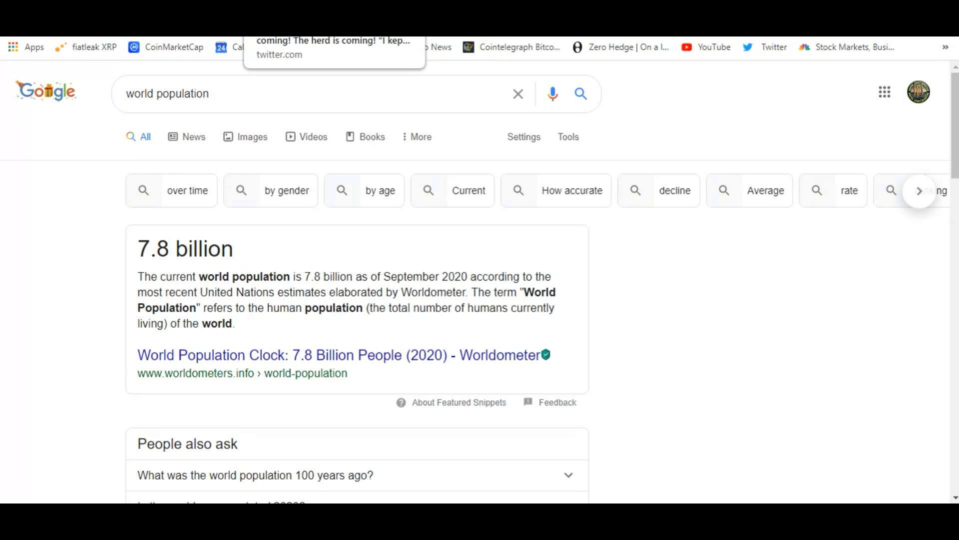
# - Switch to the tab with Michael's 'The herd is coming!' tweet
pyautogui.click(334, 48)
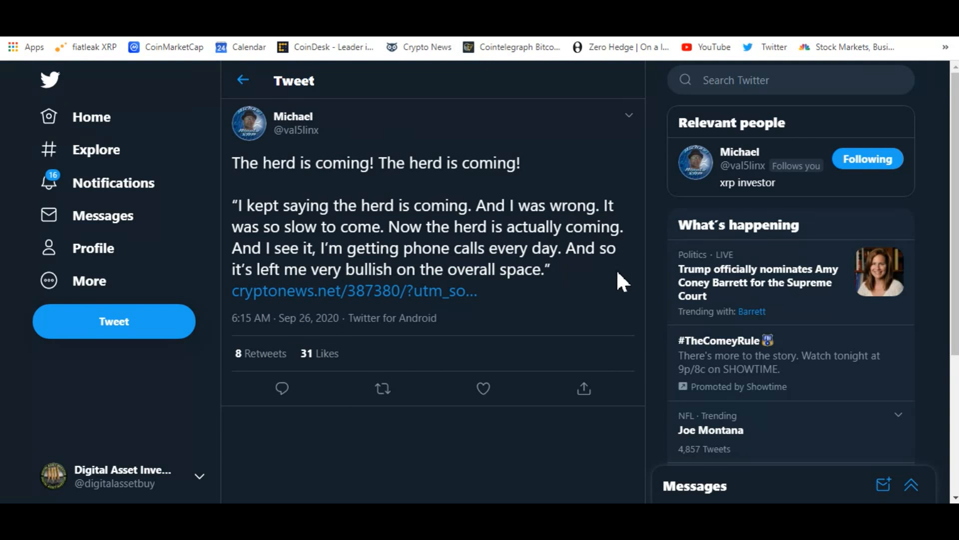
pyautogui.moveTo(643, 248)
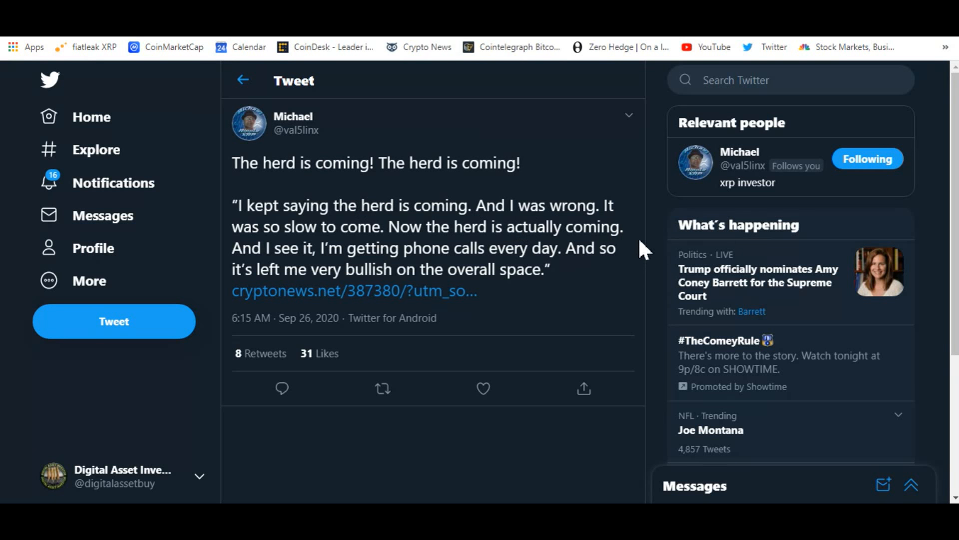
pyautogui.moveTo(587, 245)
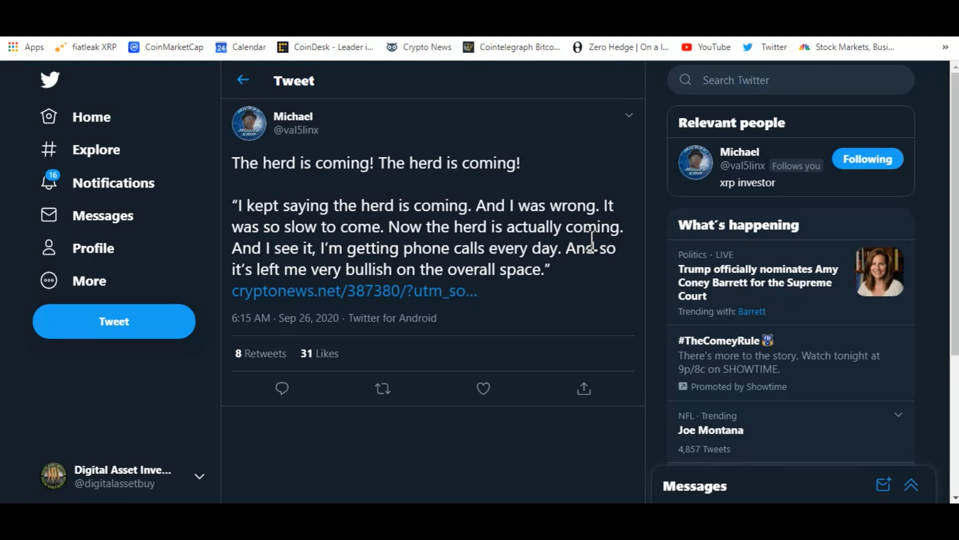
pyautogui.moveTo(592, 314)
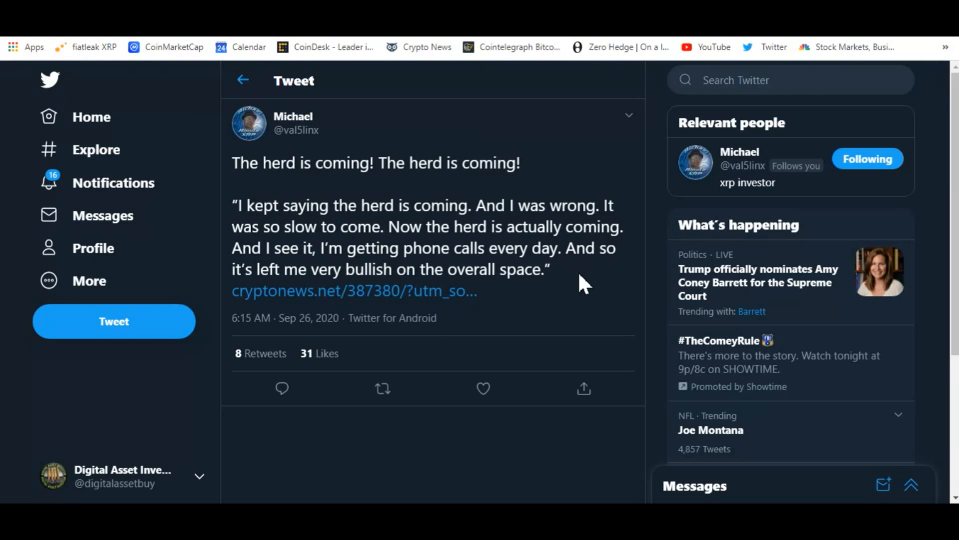
pyautogui.moveTo(567, 288)
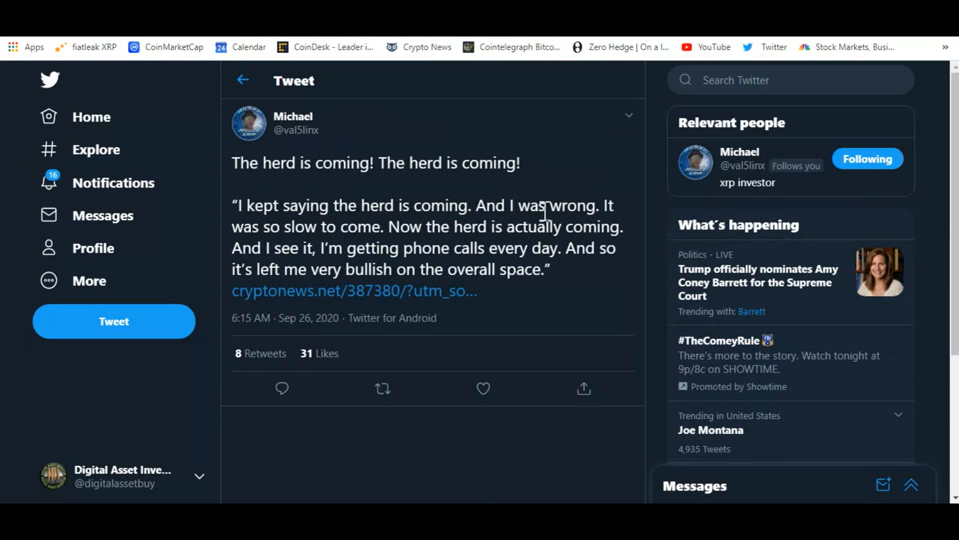
pyautogui.moveTo(535, 232)
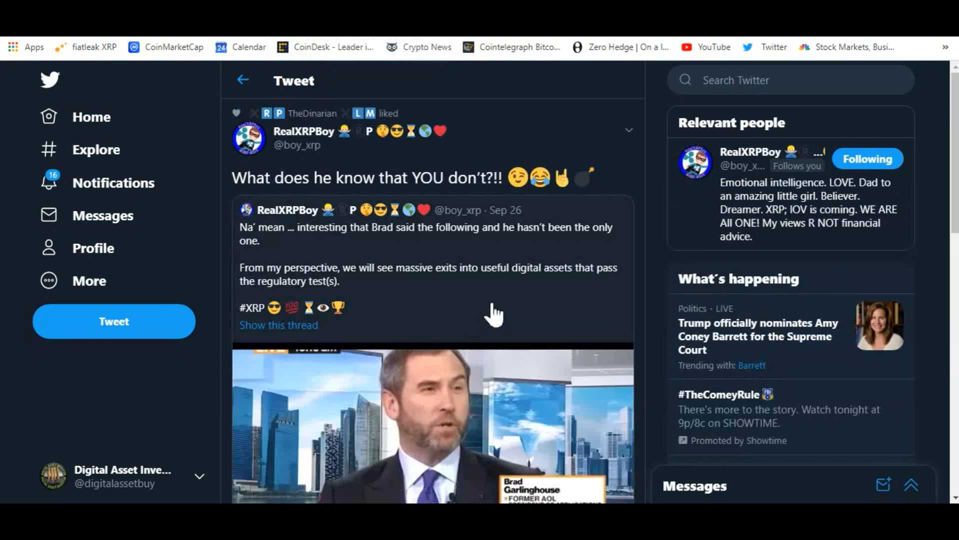
# - Scroll RealXRPBoy's tweet page down to the embedded Bloomberg RippleNet-versus-SWIFT clip
pyautogui.scroll(-3)
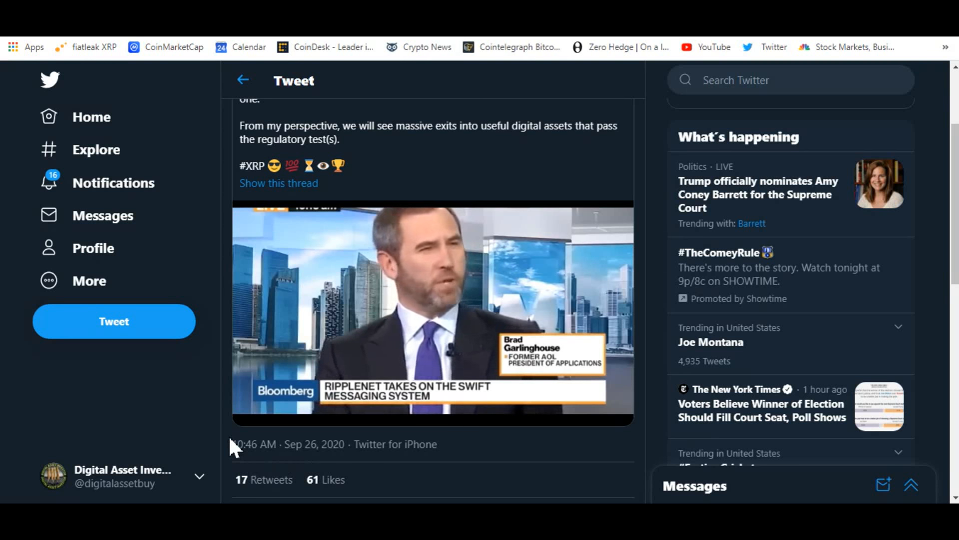
pyautogui.click(428, 312)
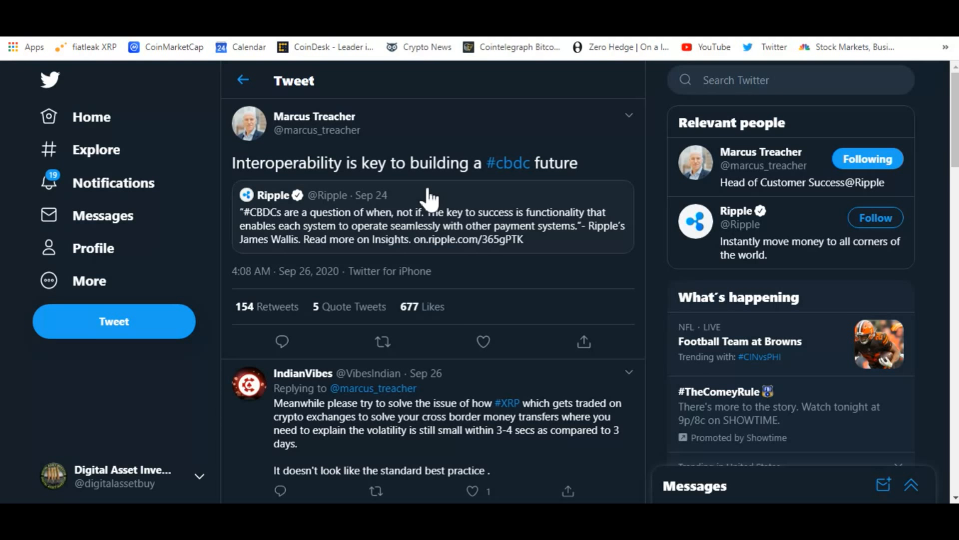
pyautogui.moveTo(777, 361)
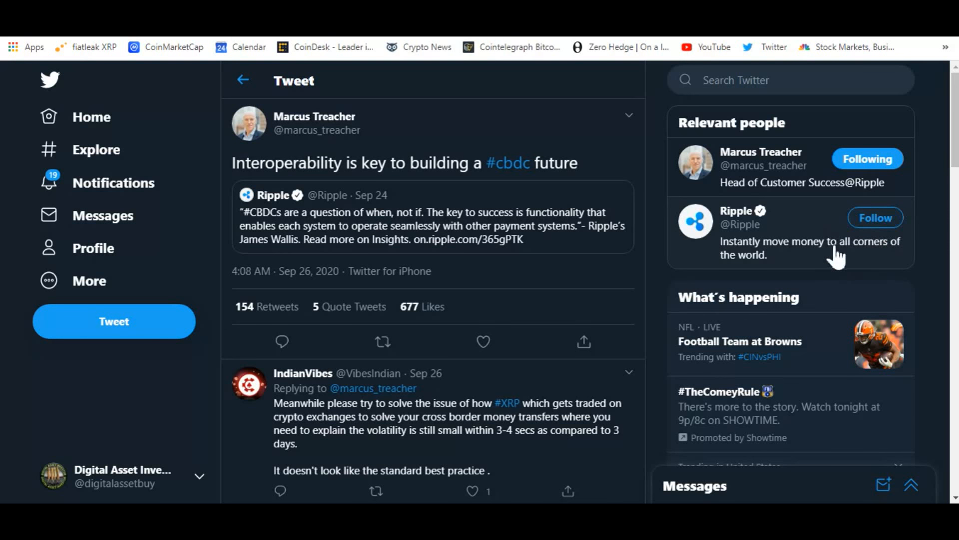
pyautogui.moveTo(891, 242)
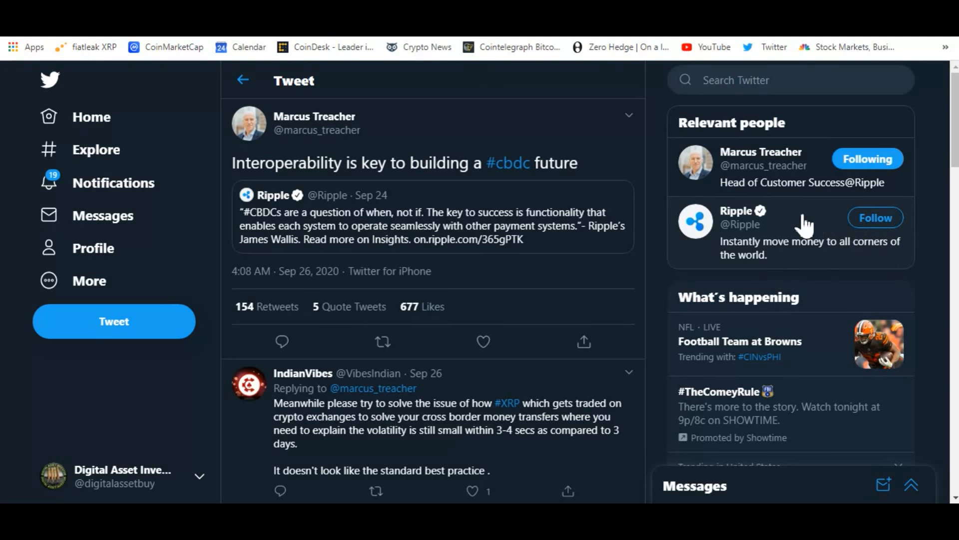
pyautogui.moveTo(442, 196)
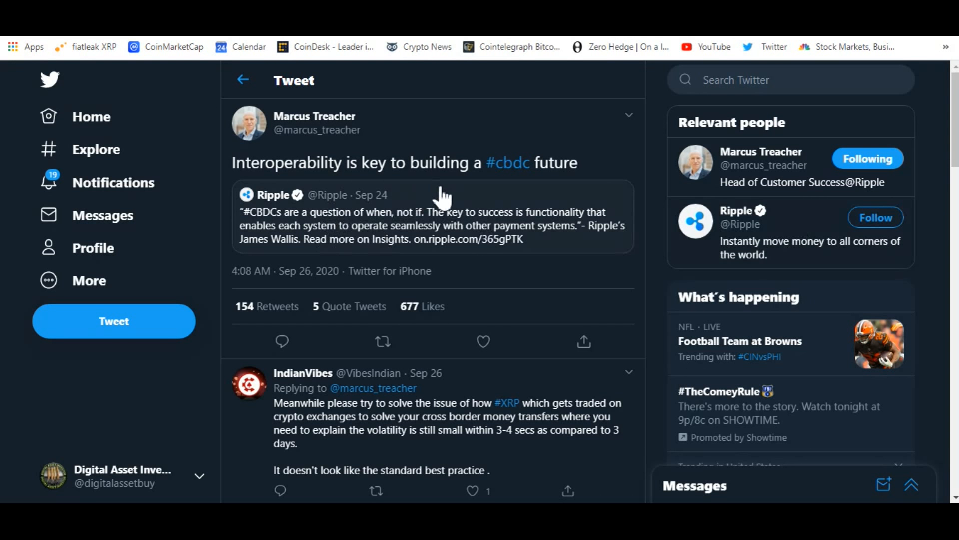
pyautogui.moveTo(501, 219)
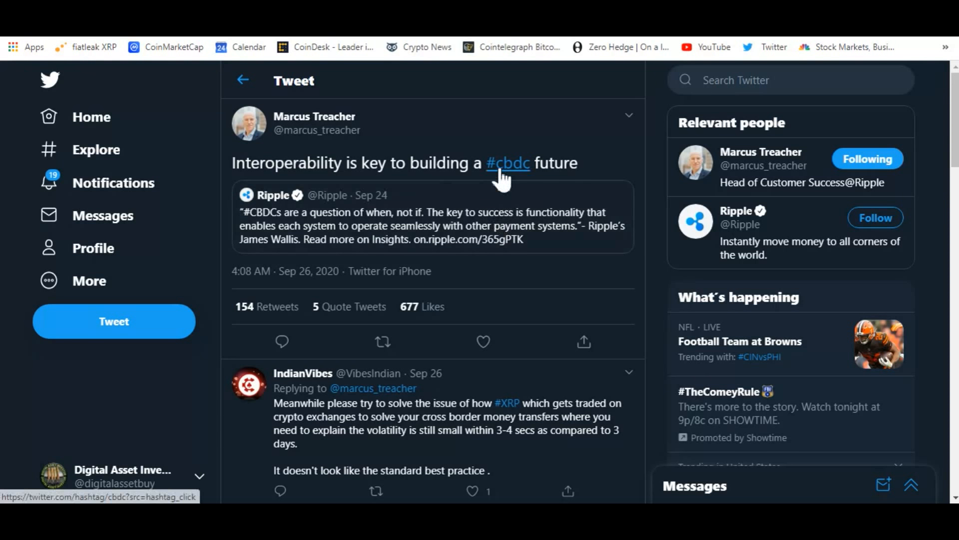
pyautogui.moveTo(655, 187)
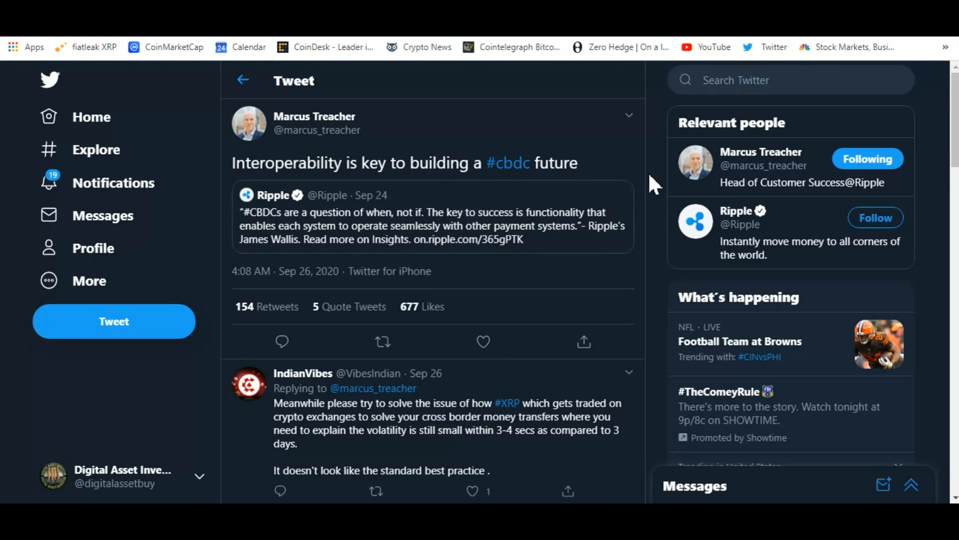
pyautogui.moveTo(438, 145)
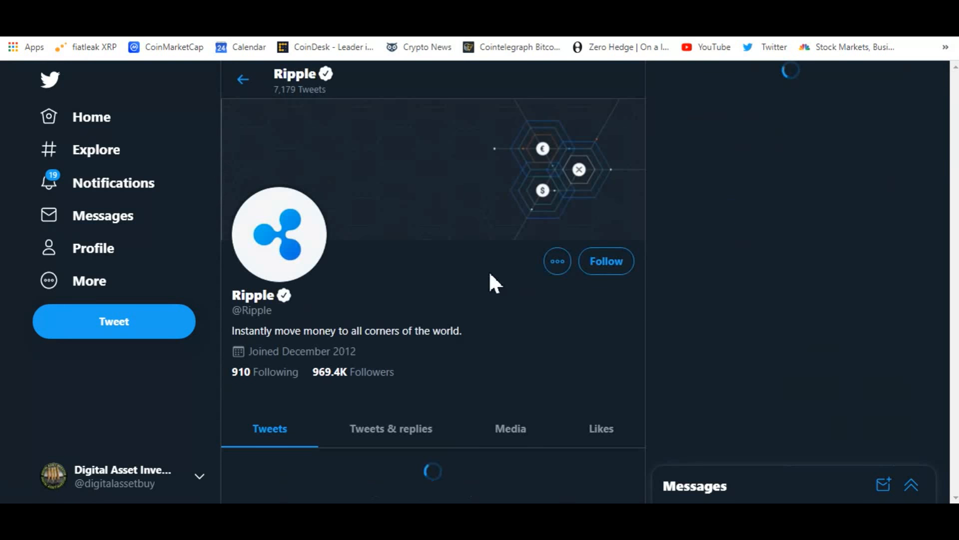
# - Follow Ripple from its profile page
pyautogui.click(605, 261)
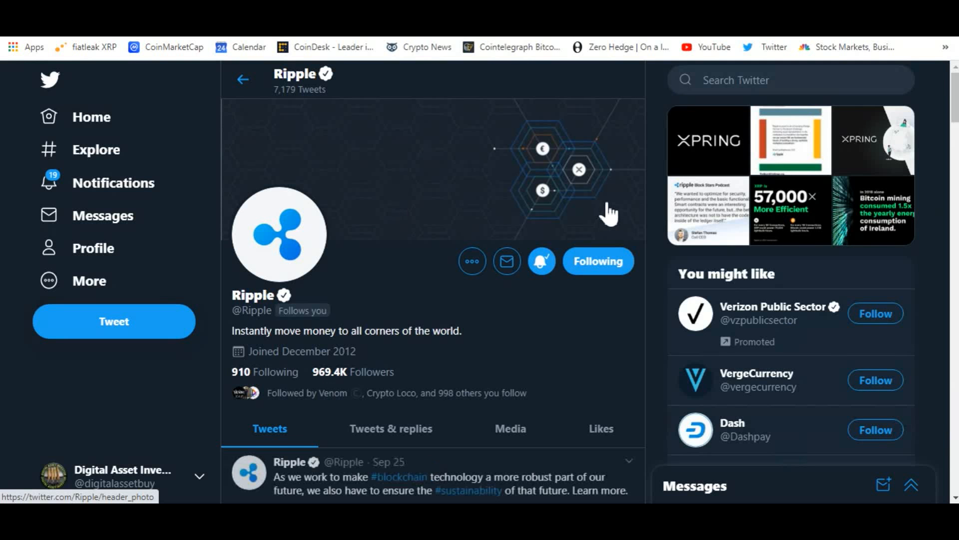
pyautogui.moveTo(560, 202)
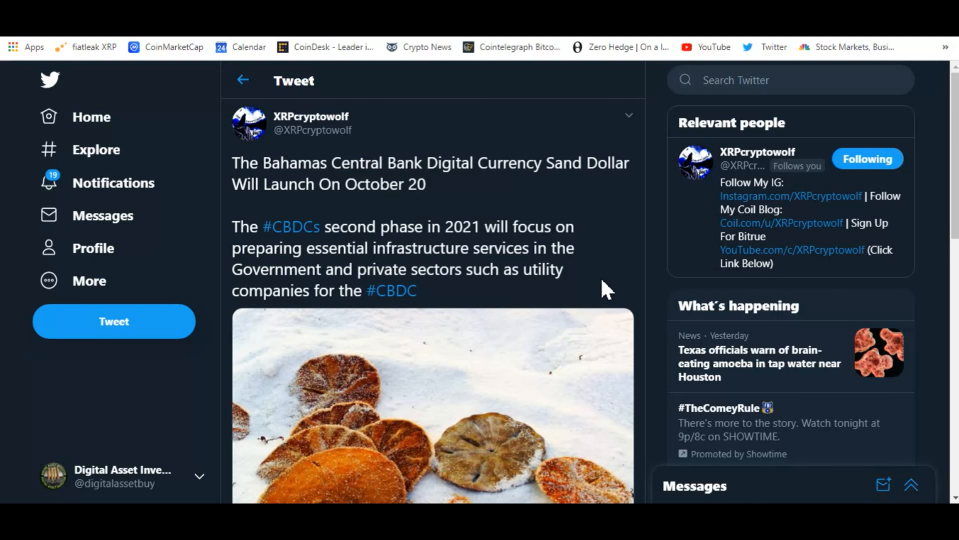
pyautogui.moveTo(619, 416)
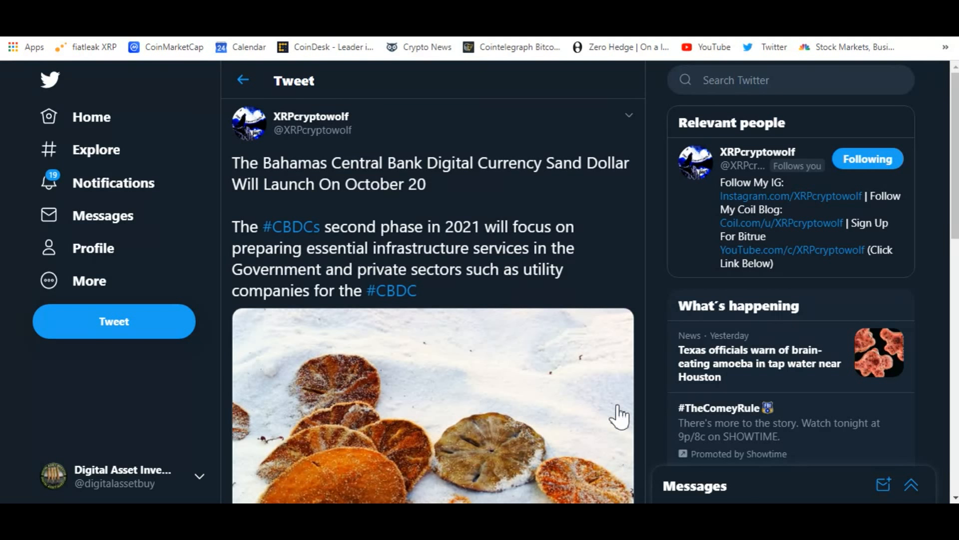
pyautogui.moveTo(520, 306)
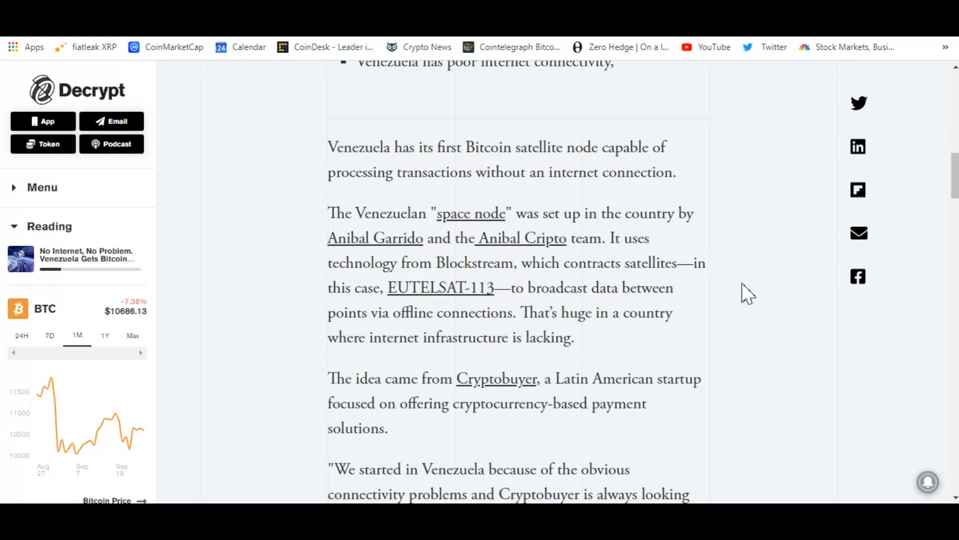
pyautogui.moveTo(705, 231)
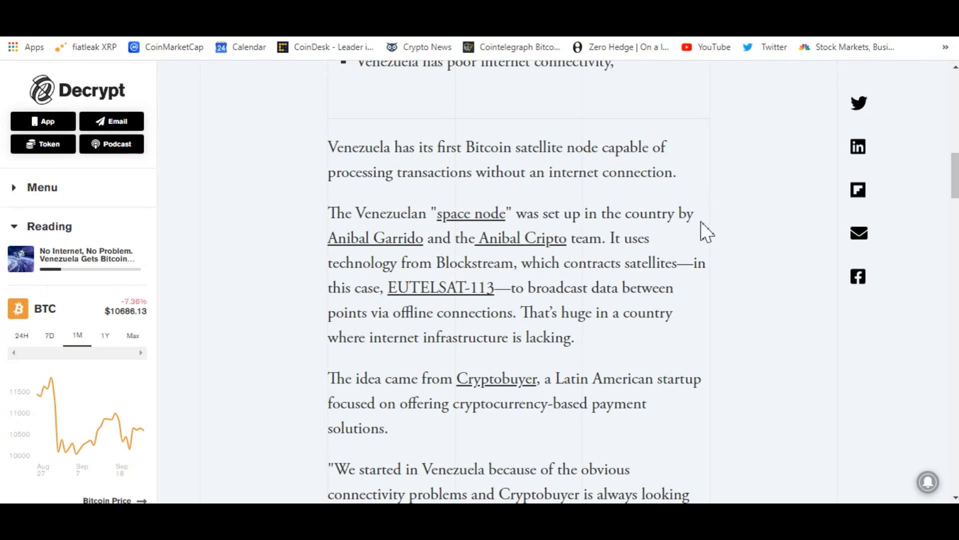
pyautogui.moveTo(734, 257)
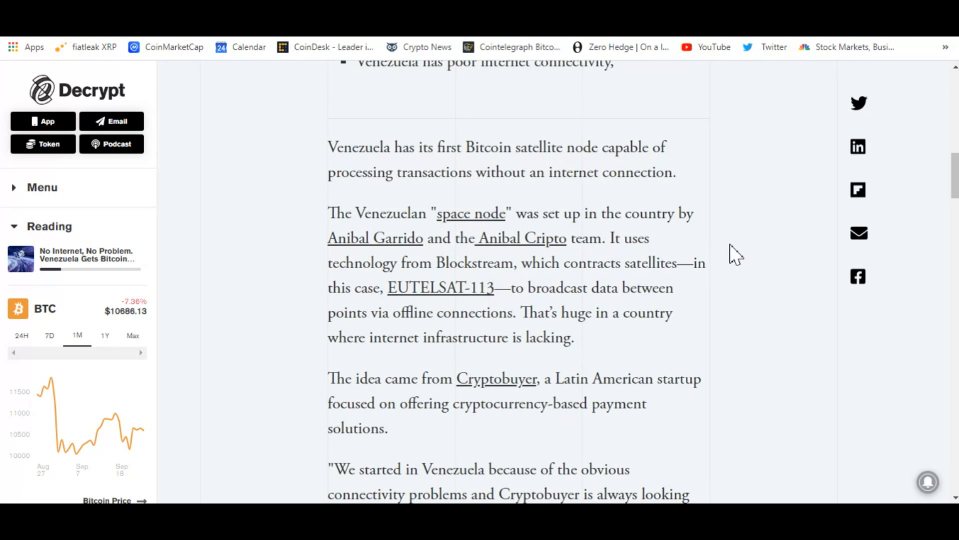
pyautogui.moveTo(768, 250)
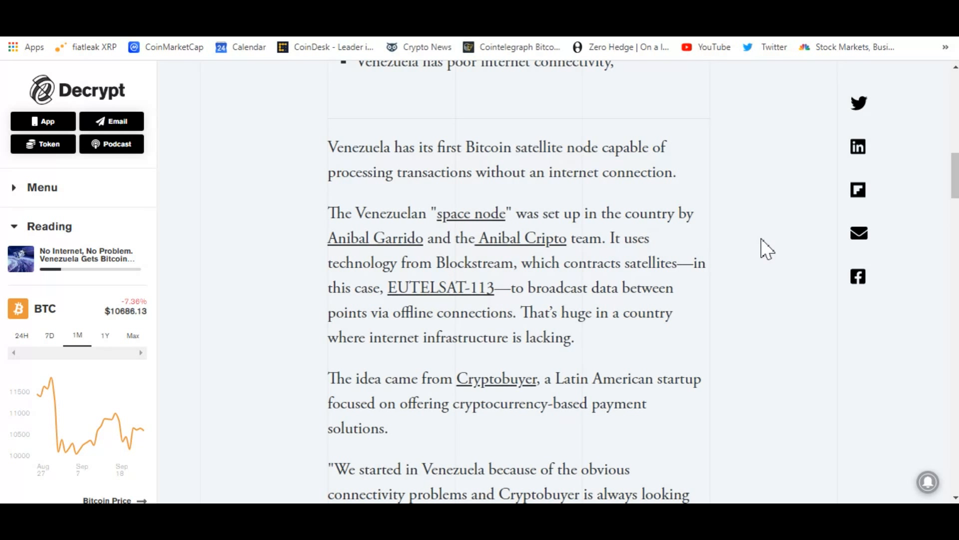
pyautogui.moveTo(783, 234)
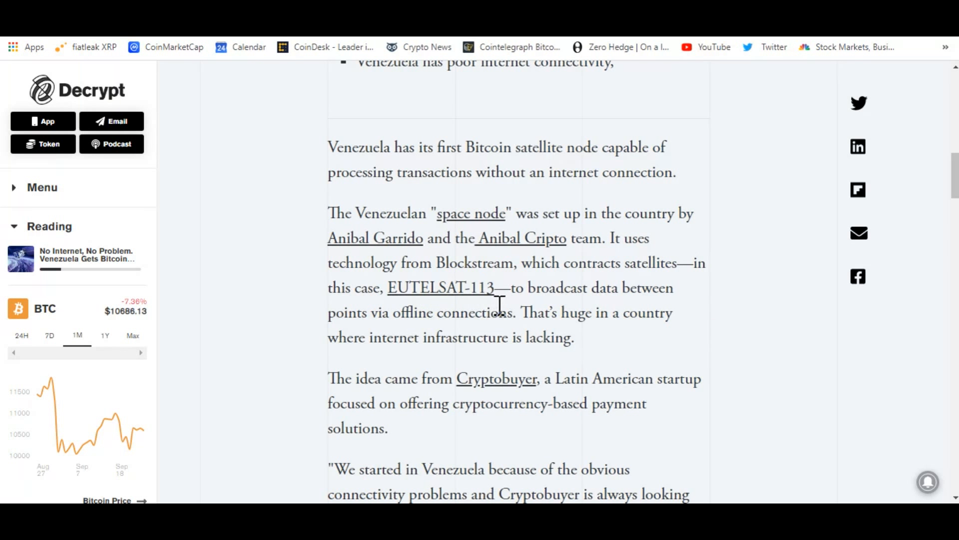
pyautogui.moveTo(746, 341)
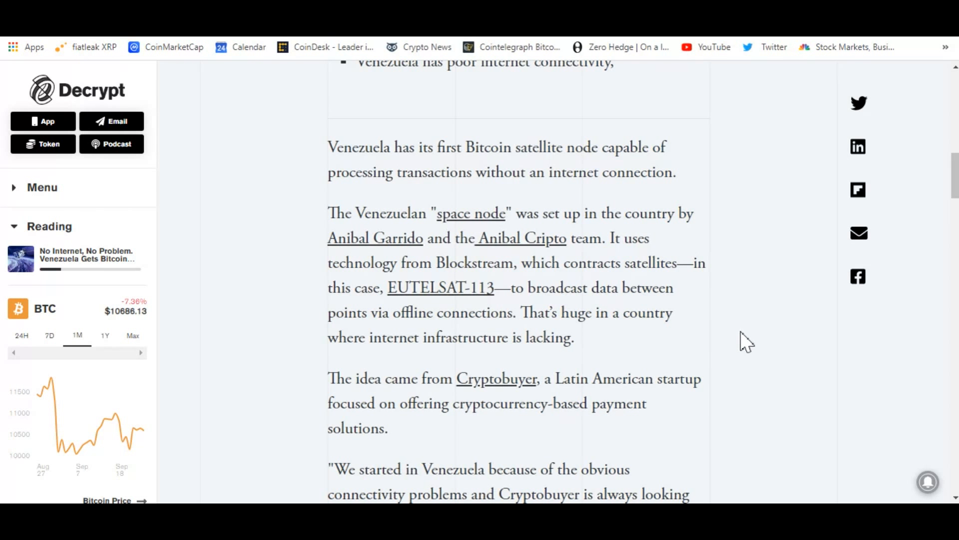
pyautogui.moveTo(763, 331)
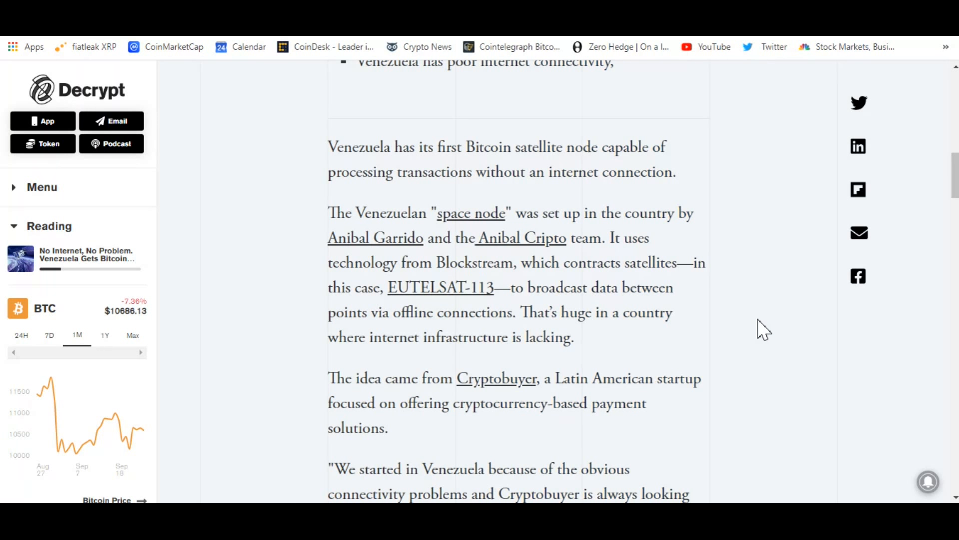
# - Scroll back up the page after reading the Venezuela Bitcoin satellite node article
pyautogui.scroll(3)
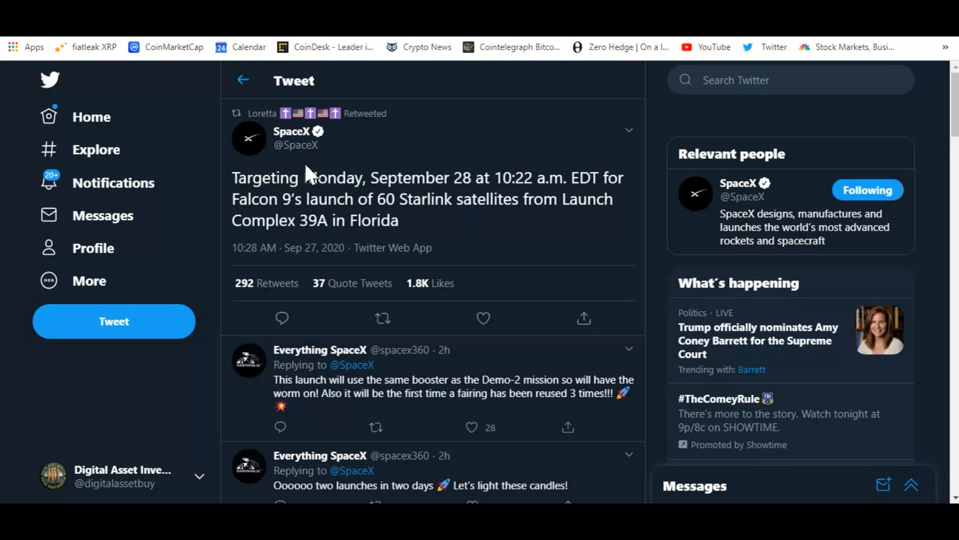
pyautogui.moveTo(511, 248)
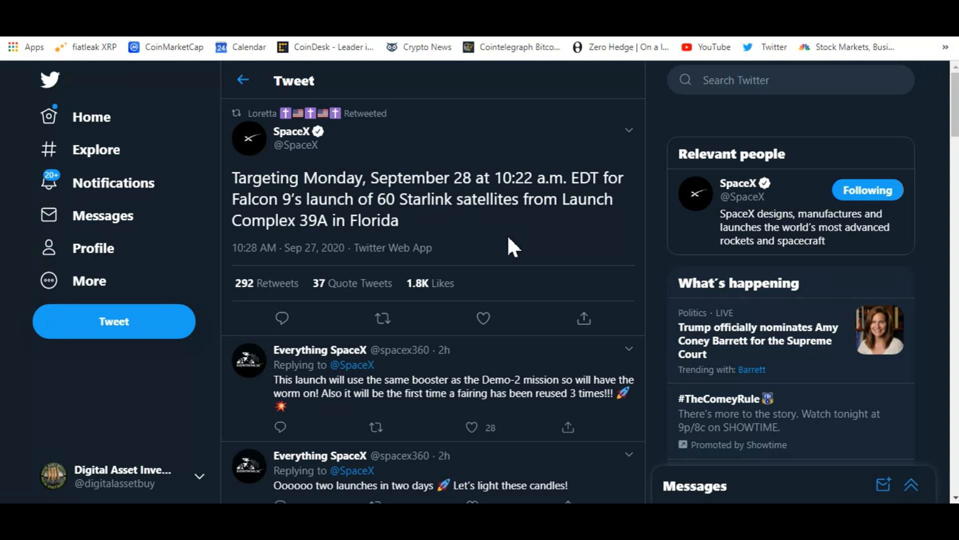
pyautogui.moveTo(520, 253)
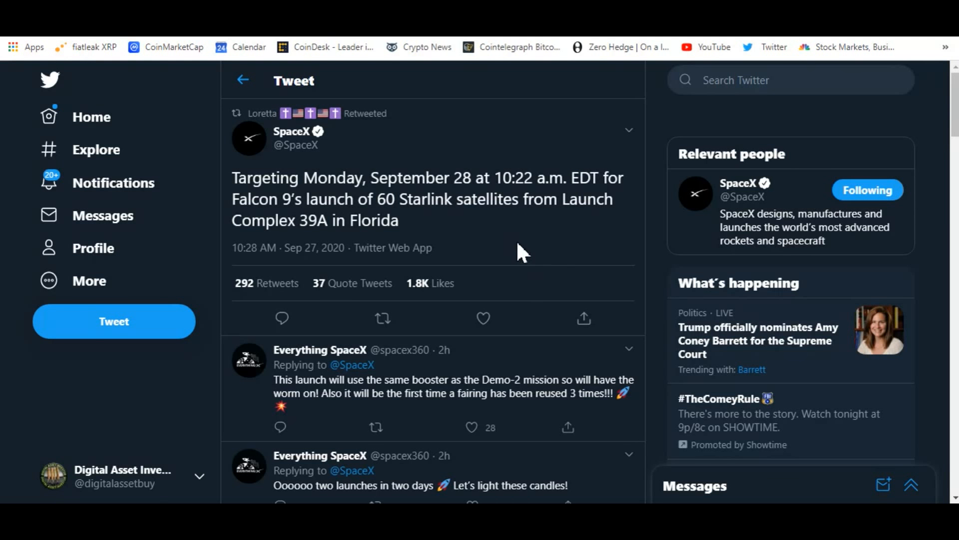
pyautogui.moveTo(457, 245)
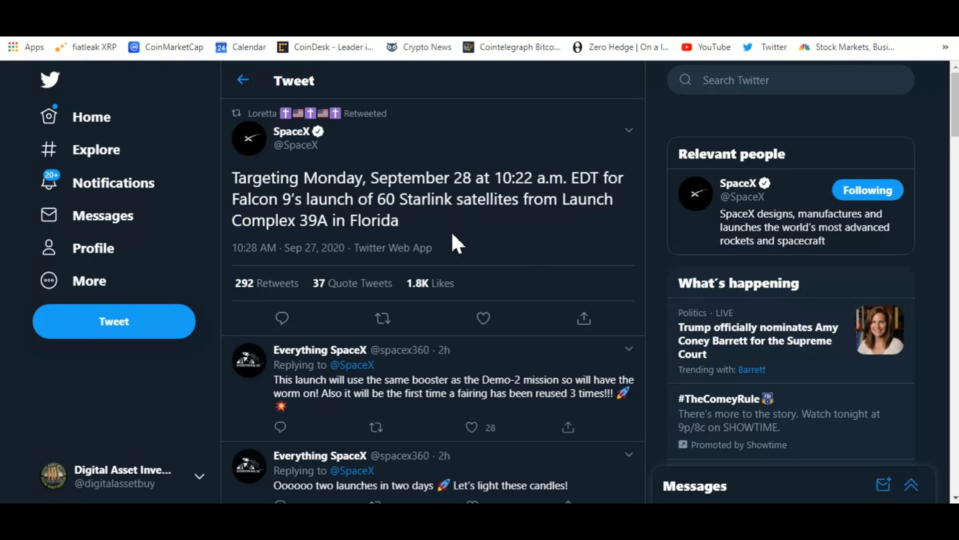
pyautogui.moveTo(532, 235)
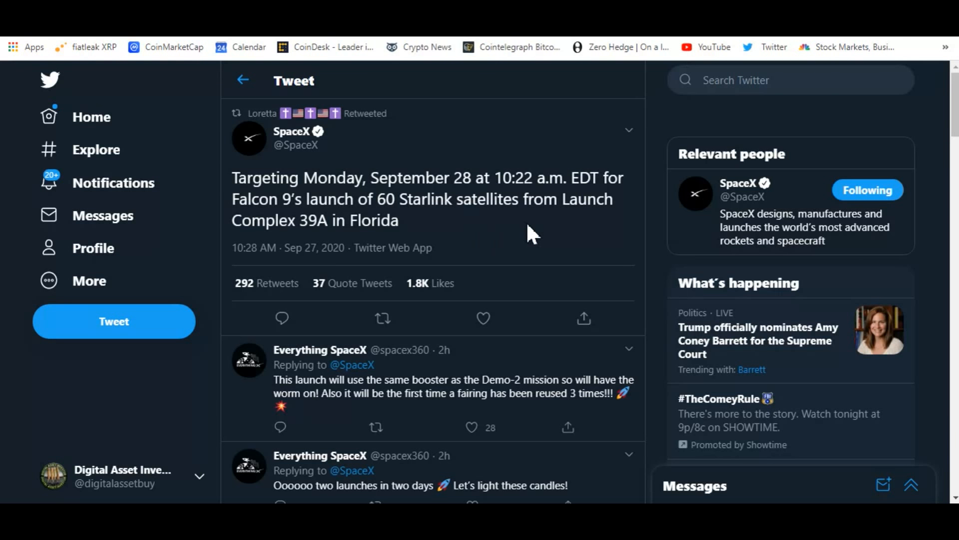
pyautogui.moveTo(510, 302)
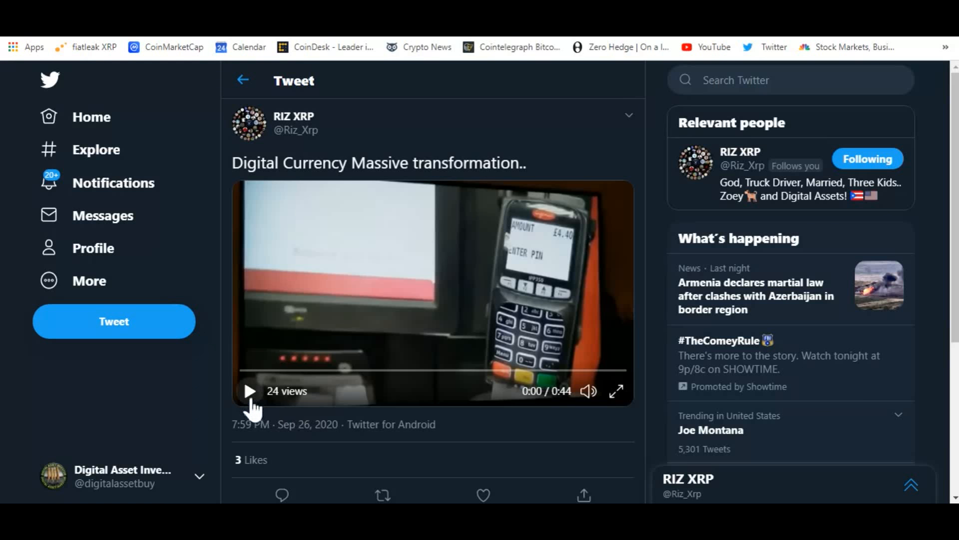
pyautogui.moveTo(250, 312)
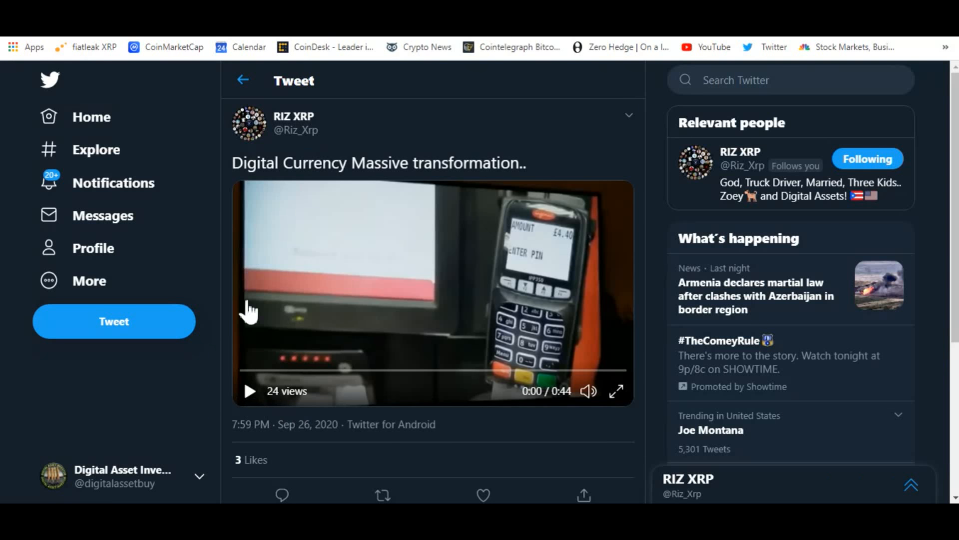
pyautogui.moveTo(249, 394)
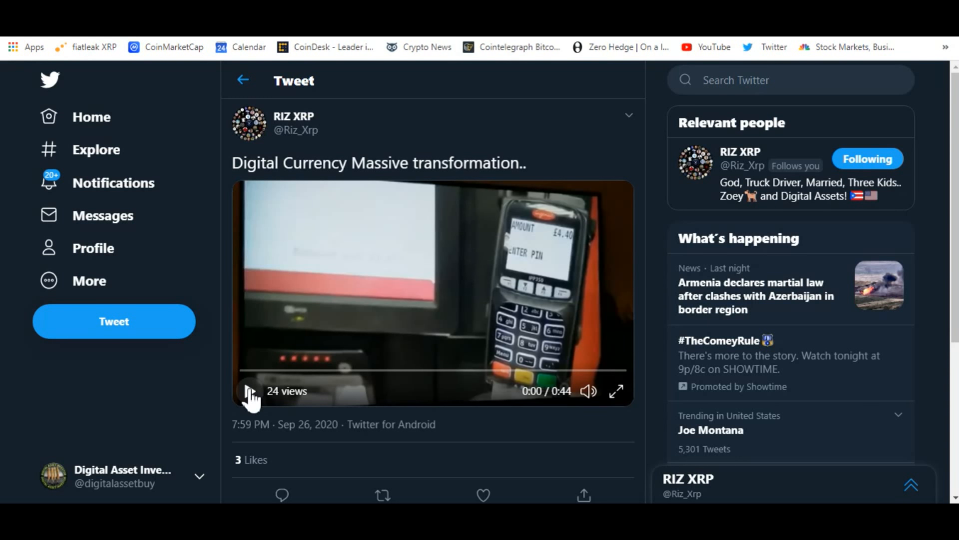
# - Play RIZ XRP's 44-second Digital Currency video through to its end
pyautogui.click(249, 391)
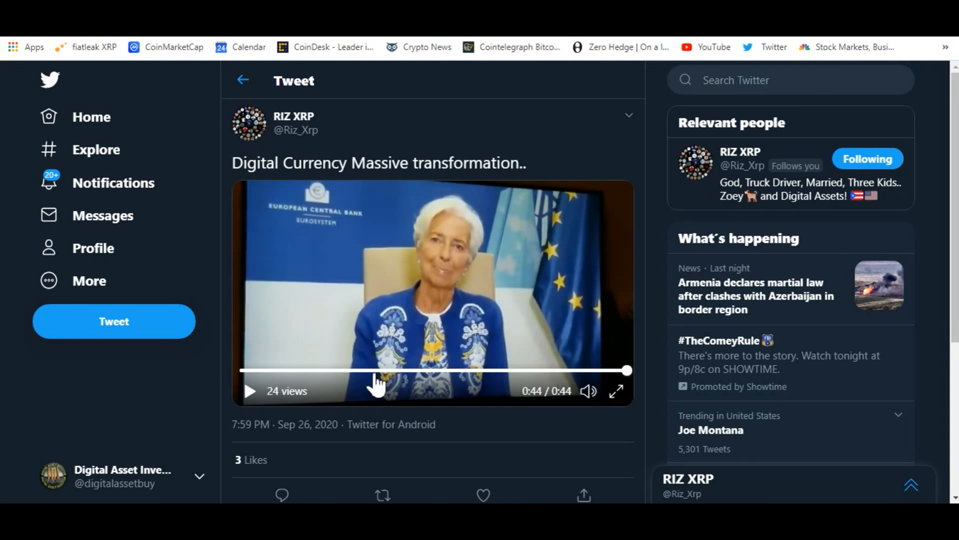
pyautogui.moveTo(387, 385)
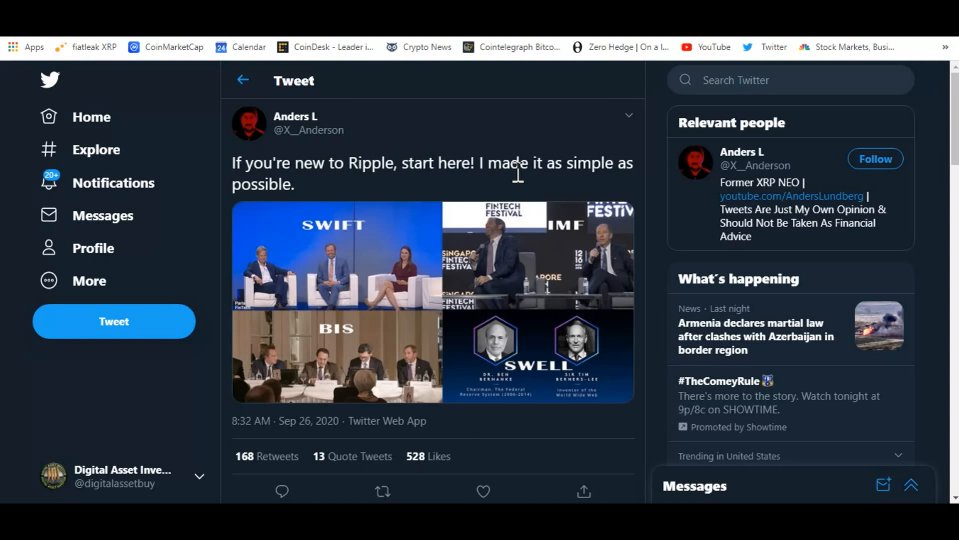
pyautogui.moveTo(483, 239)
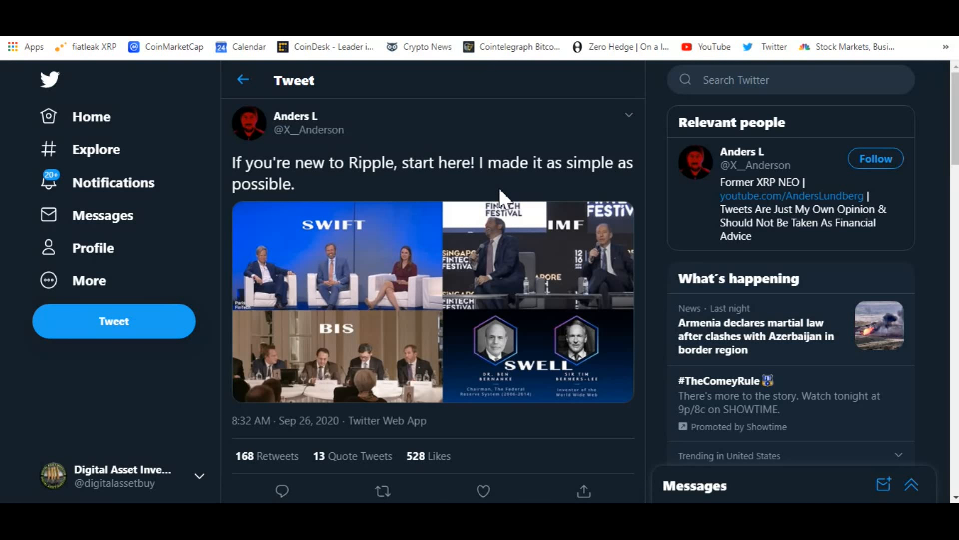
# - Enlarge the Ripple starter tweet's SWIFT, IMF, BIS and SWELL collage picture
pyautogui.click(433, 301)
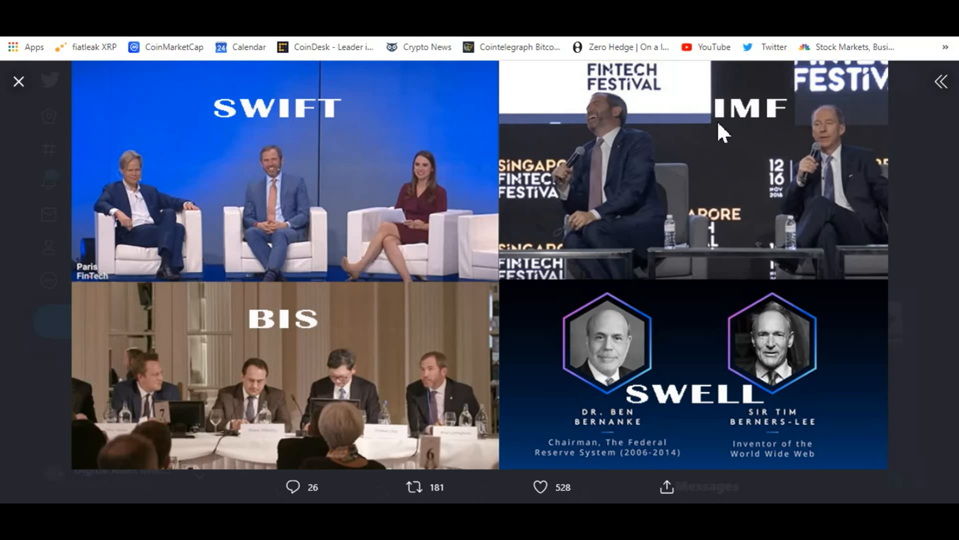
pyautogui.moveTo(811, 190)
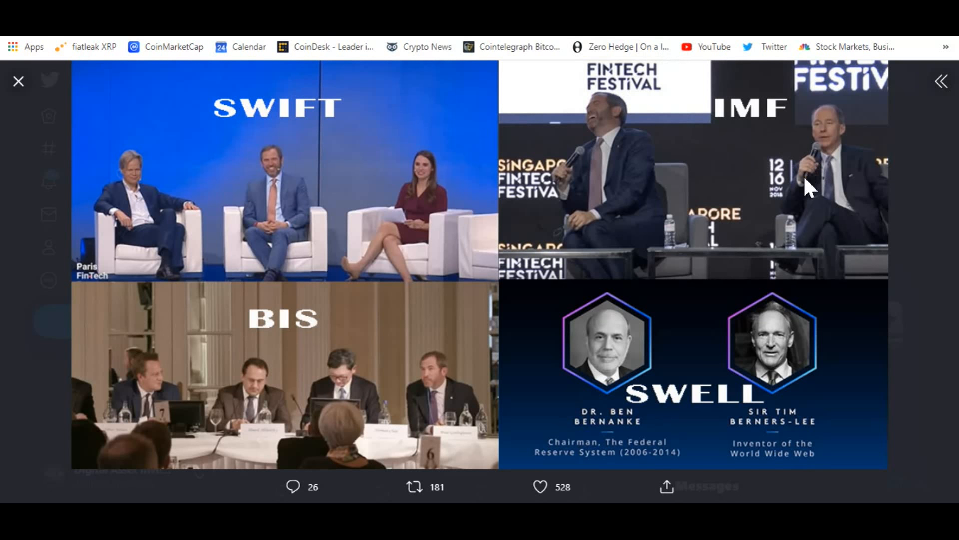
pyautogui.moveTo(761, 208)
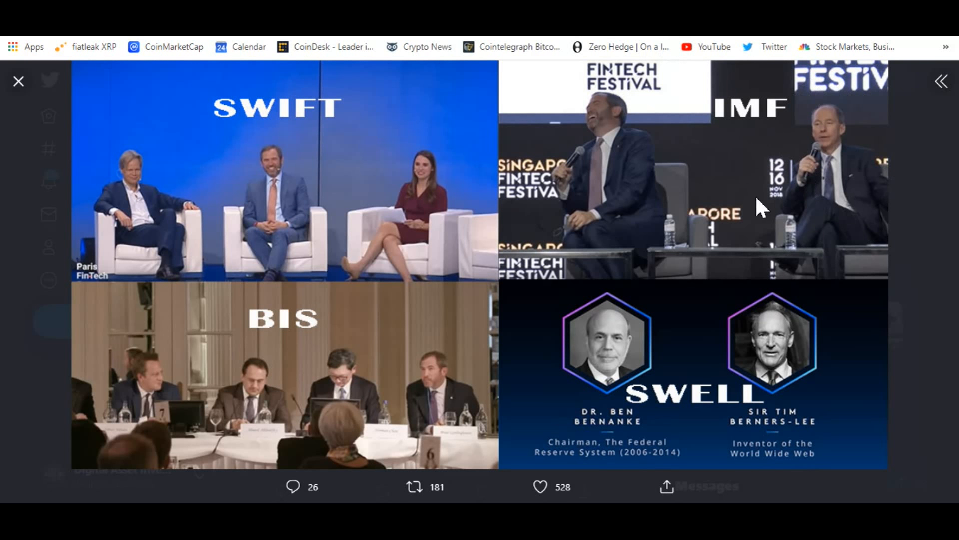
pyautogui.moveTo(761, 159)
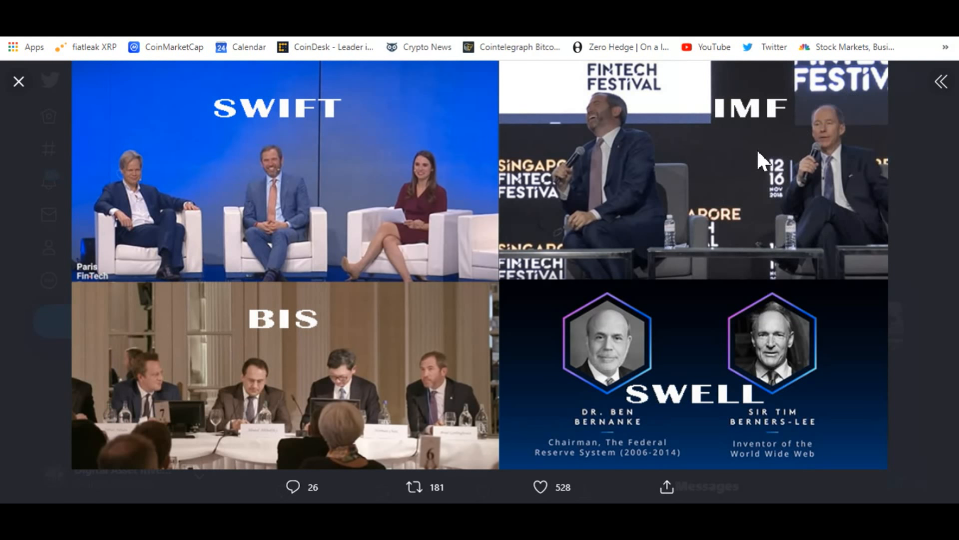
pyautogui.moveTo(392, 361)
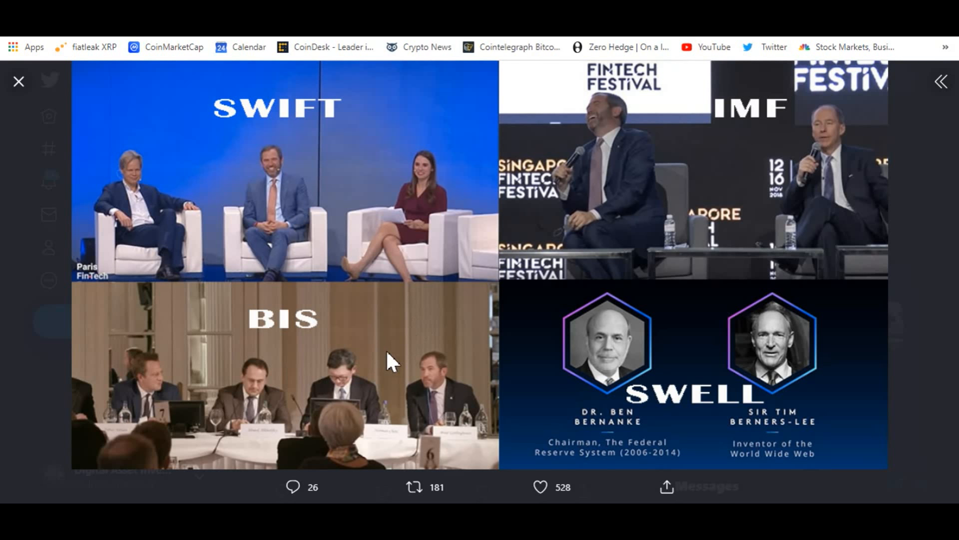
pyautogui.moveTo(372, 360)
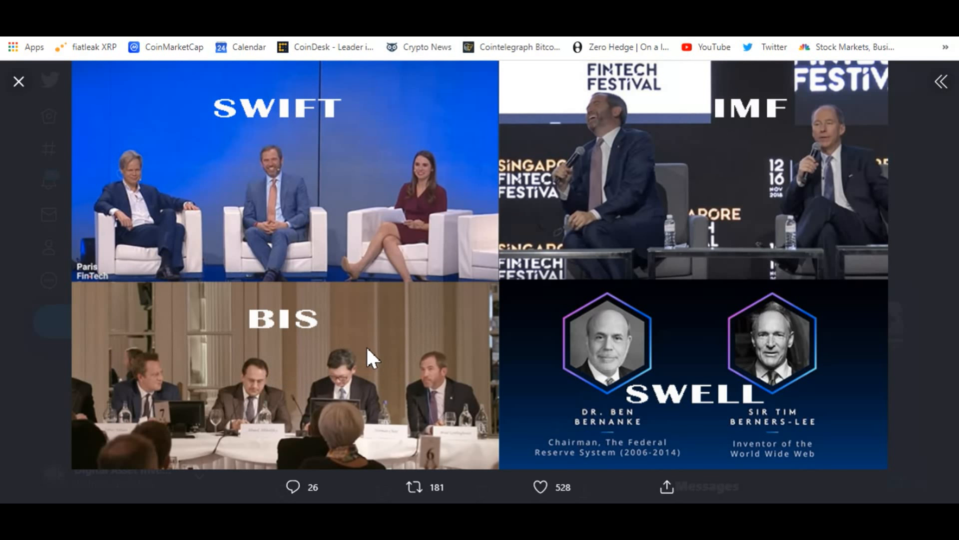
pyautogui.moveTo(184, 445)
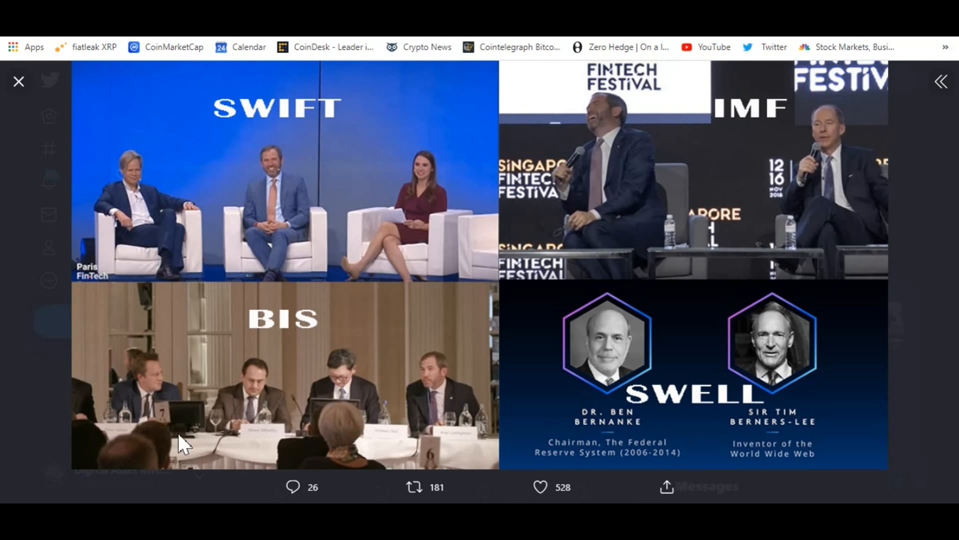
pyautogui.moveTo(113, 438)
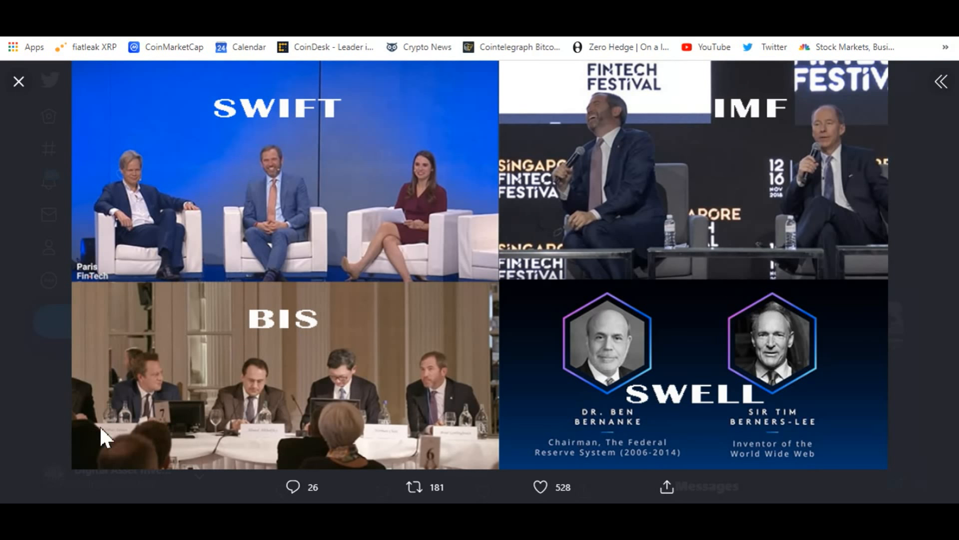
pyautogui.moveTo(95, 434)
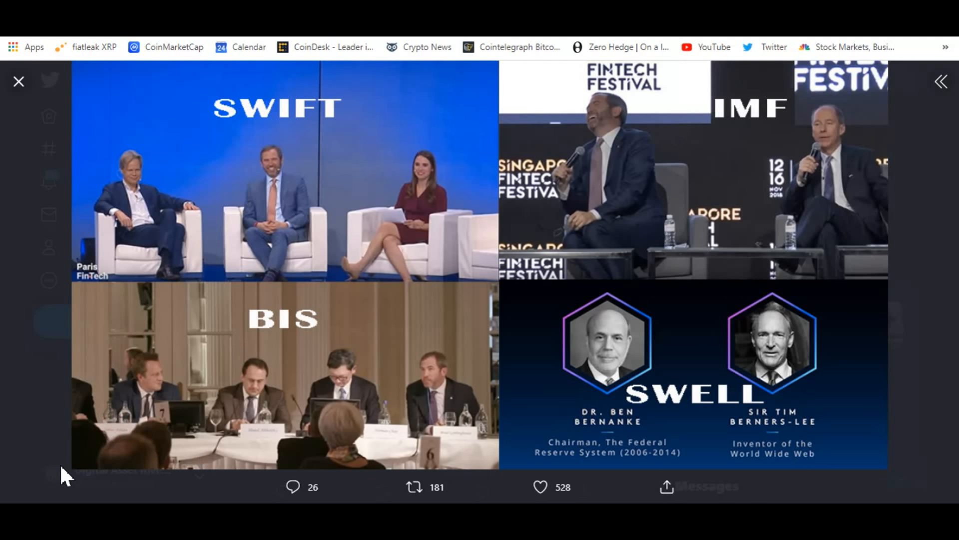
pyautogui.moveTo(142, 430)
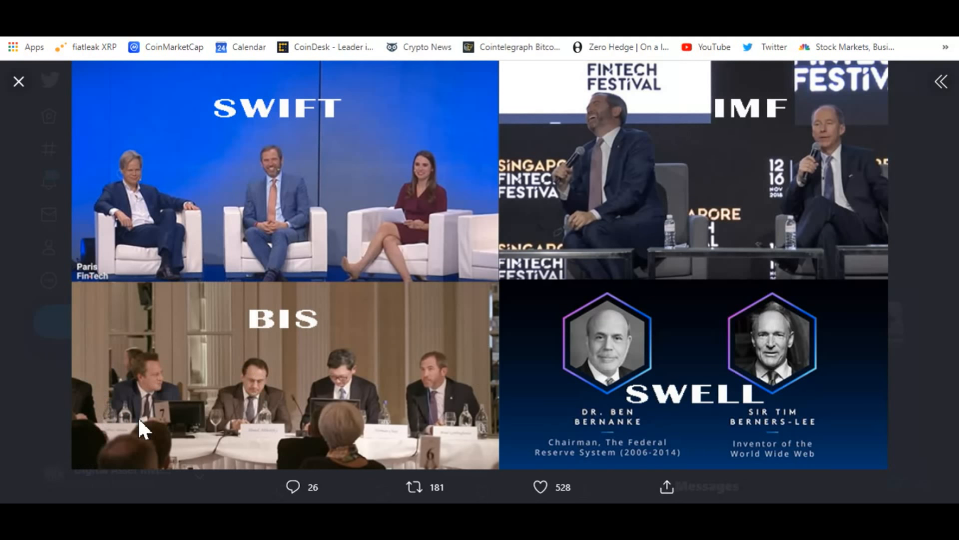
pyautogui.moveTo(756, 349)
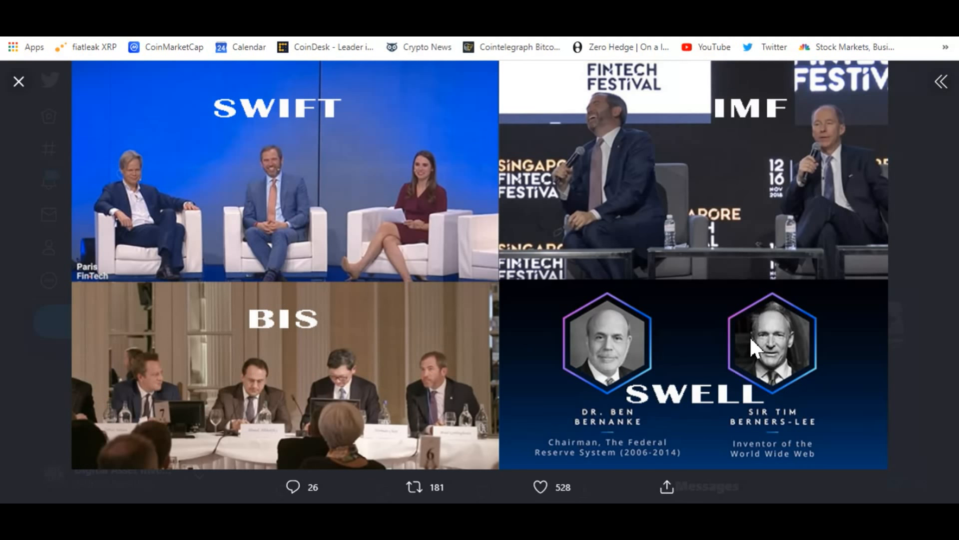
pyautogui.moveTo(712, 363)
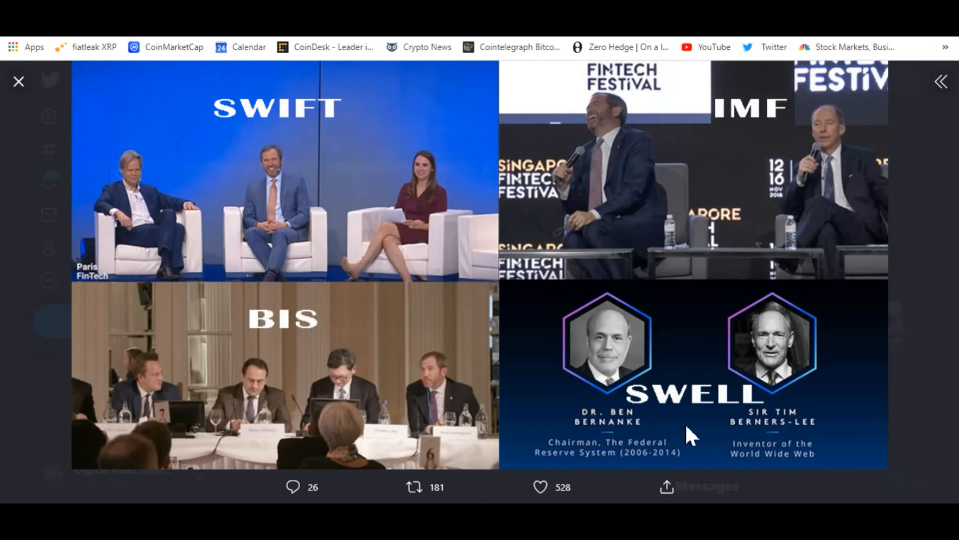
pyautogui.moveTo(692, 355)
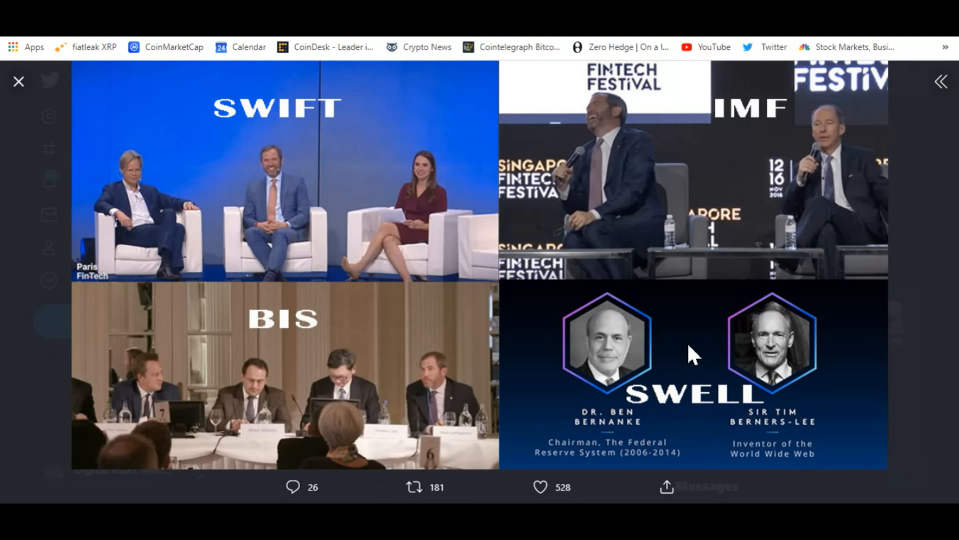
pyautogui.moveTo(18, 81)
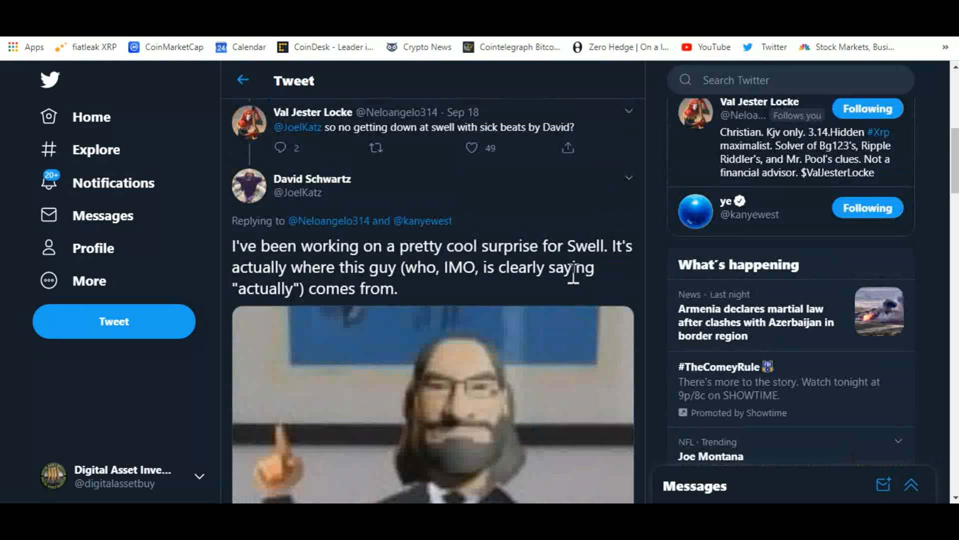
pyautogui.moveTo(404, 271)
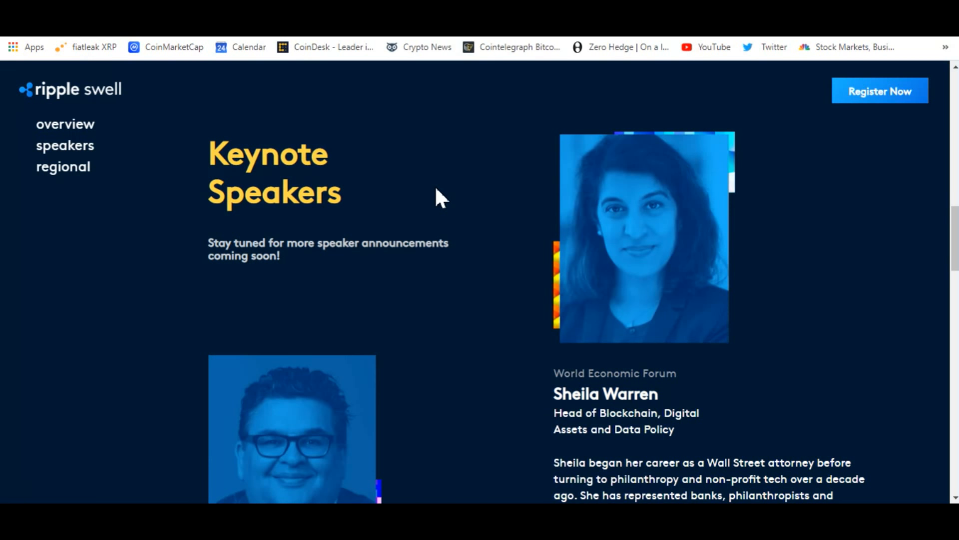
# - Scroll down the Swell site to the Keynote Speakers section
pyautogui.scroll(-3)
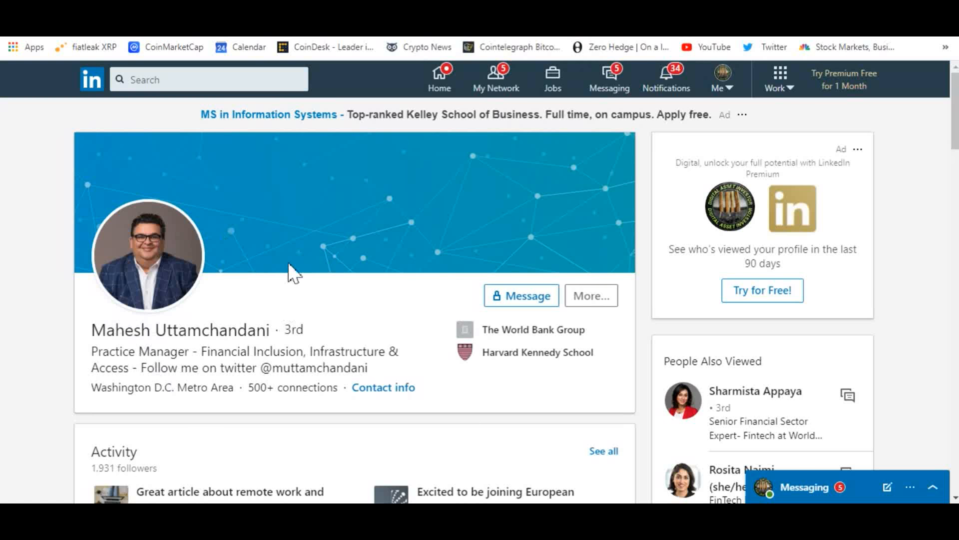
pyautogui.moveTo(202, 312)
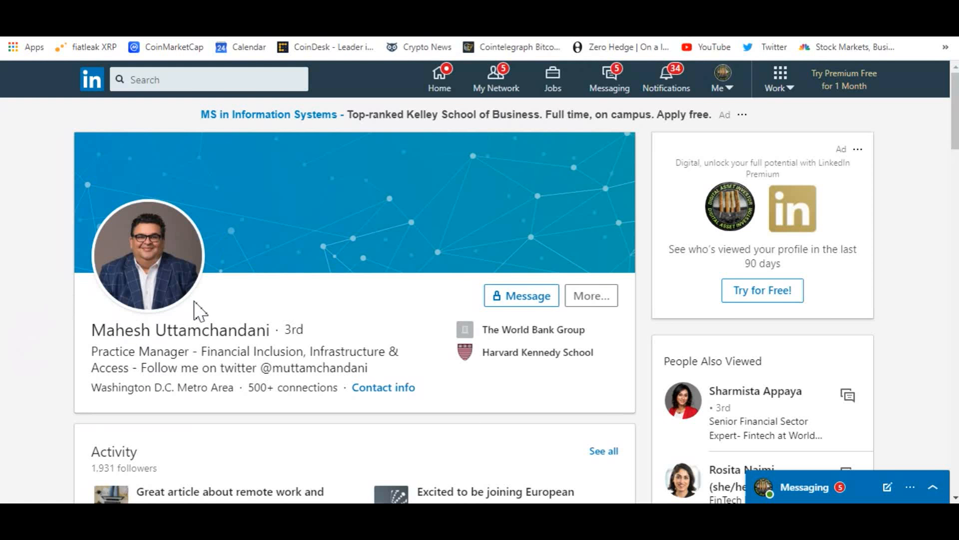
# - Scroll through Mahesh Uttamchandani's LinkedIn Experience and Education sections
pyautogui.scroll(-3)
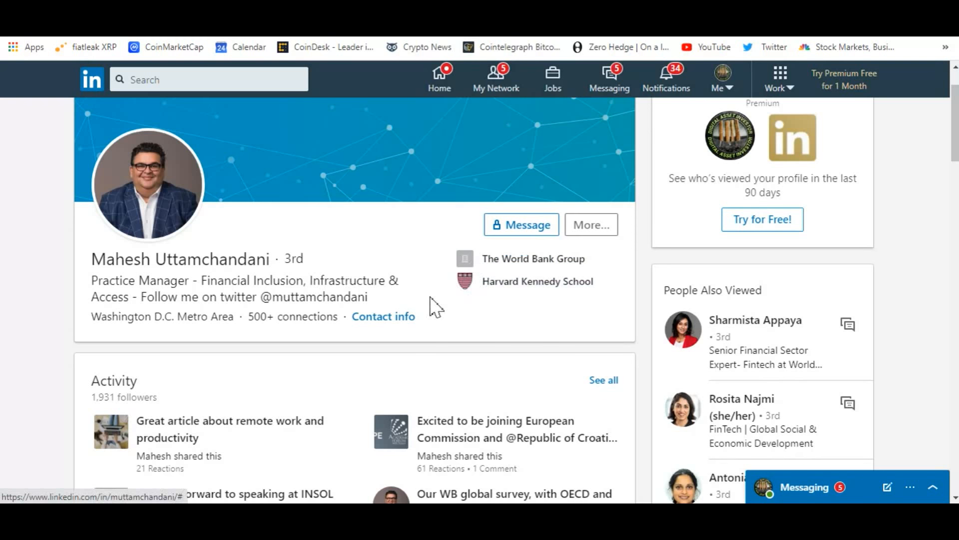
pyautogui.moveTo(298, 278)
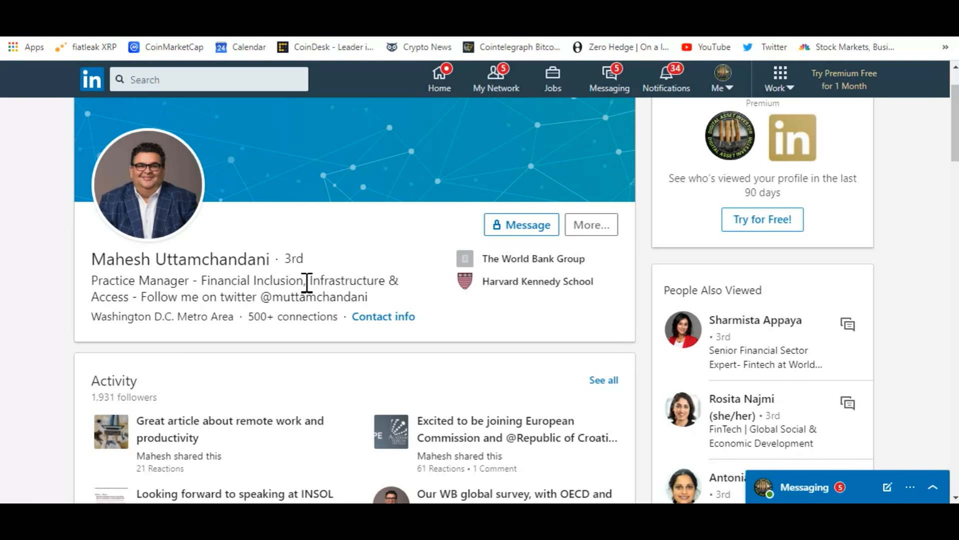
pyautogui.moveTo(300, 288)
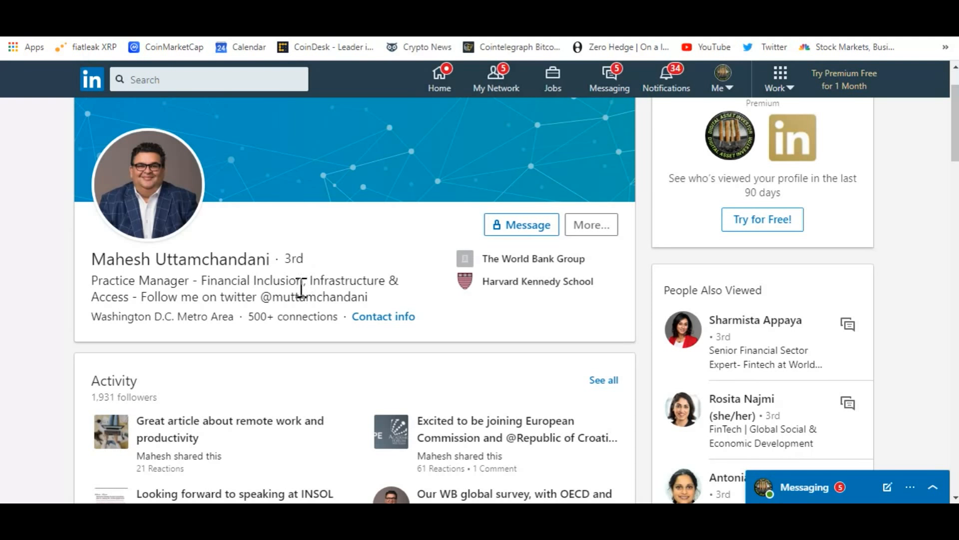
pyautogui.scroll(-3)
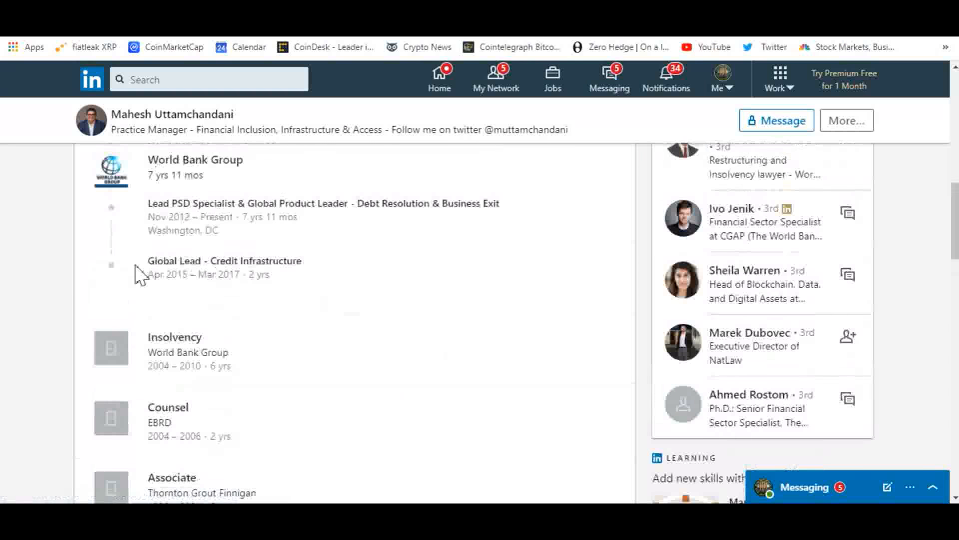
pyautogui.scroll(-3)
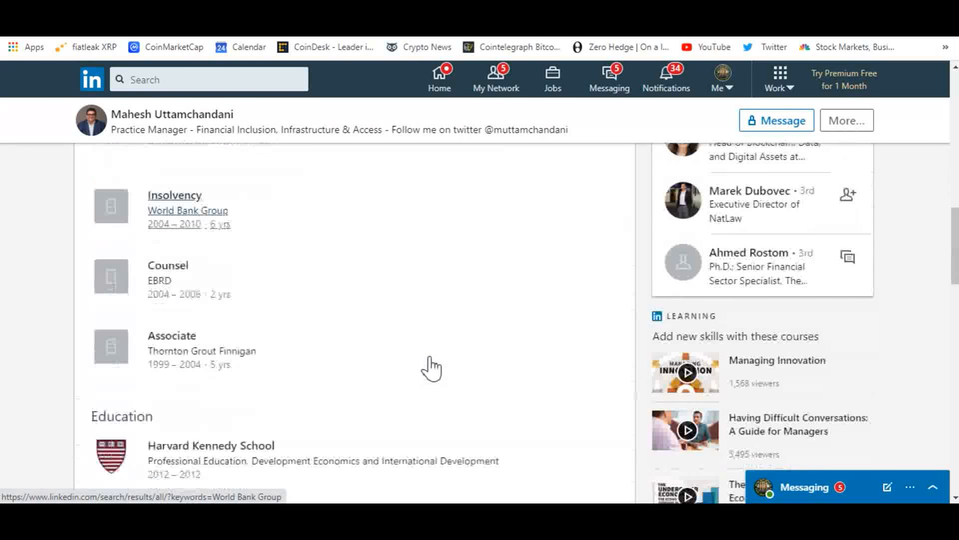
pyautogui.moveTo(356, 287)
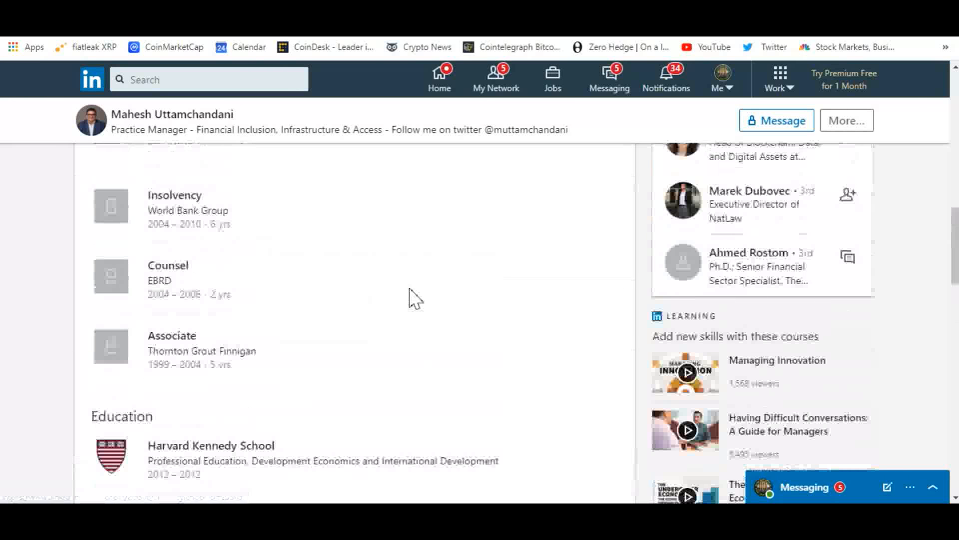
pyautogui.scroll(3)
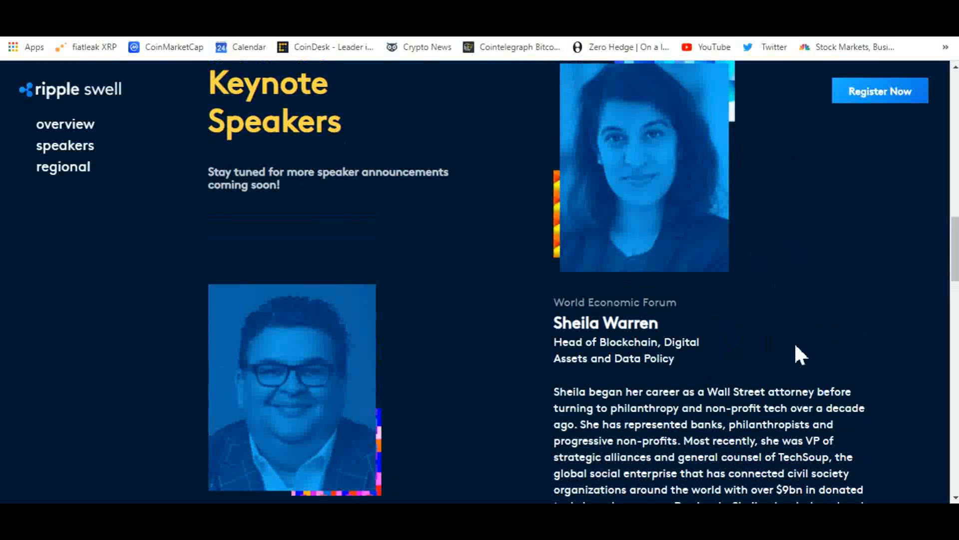
pyautogui.moveTo(636, 215)
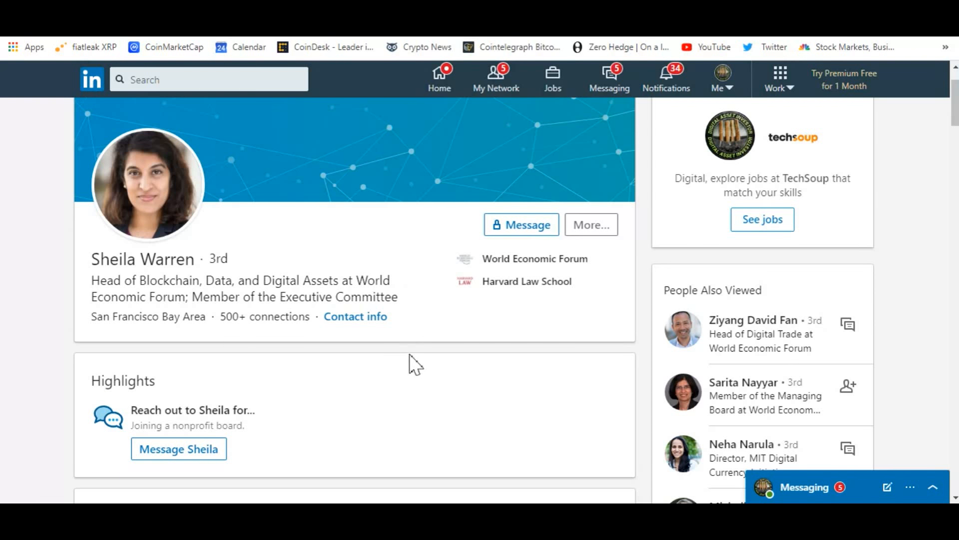
# - Scroll to Sheila Warren's Experience and follow the brettonwoods.org link
pyautogui.scroll(-3)
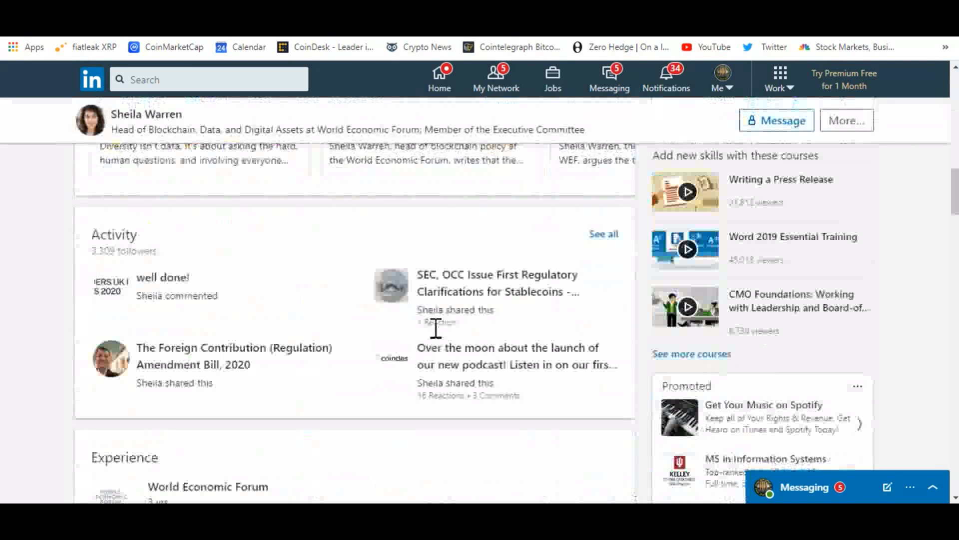
pyautogui.scroll(-3)
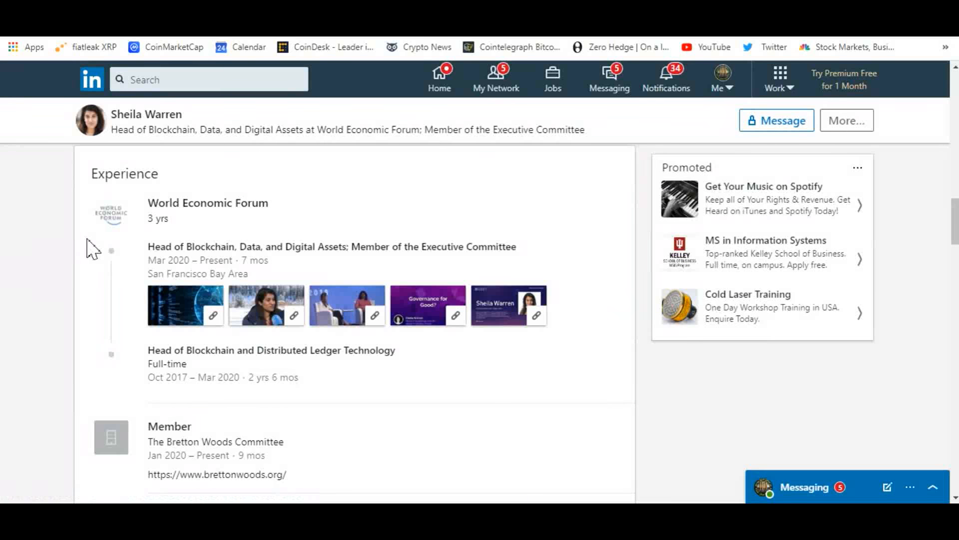
pyautogui.scroll(-3)
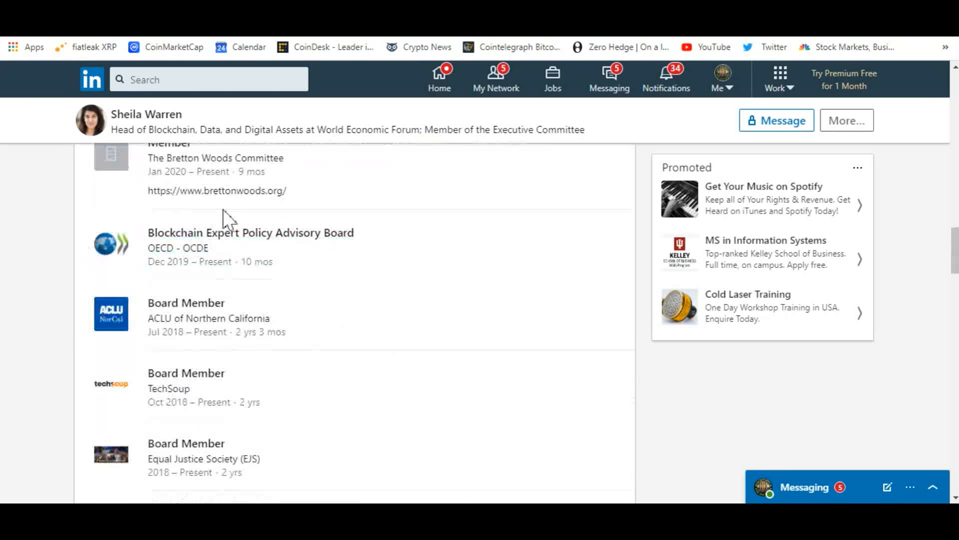
pyautogui.click(217, 191)
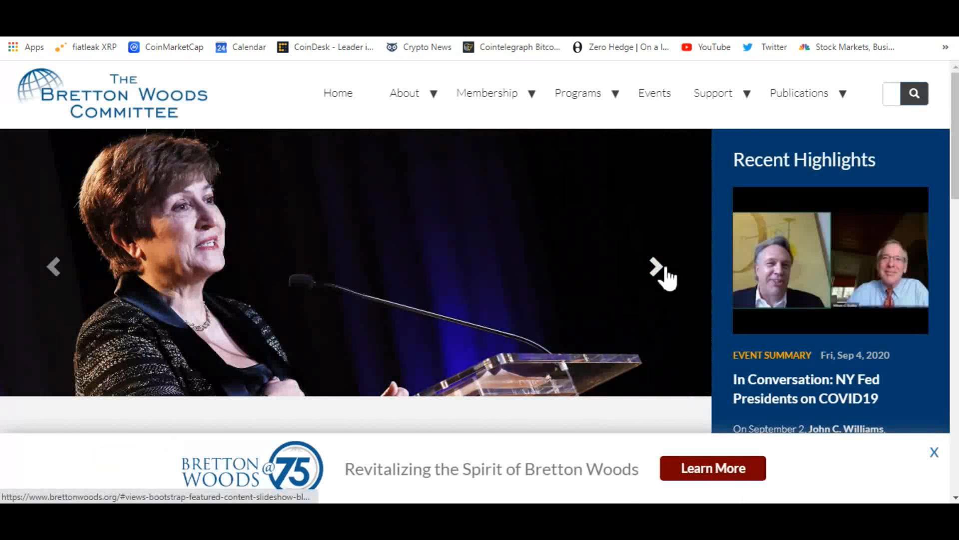
# - Advance the Bretton Woods Committee featured slideshow to the next image
pyautogui.click(656, 267)
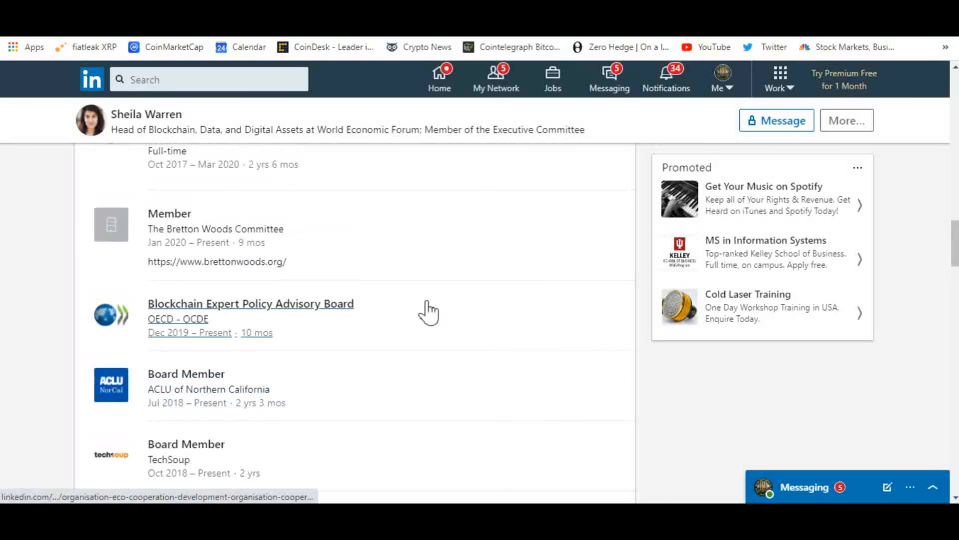
# - Read Sheila Warren's Experience and About, highlighting 'Forum's Centre for the Fourth Industrial Revolution'
pyautogui.scroll(-3)
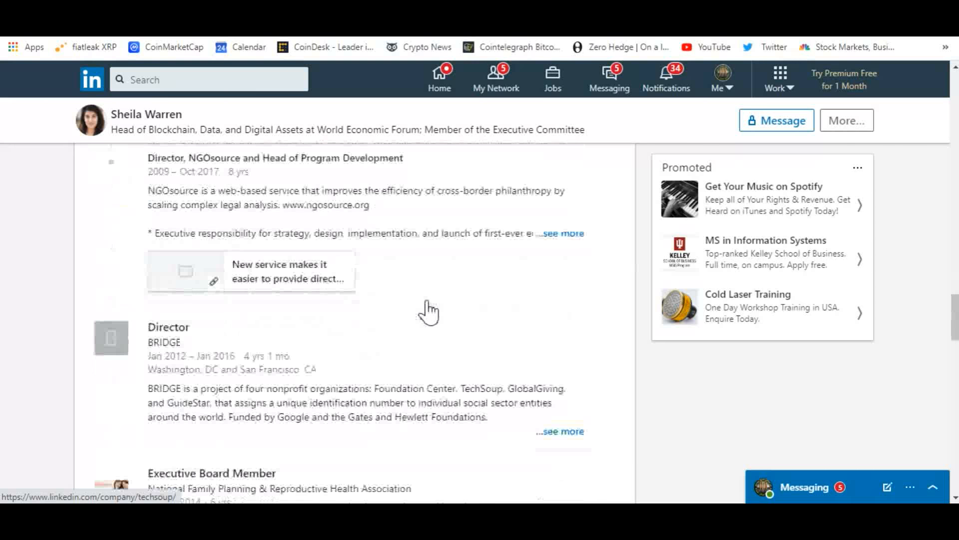
pyautogui.scroll(-3)
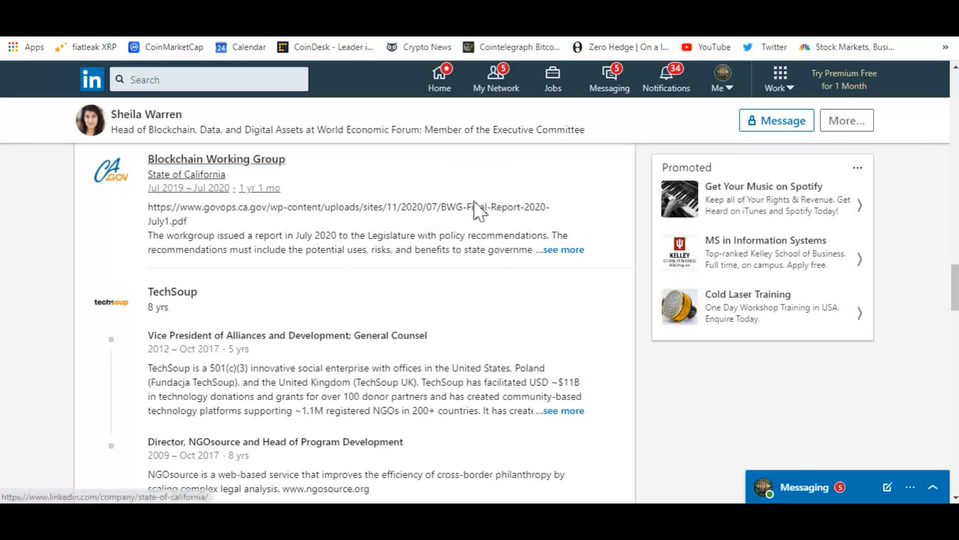
pyautogui.scroll(-3)
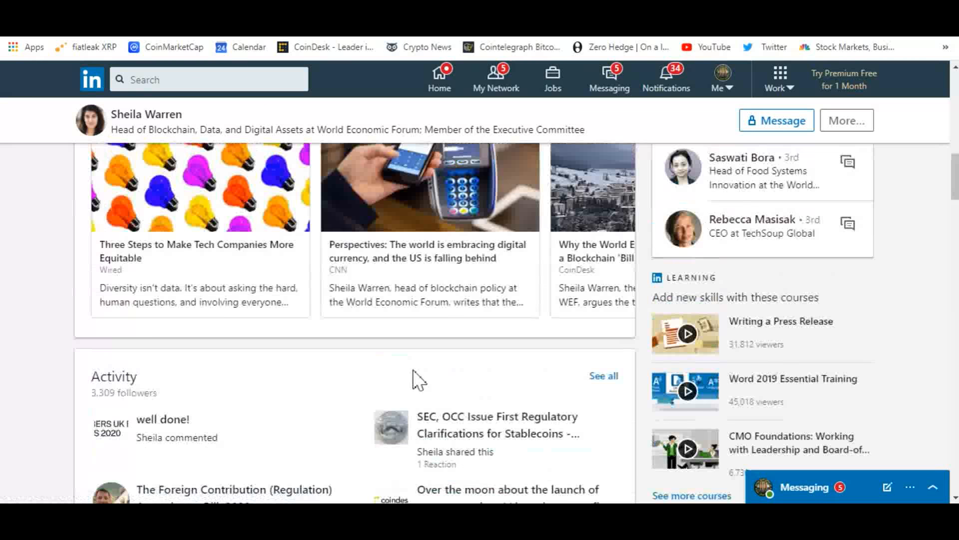
pyautogui.scroll(3)
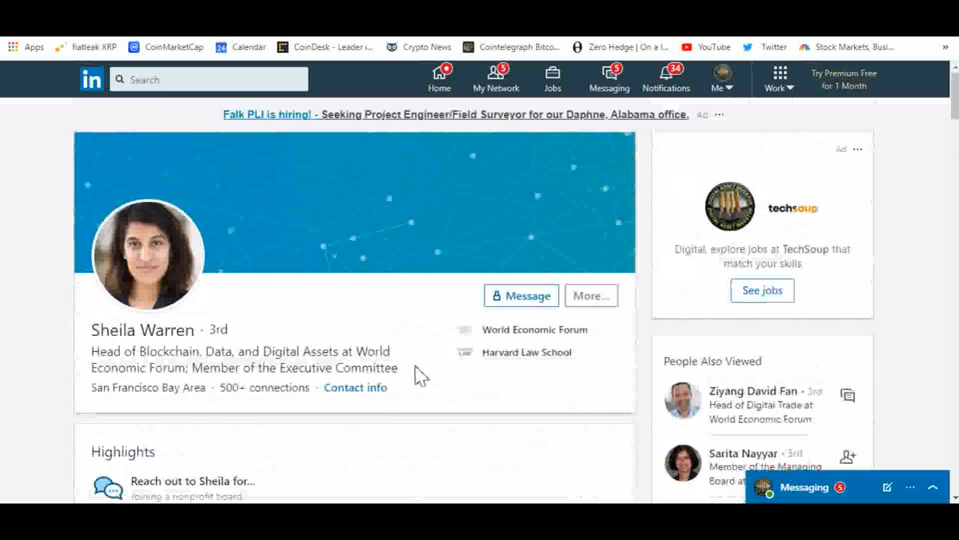
pyautogui.scroll(-3)
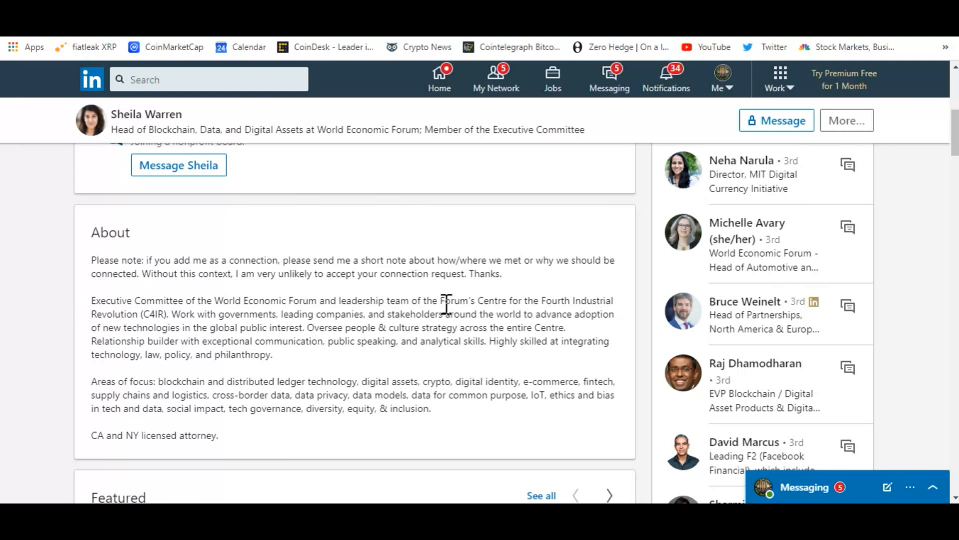
pyautogui.moveTo(440, 301); pyautogui.dragTo(591, 301)
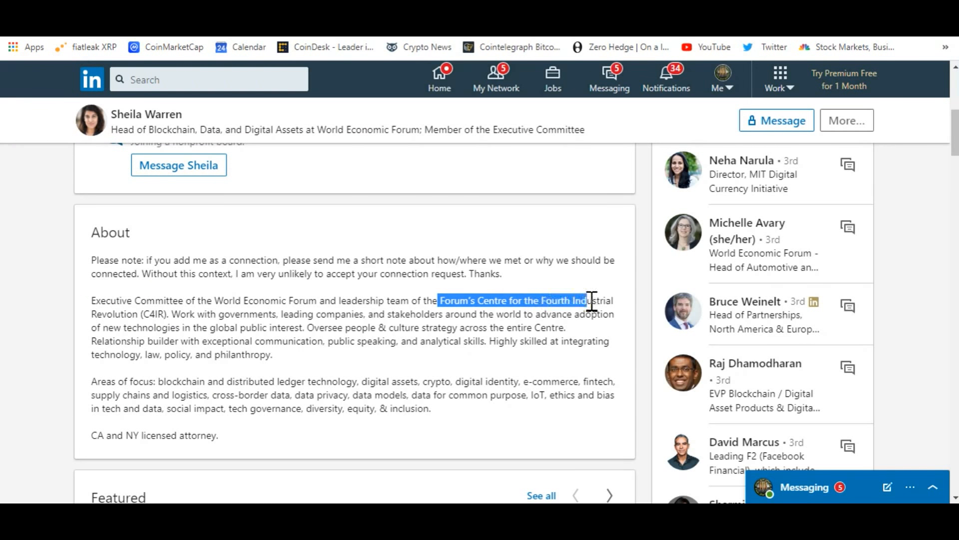
pyautogui.moveTo(588, 300); pyautogui.dragTo(129, 314)
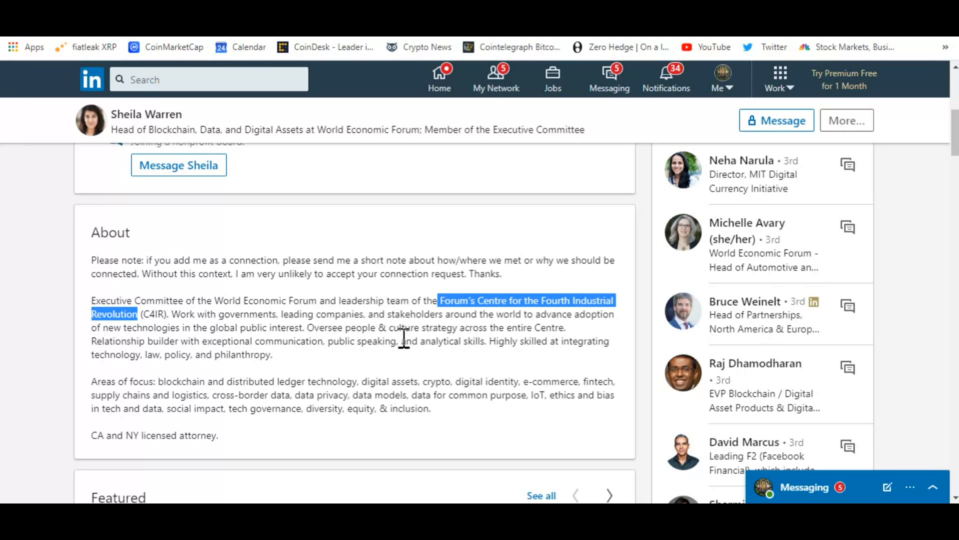
pyautogui.moveTo(296, 344)
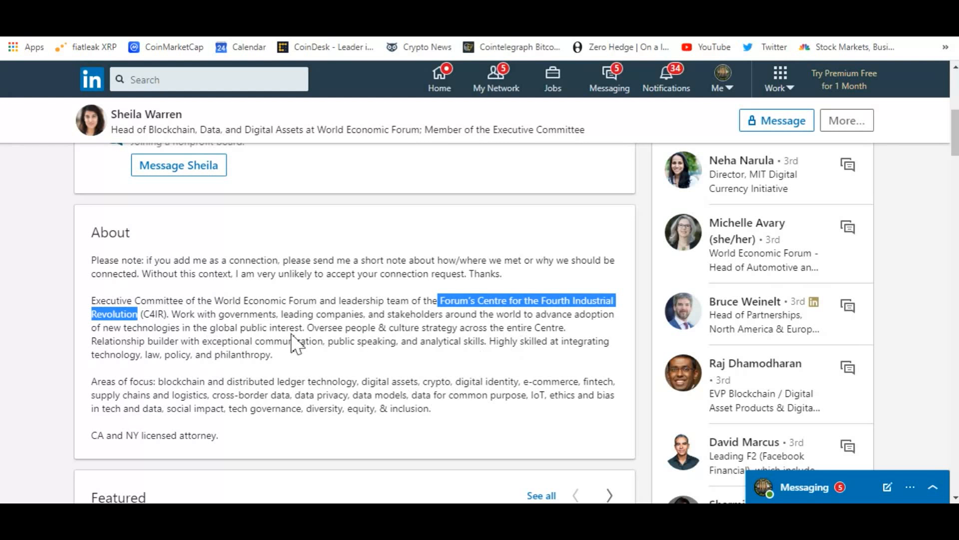
pyautogui.moveTo(383, 316)
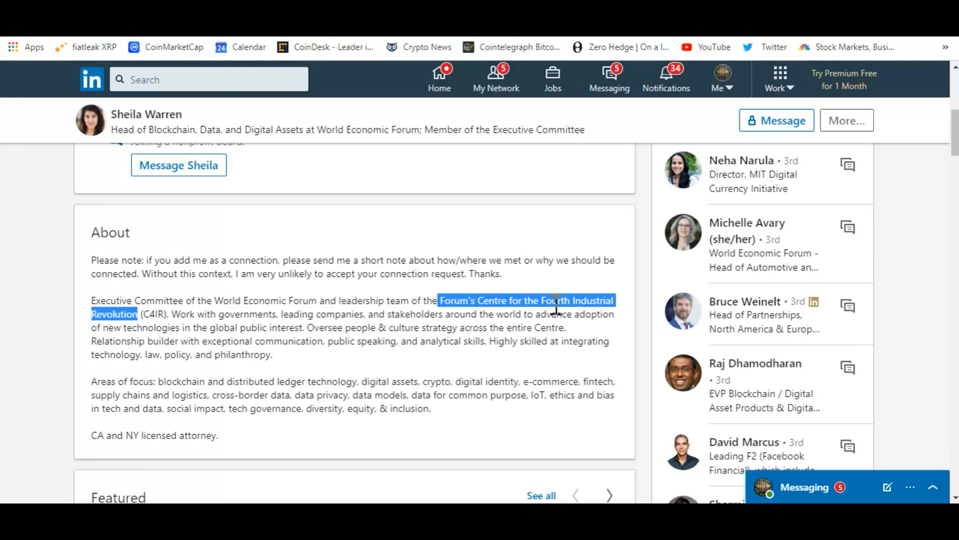
pyautogui.moveTo(566, 314)
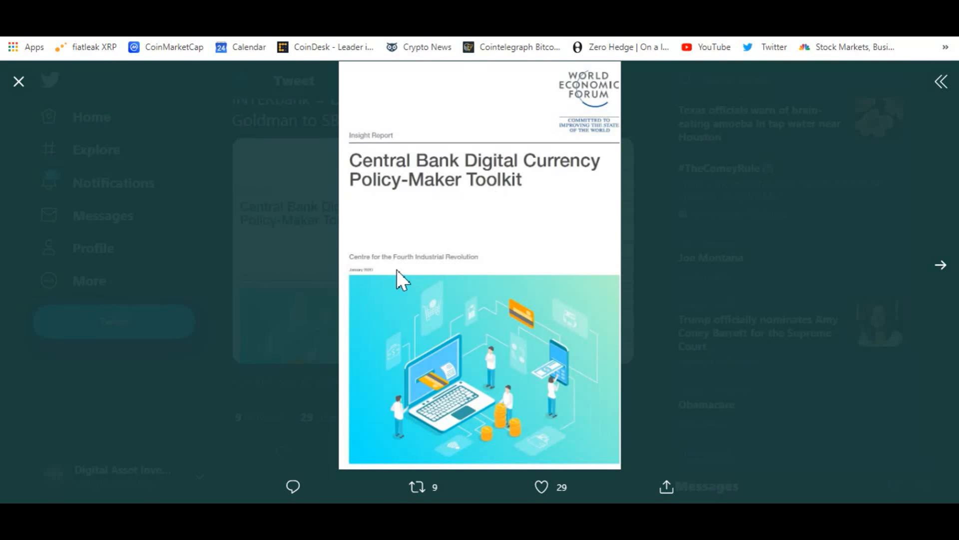
pyautogui.moveTo(419, 278)
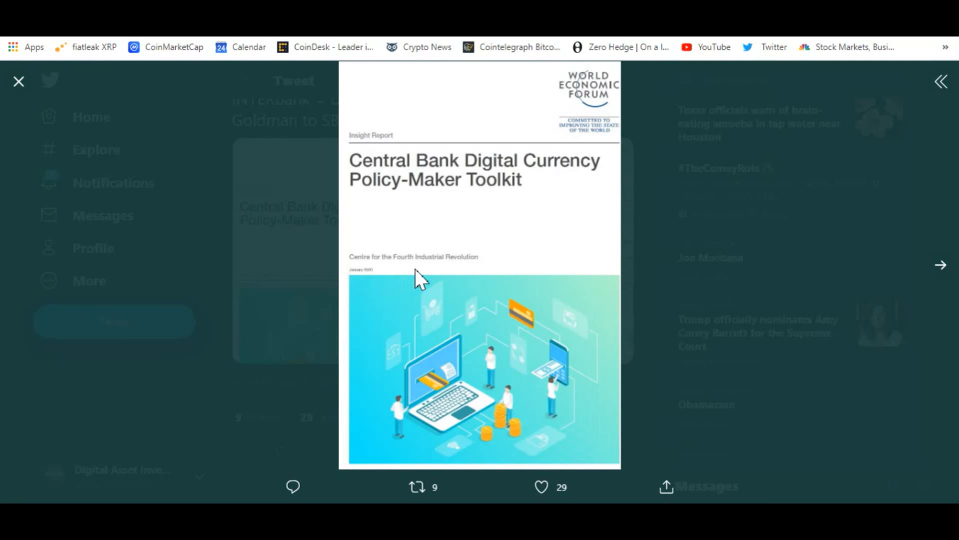
pyautogui.moveTo(551, 239)
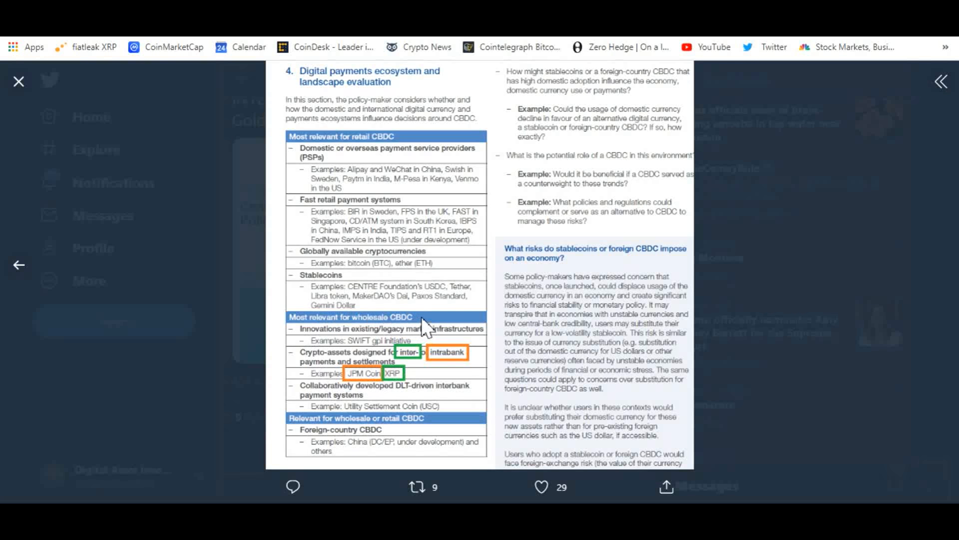
pyautogui.moveTo(364, 371)
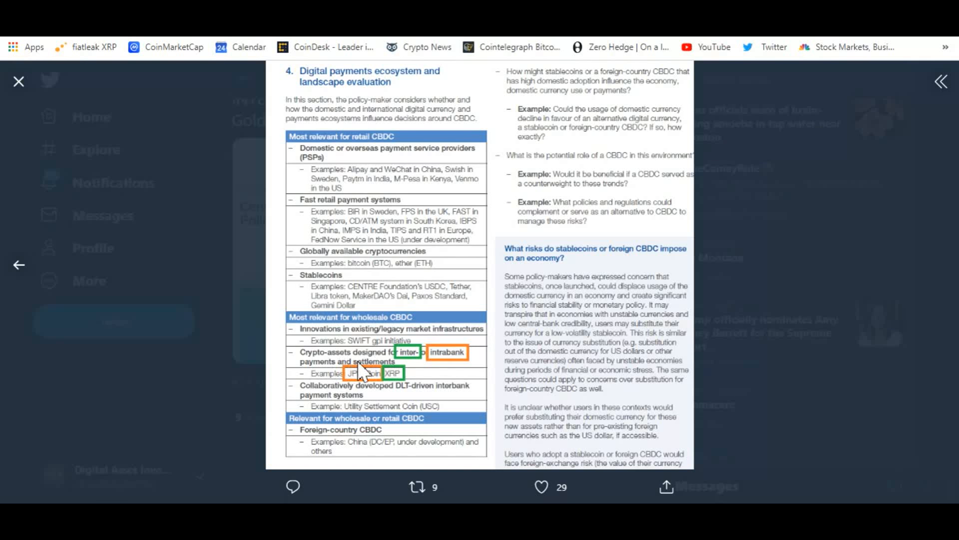
pyautogui.moveTo(425, 375)
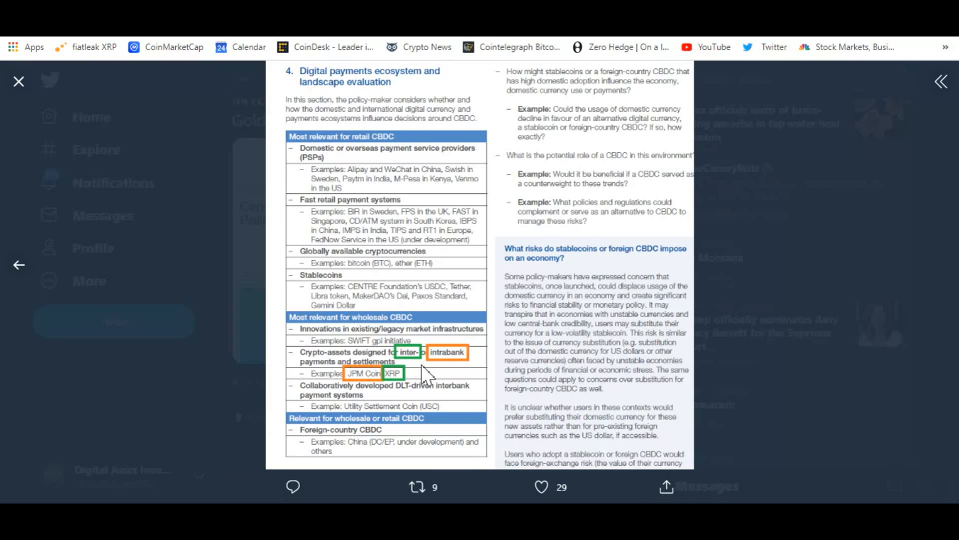
pyautogui.moveTo(360, 389)
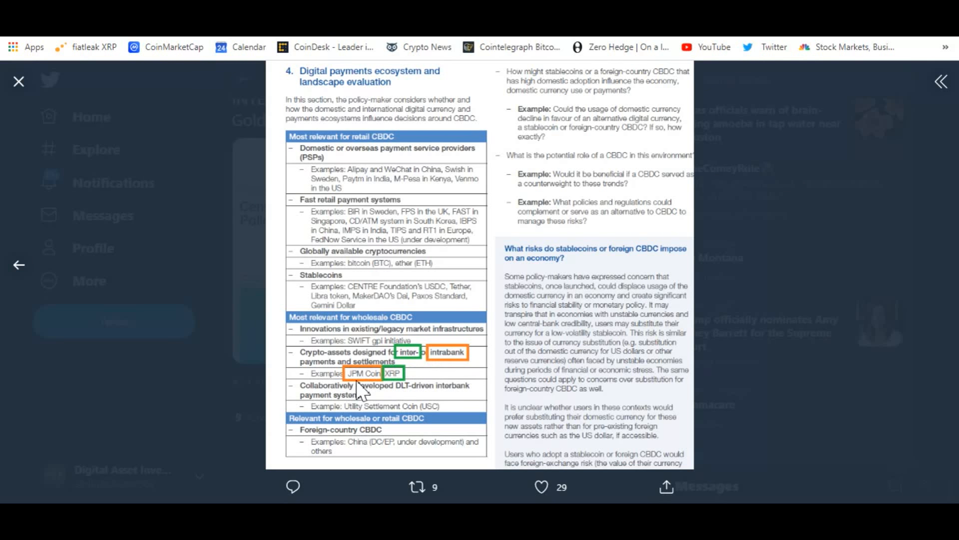
pyautogui.moveTo(393, 389)
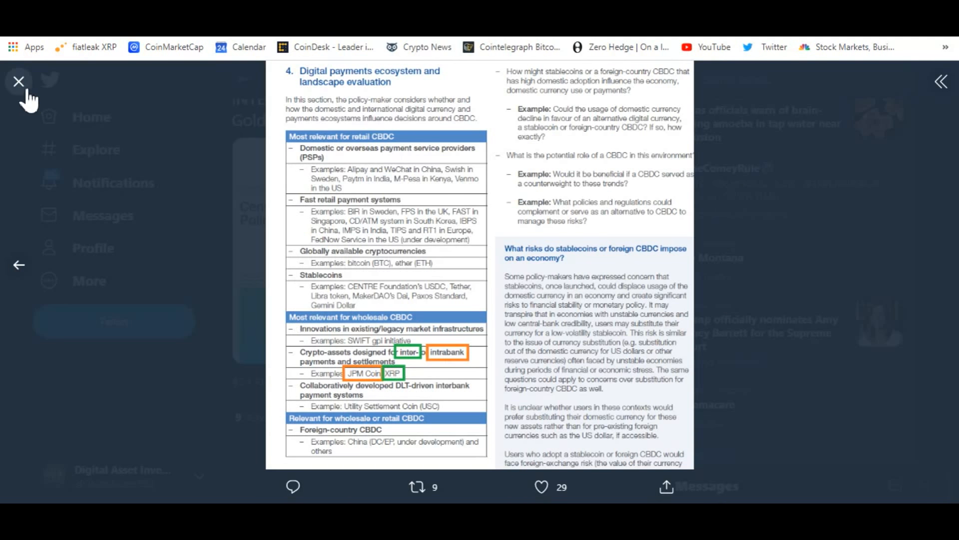
# - Close the CBDC Policy-Maker Toolkit image viewer after the XRP and JPM Coin page
pyautogui.click(18, 81)
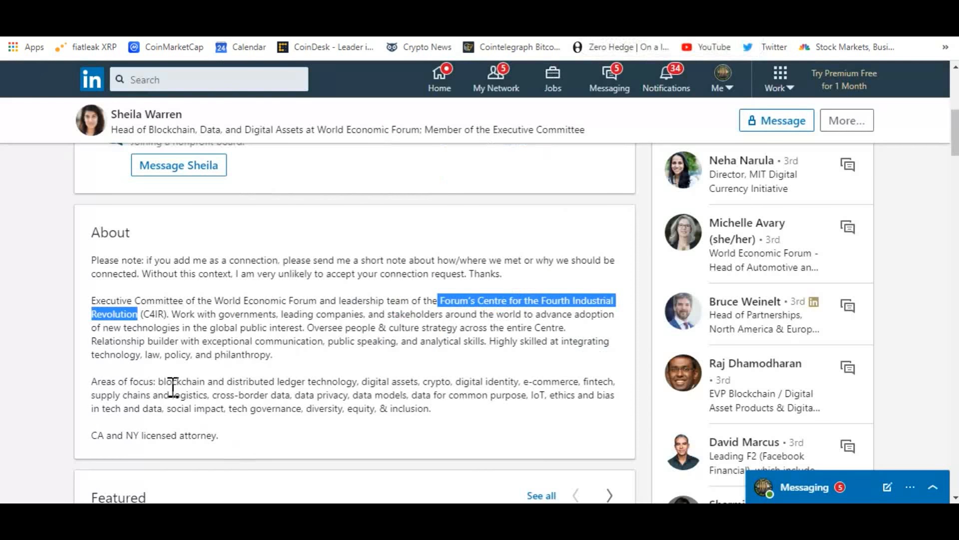
# - Scroll through the cover page of WEF_CBDC_Policymaker_Toolkit.pdf
pyautogui.scroll(3)
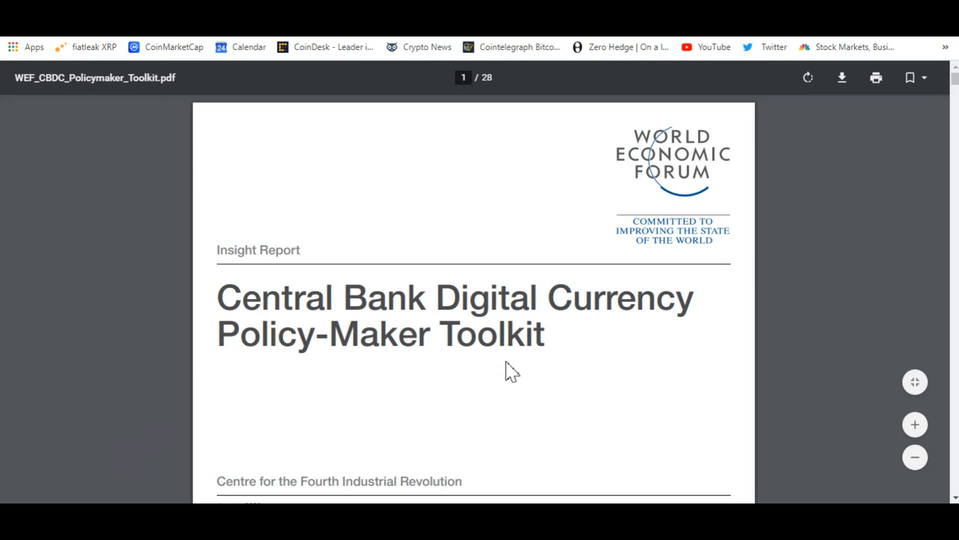
pyautogui.scroll(-3)
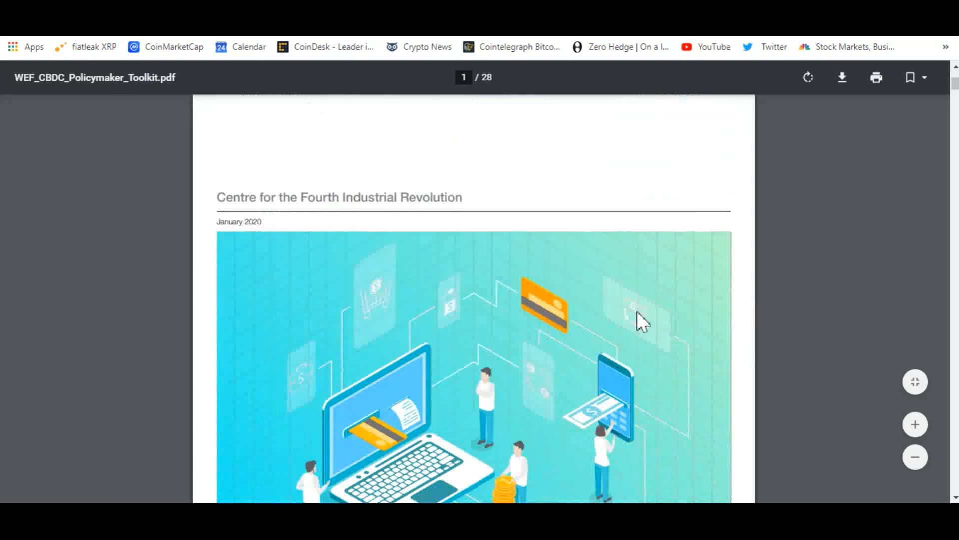
pyautogui.scroll(-3)
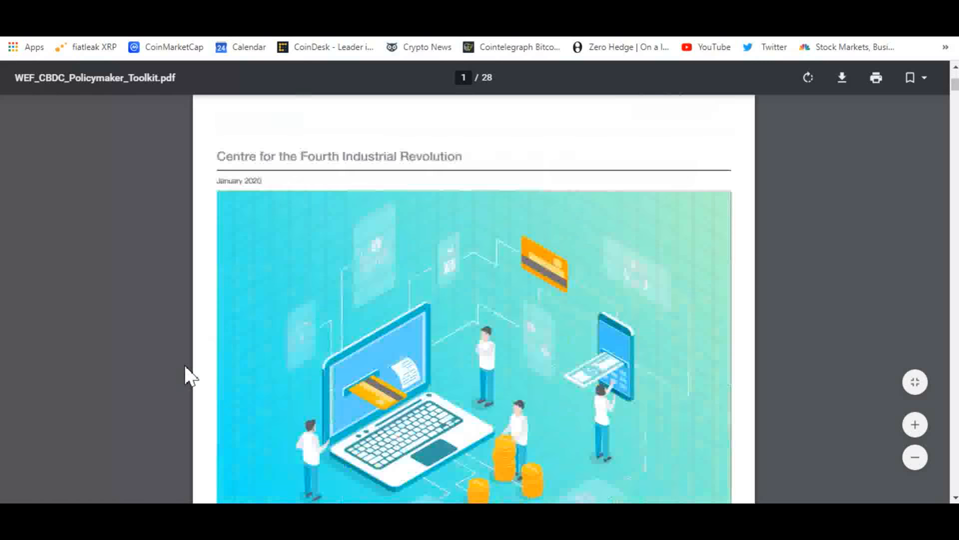
pyautogui.scroll(-3)
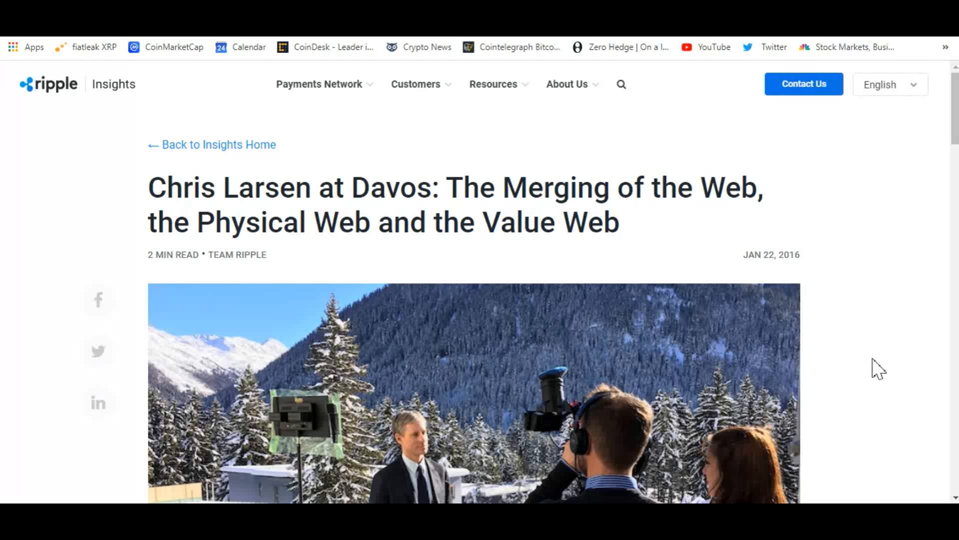
# - Play the embedded Chris Larsen Davos video and pause it around 3:04
pyautogui.scroll(-3)
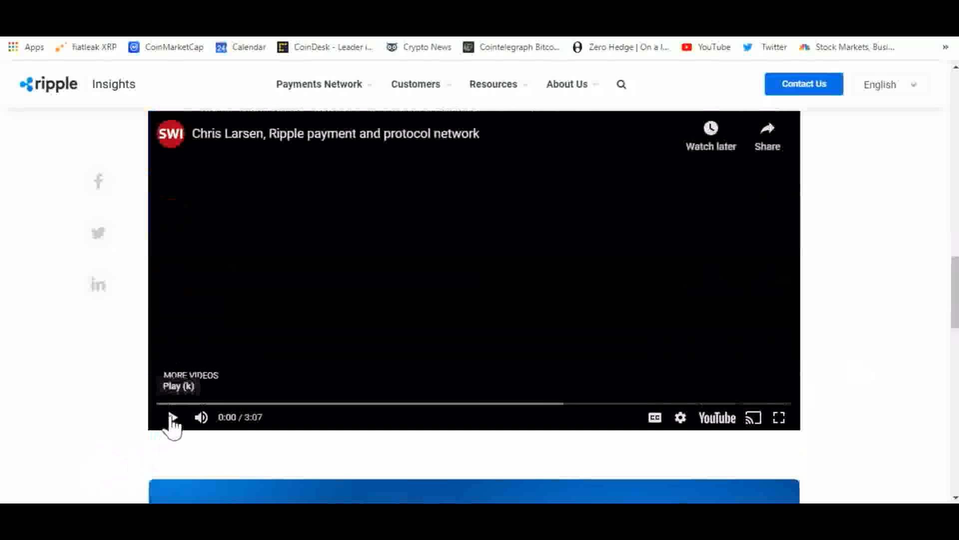
pyautogui.click(174, 417)
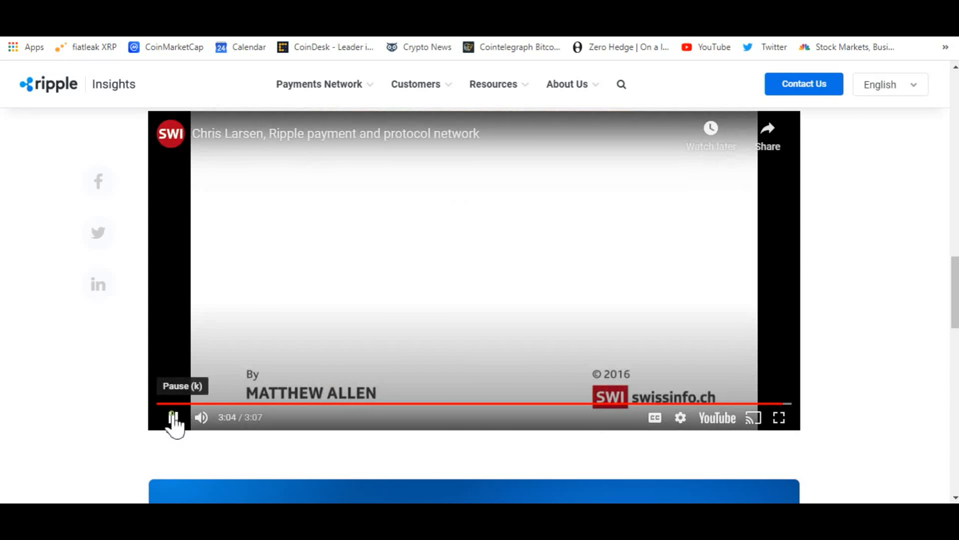
pyautogui.click(173, 417)
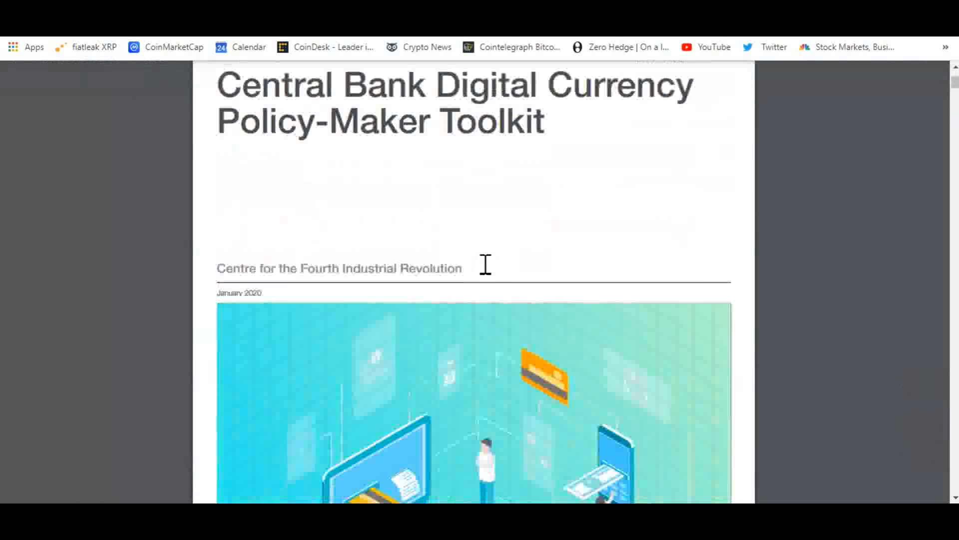
# - Search the web for 'Fourth Industrial Revolution' selected on the toolkit cover
pyautogui.moveTo(301, 268); pyautogui.dragTo(397, 268)
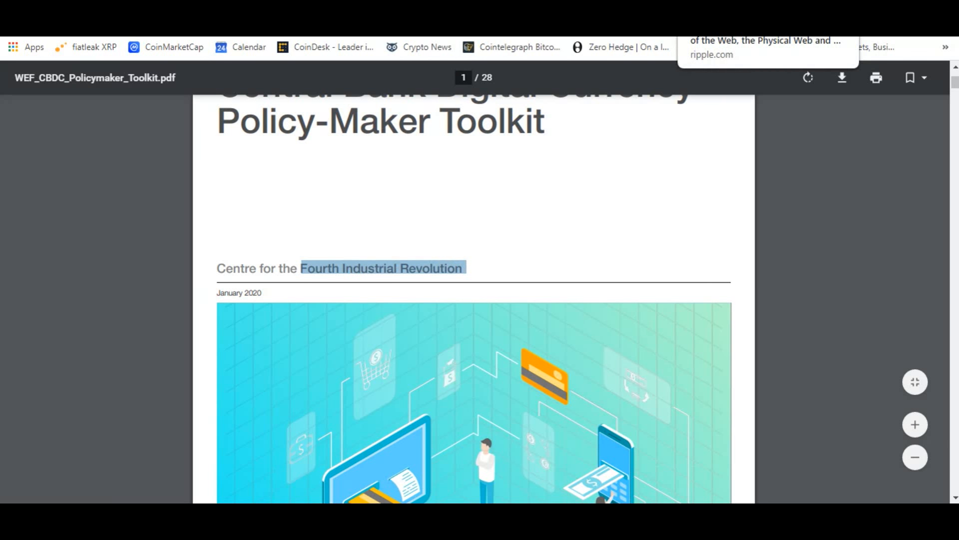
pyautogui.click(765, 47)
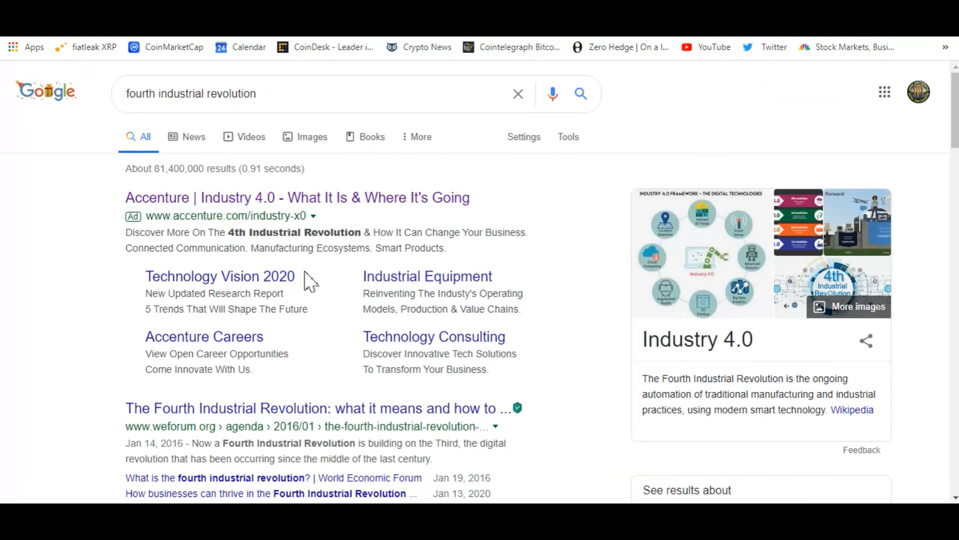
pyautogui.moveTo(95, 211)
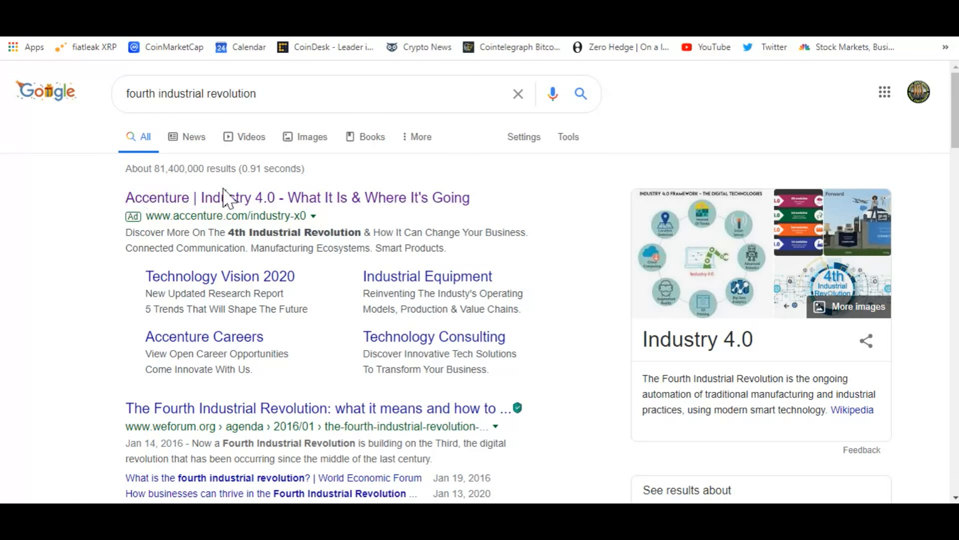
pyautogui.moveTo(300, 205)
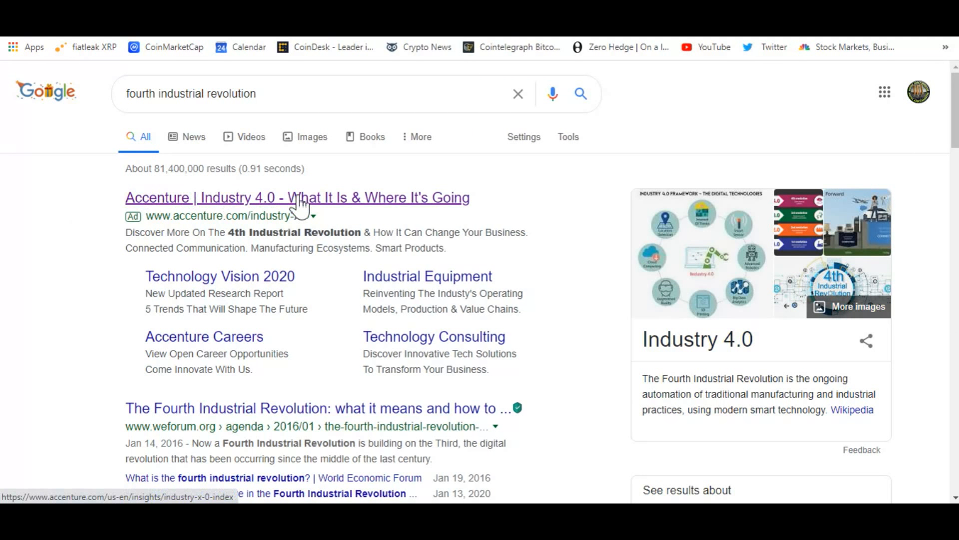
pyautogui.moveTo(202, 428)
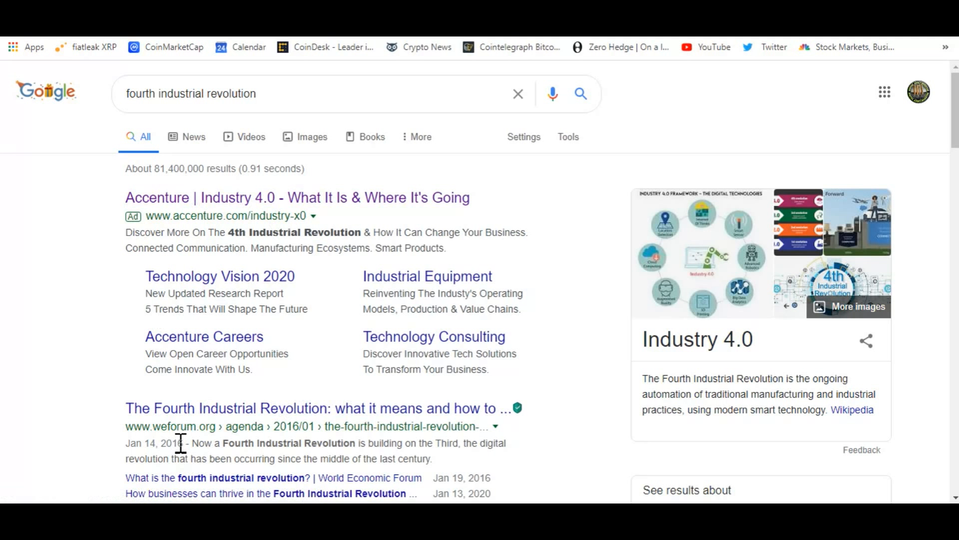
pyautogui.moveTo(605, 407)
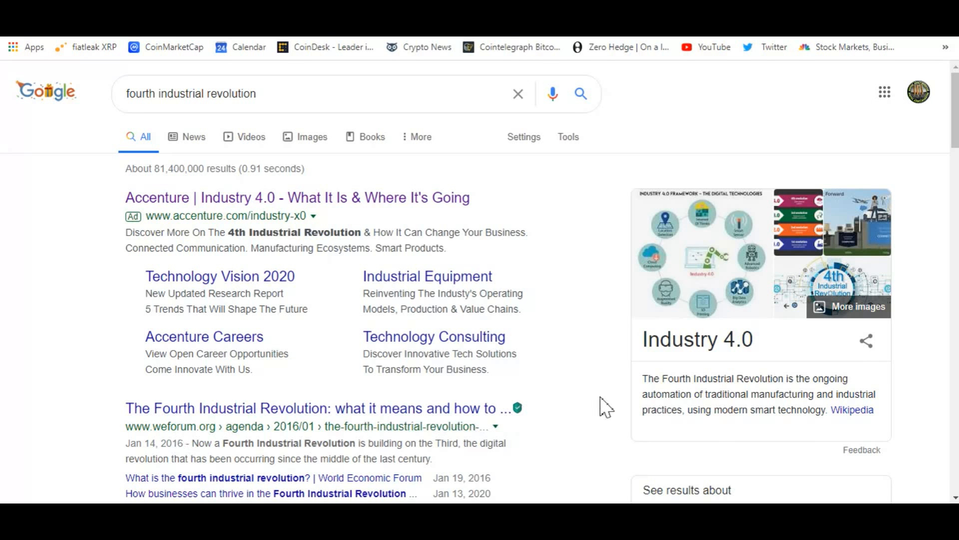
pyautogui.moveTo(621, 401)
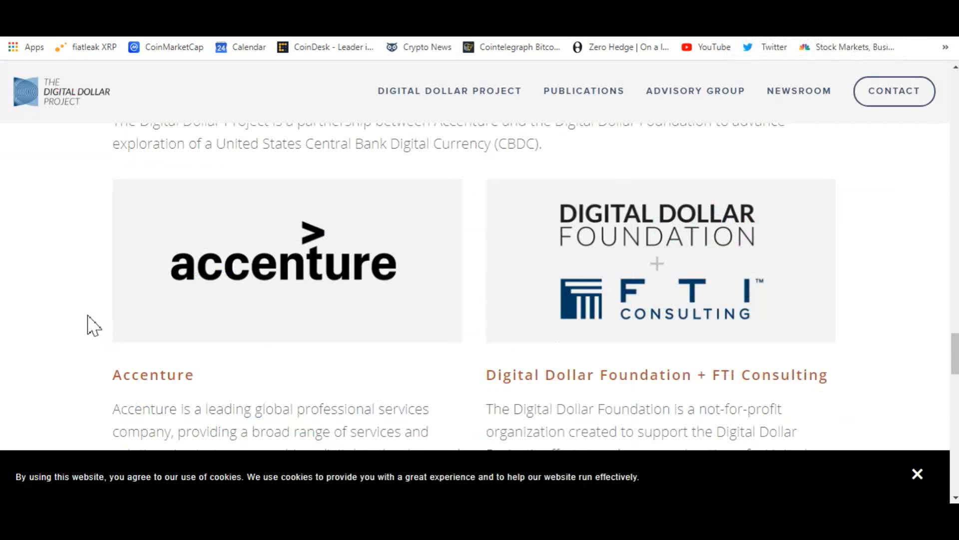
pyautogui.moveTo(314, 250)
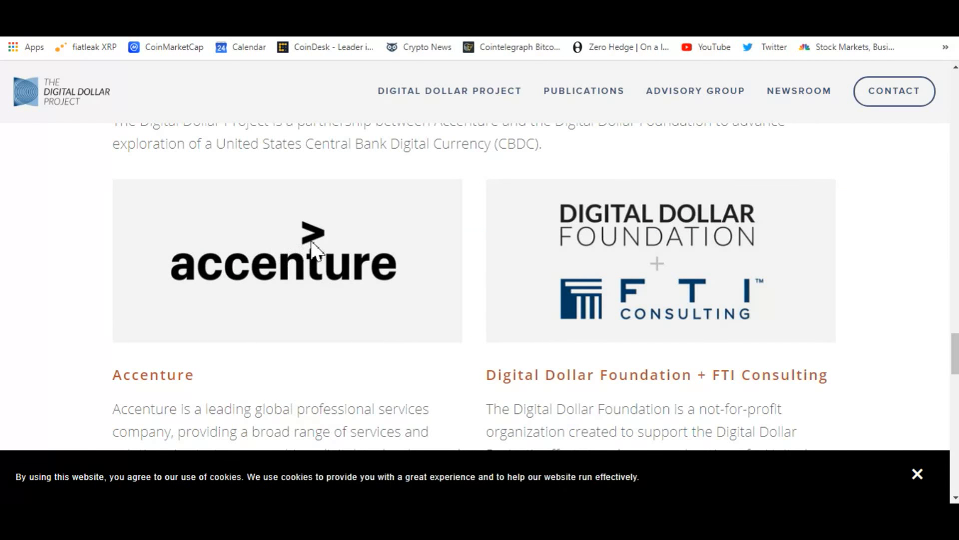
# - Scroll past the Accenture and Digital Dollar Foundation partners and advisory bios, then return to the tweet
pyautogui.scroll(-3)
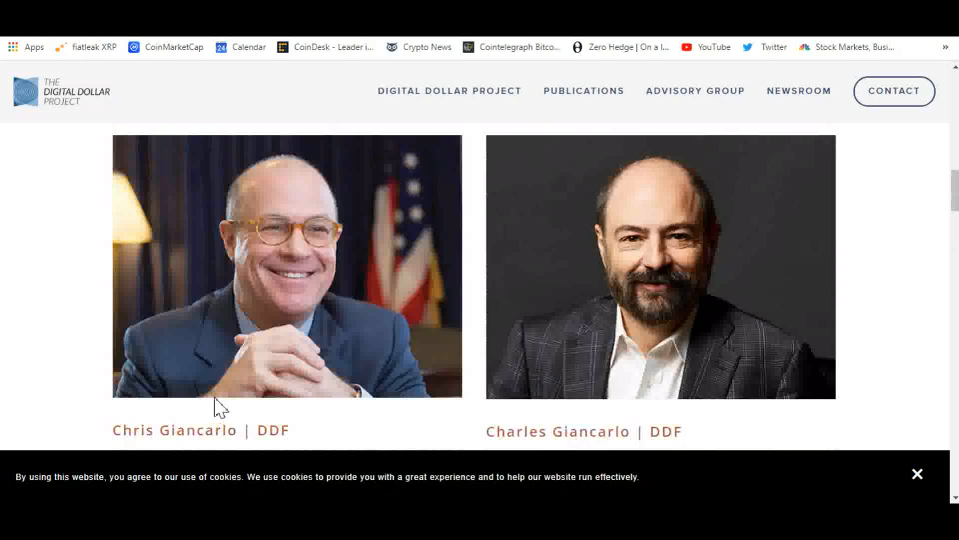
pyautogui.scroll(-3)
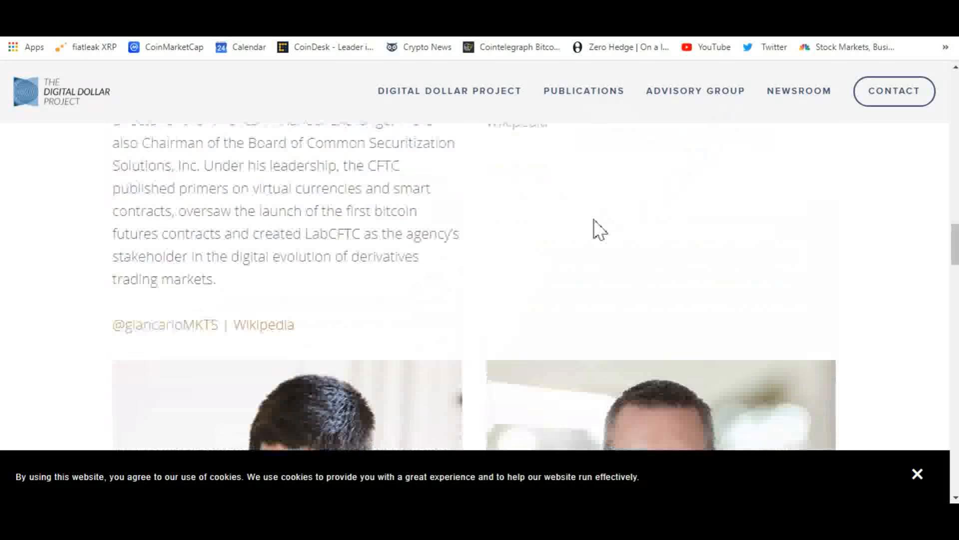
pyautogui.scroll(-3)
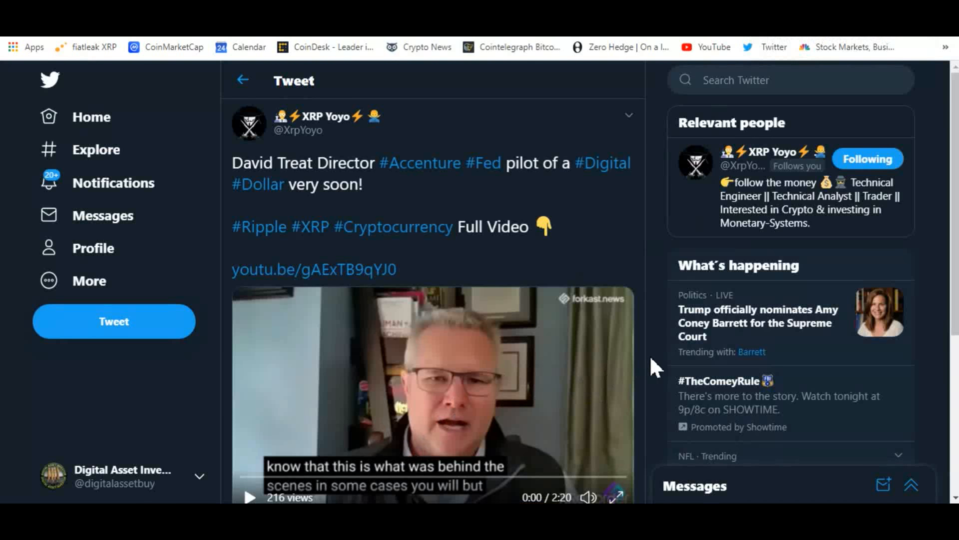
# - Play XRP Yoyo's 2:20 David Treat video through to its end
pyautogui.scroll(-3)
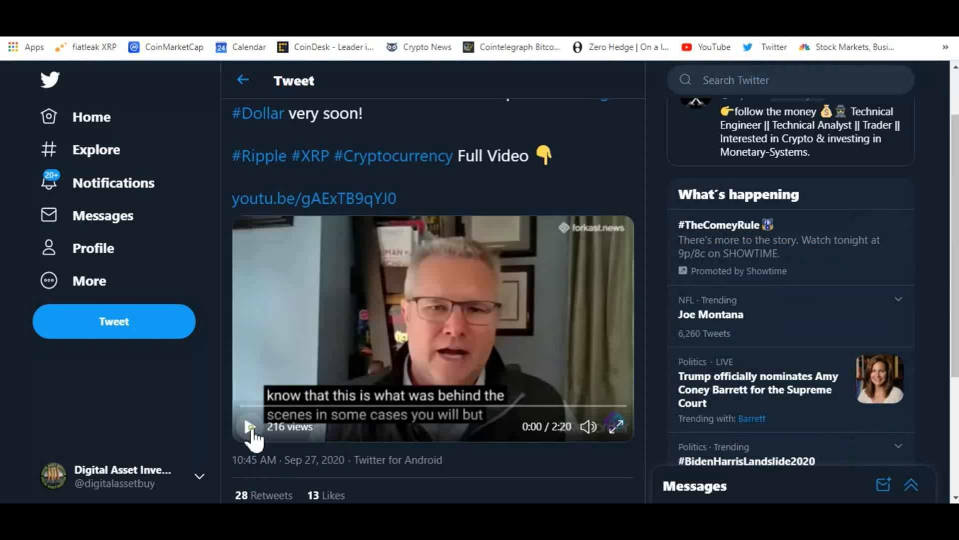
pyautogui.click(250, 426)
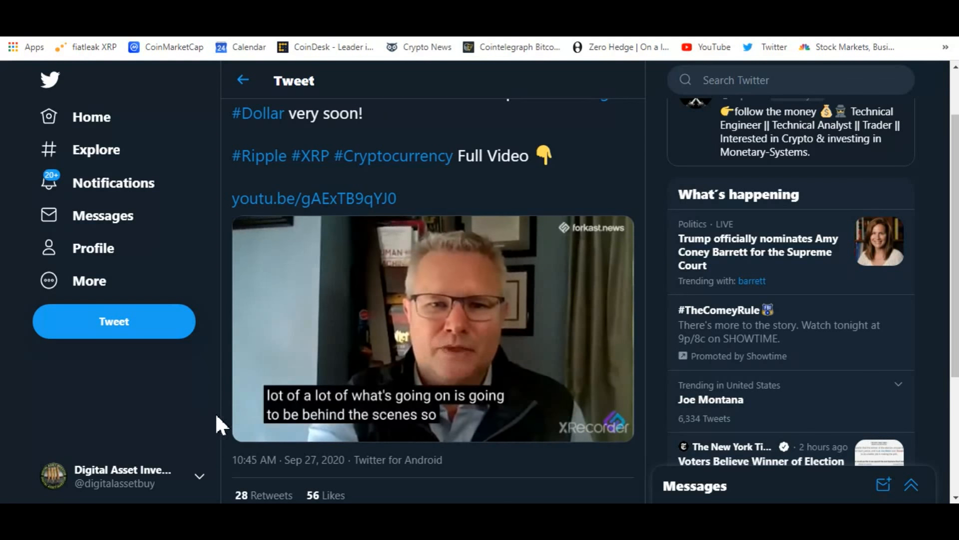
pyautogui.click(433, 329)
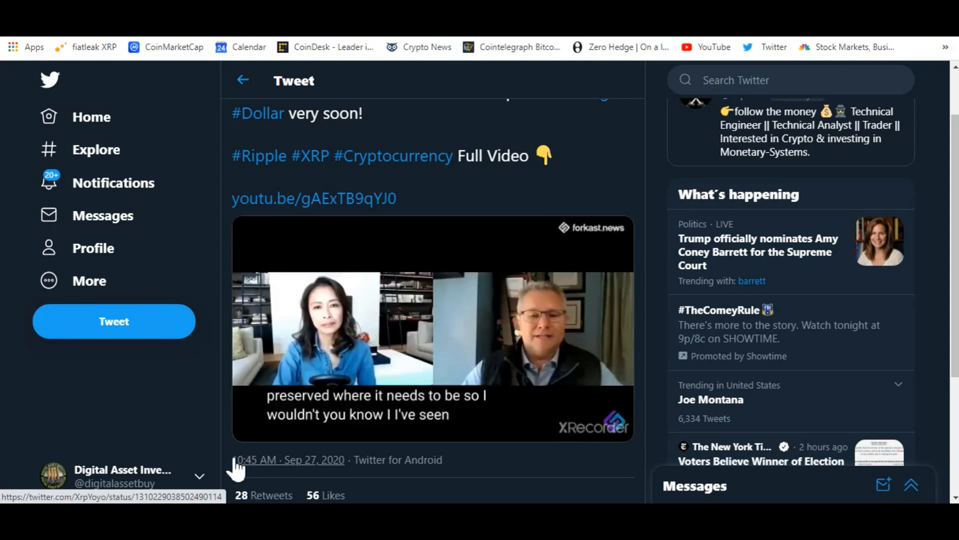
pyautogui.click(433, 329)
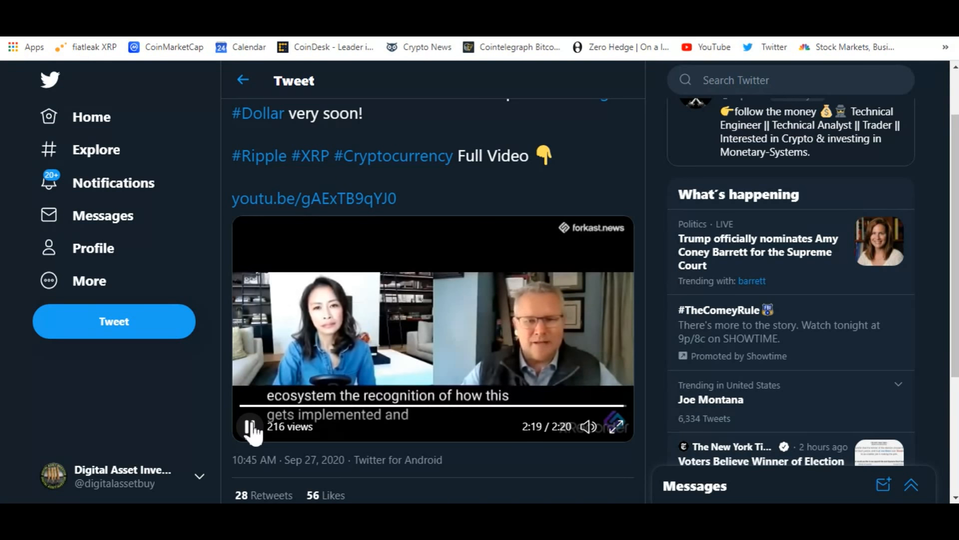
pyautogui.click(251, 426)
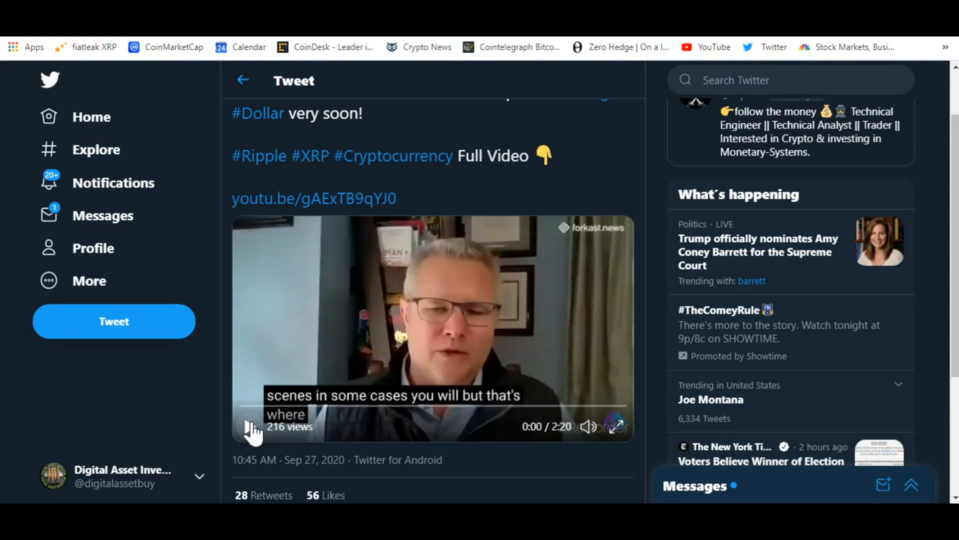
# - Pause the David Treat video at 0:00 after it restarts
pyautogui.click(250, 426)
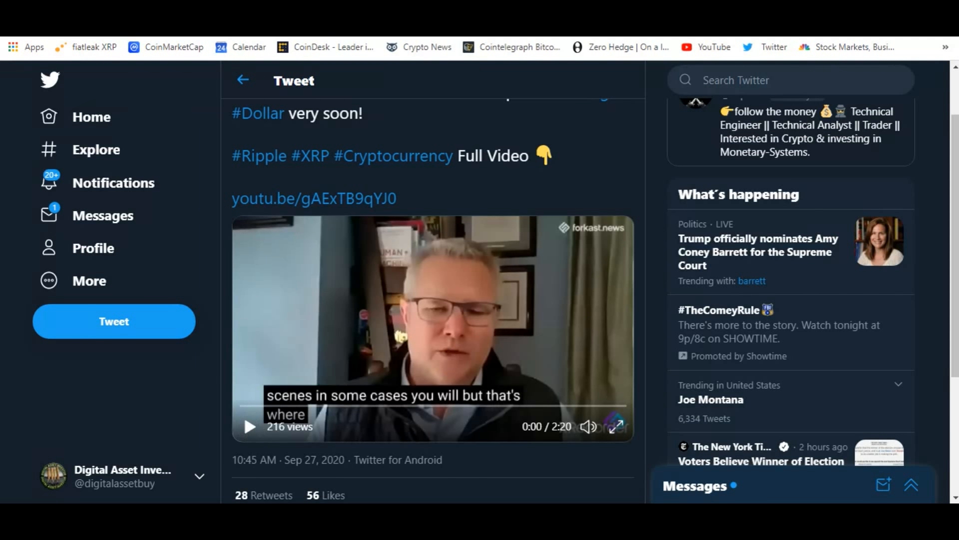